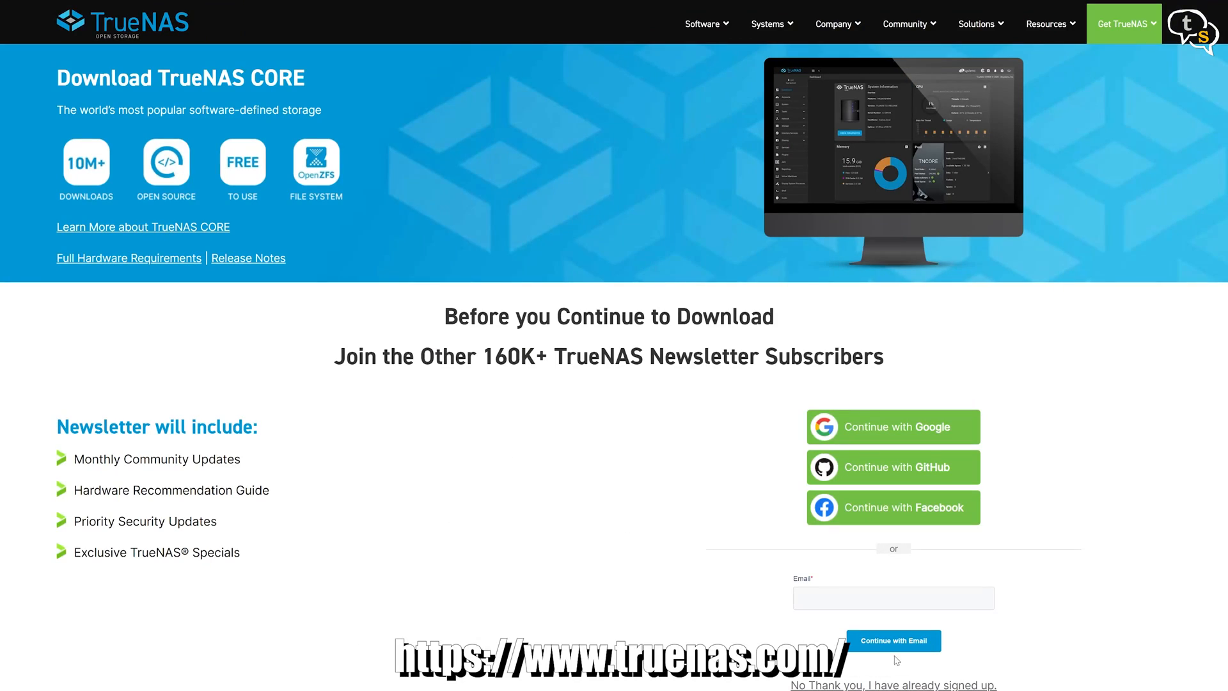
# Skip the newsletter signup to reach the TrueNAS CORE 12.0-U6.1 download page
pyautogui.click(891, 684)
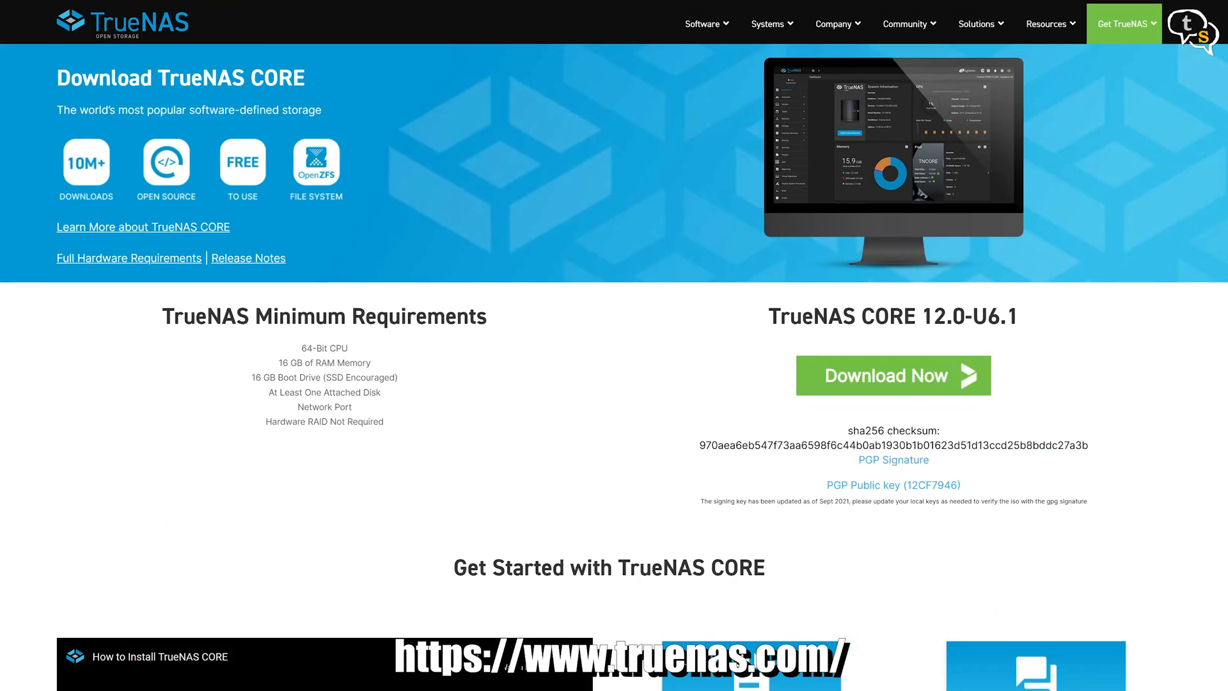
pyautogui.moveTo(905, 385)
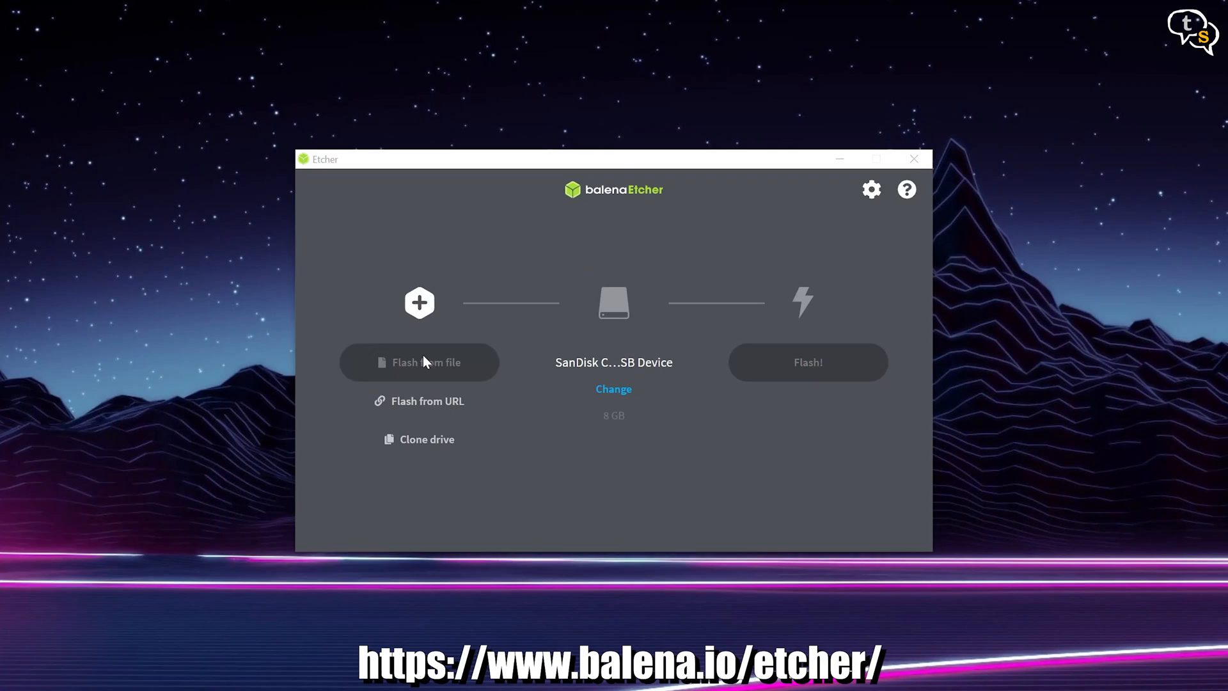
# Load TrueNAS-12.0-U6.1.iso as the image and target the SanDisk Cruzer Orbit USB drive
pyautogui.click(419, 361)
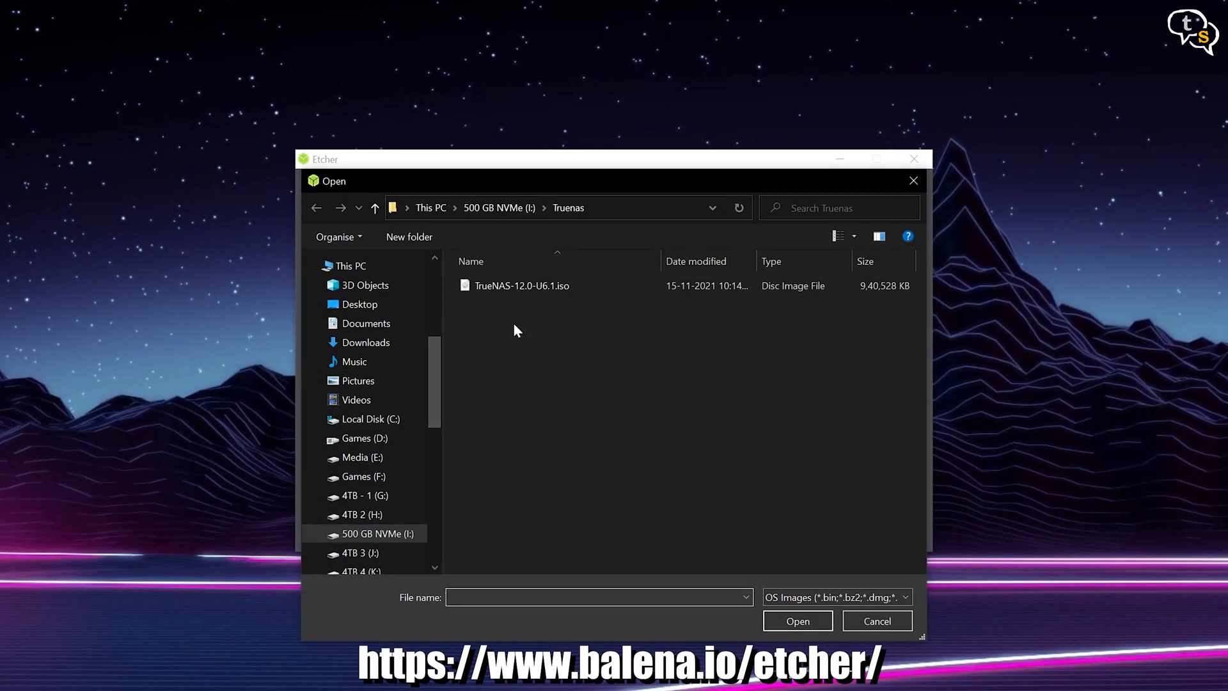
pyautogui.click(522, 285)
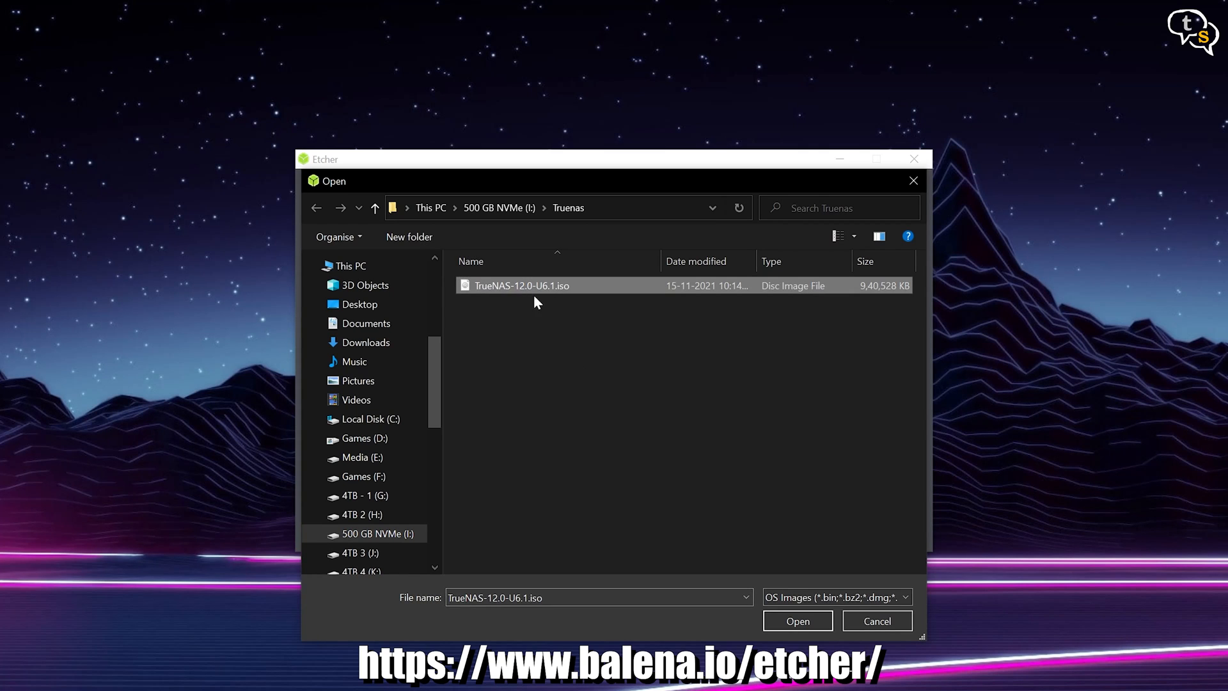
pyautogui.click(797, 620)
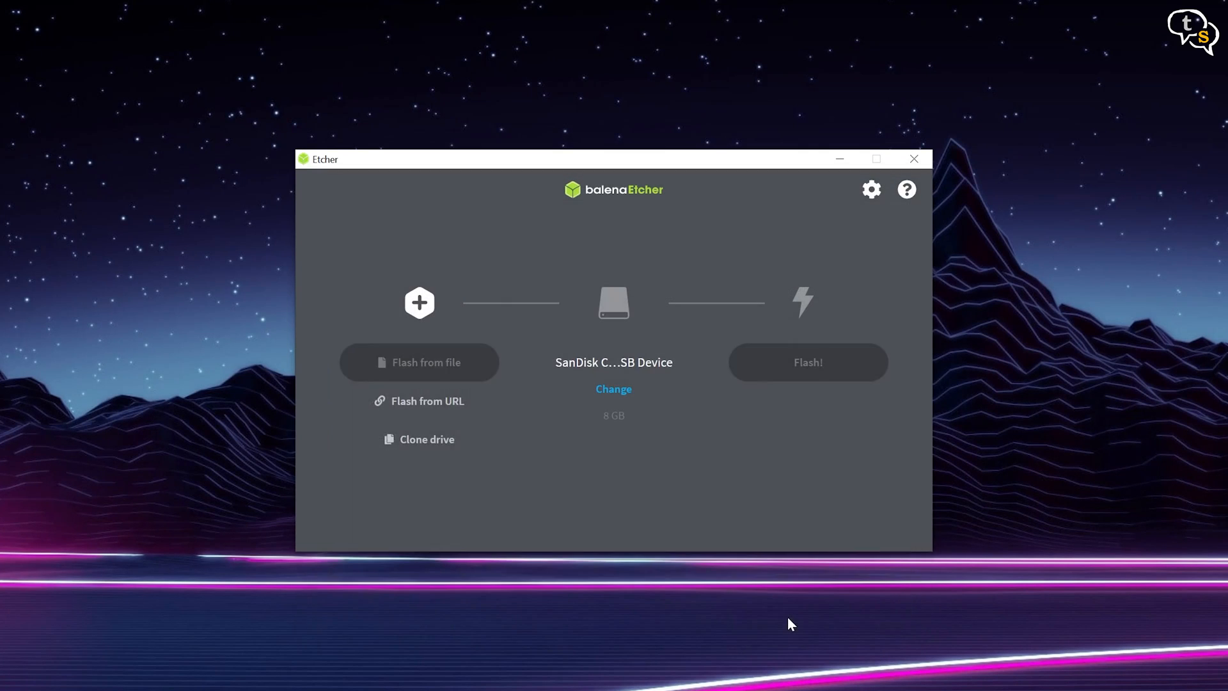
pyautogui.click(612, 389)
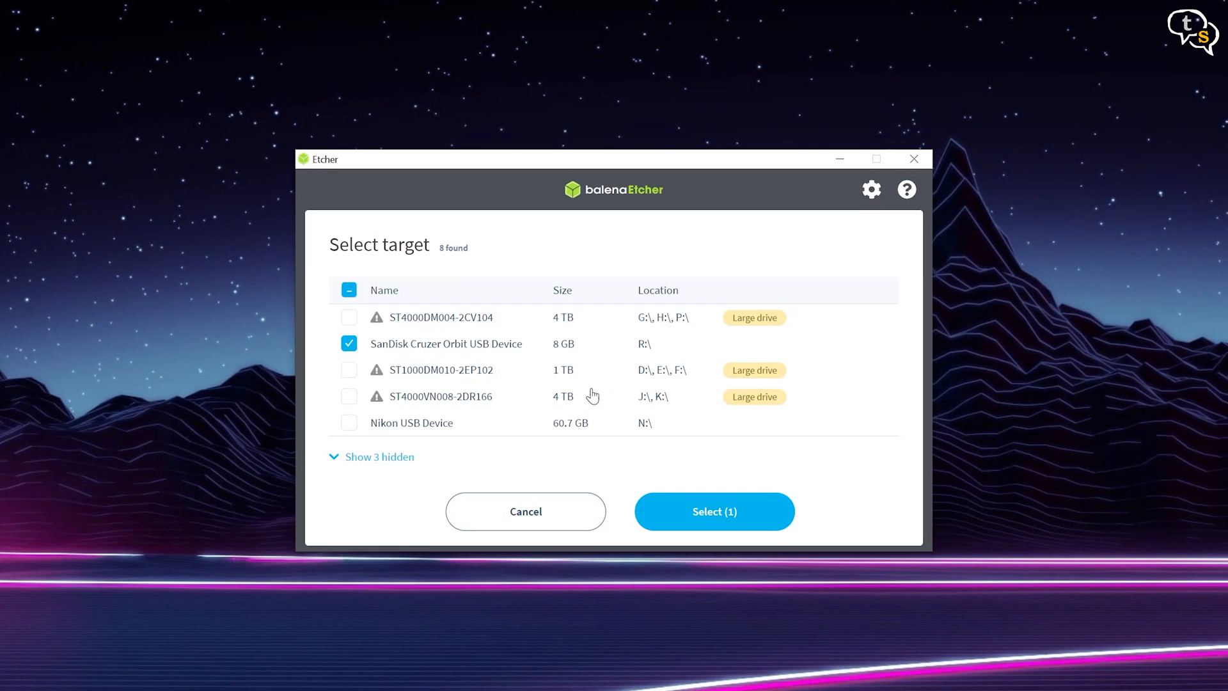
pyautogui.moveTo(680, 350)
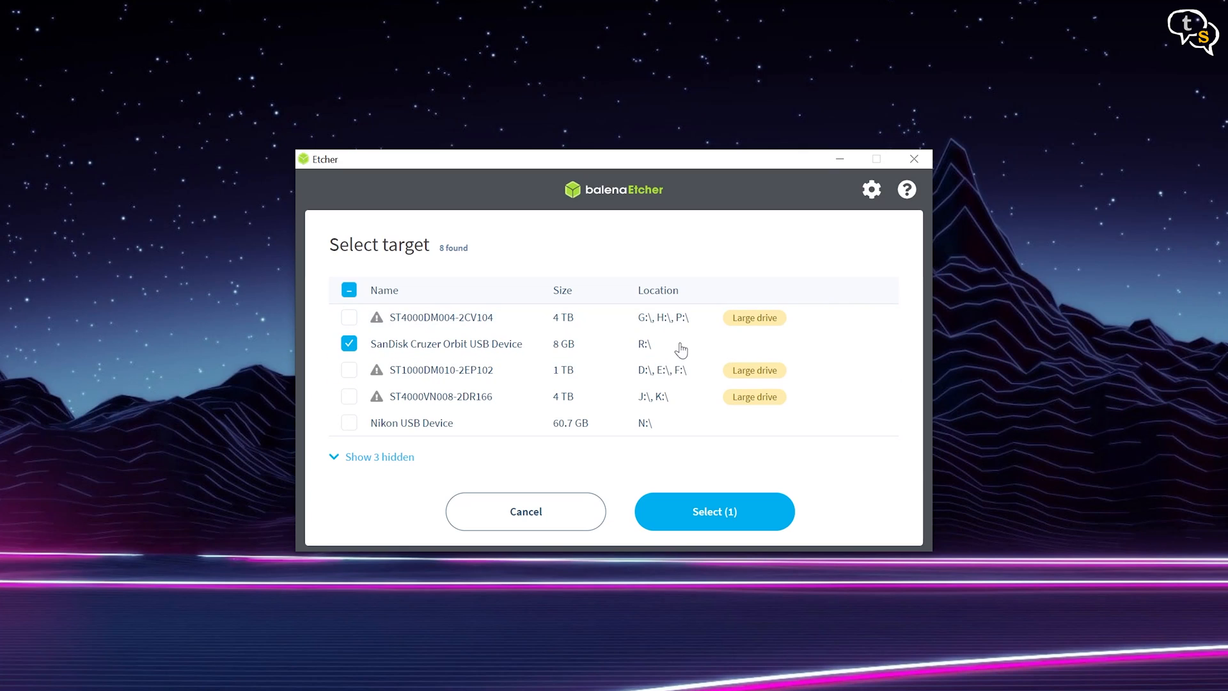
pyautogui.moveTo(712, 511)
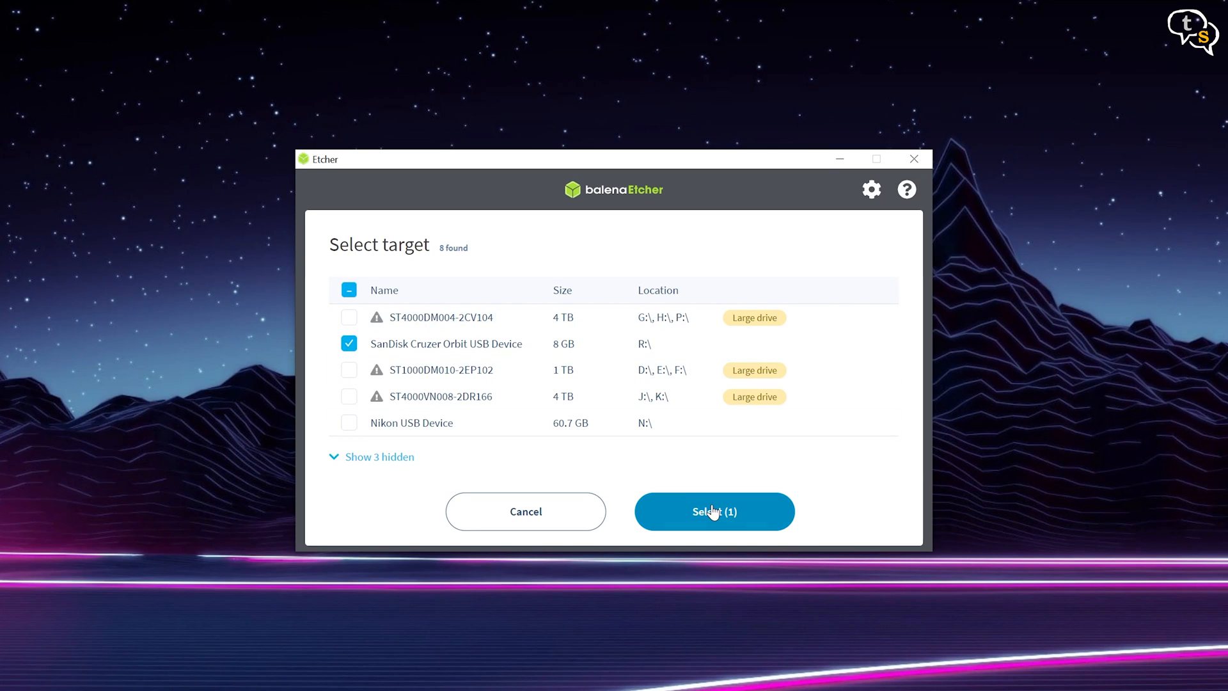
pyautogui.click(712, 510)
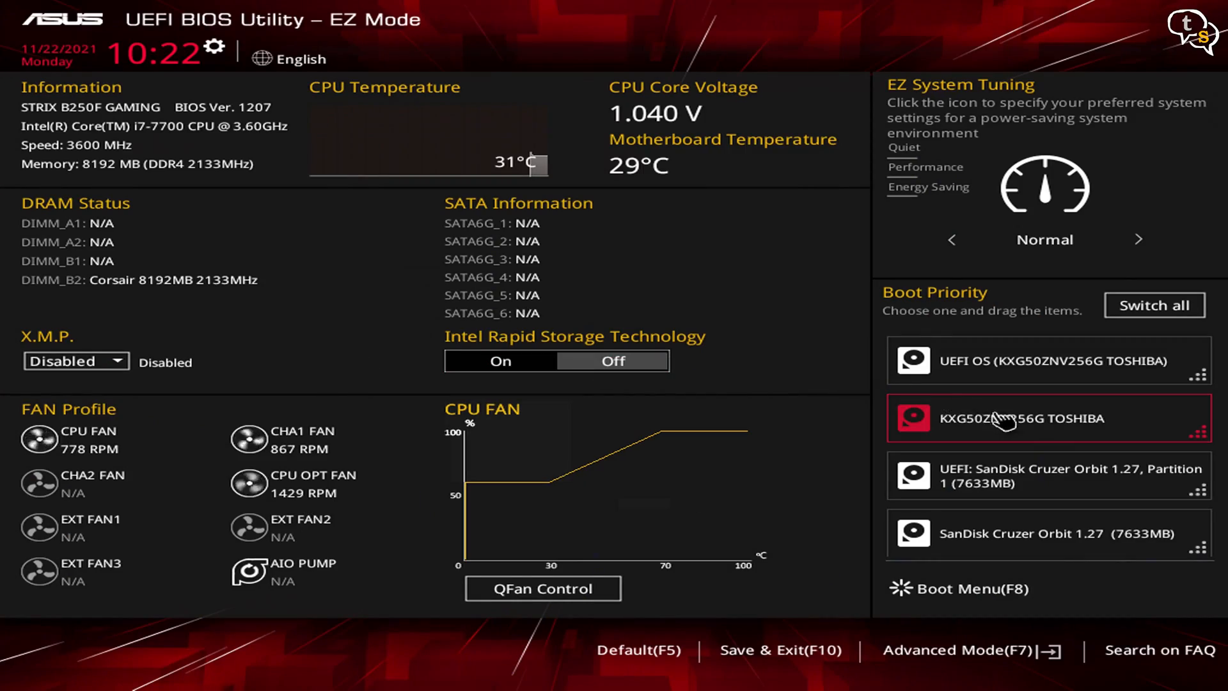
pyautogui.moveTo(993, 437)
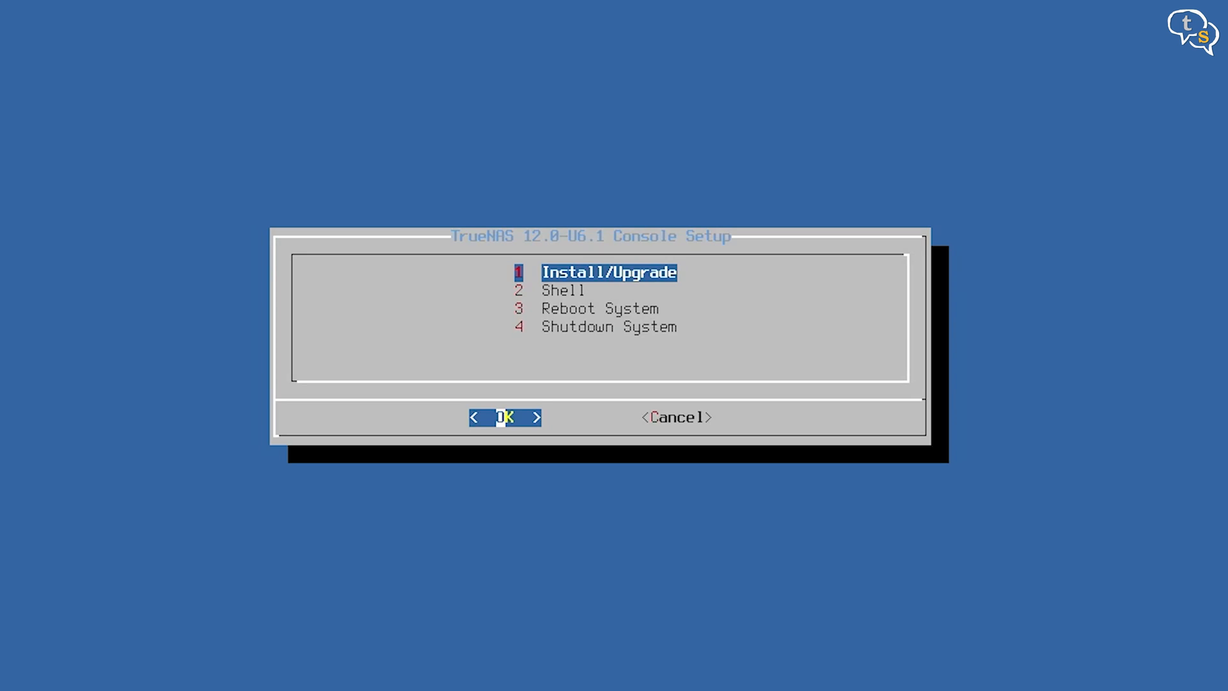
# Start Install/Upgrade and confirm the TOSHIBA nvd0 drive as the installation destination
pyautogui.click(505, 417)
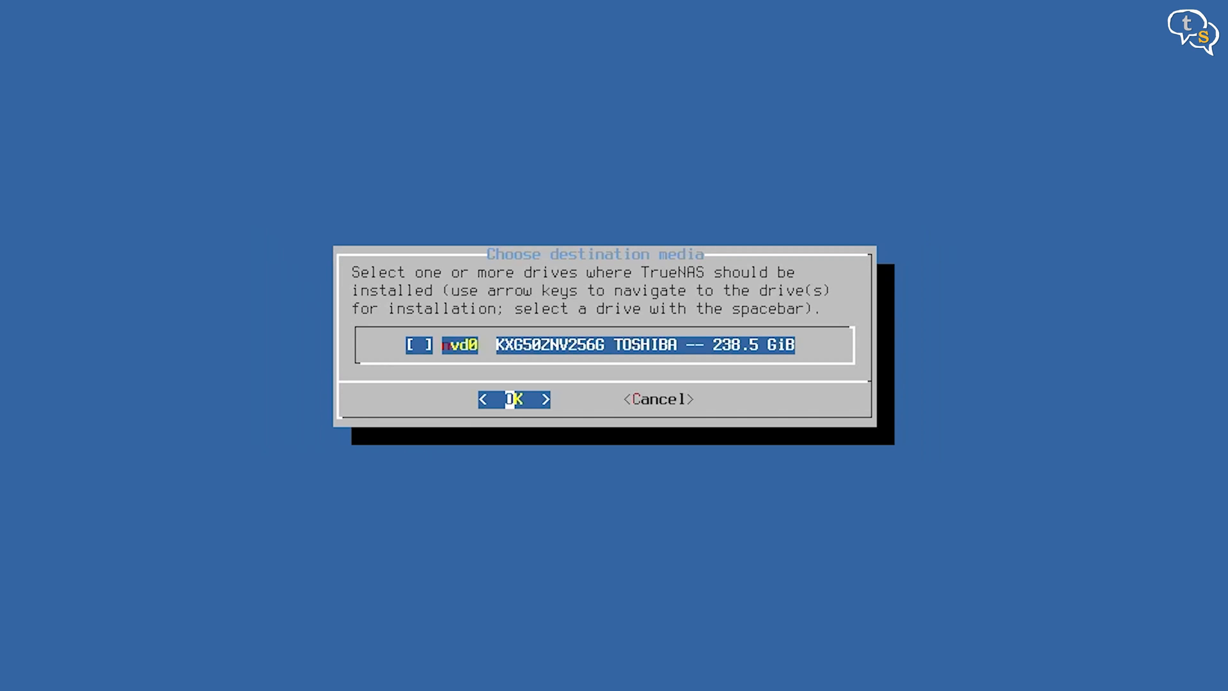
pyautogui.press('space')
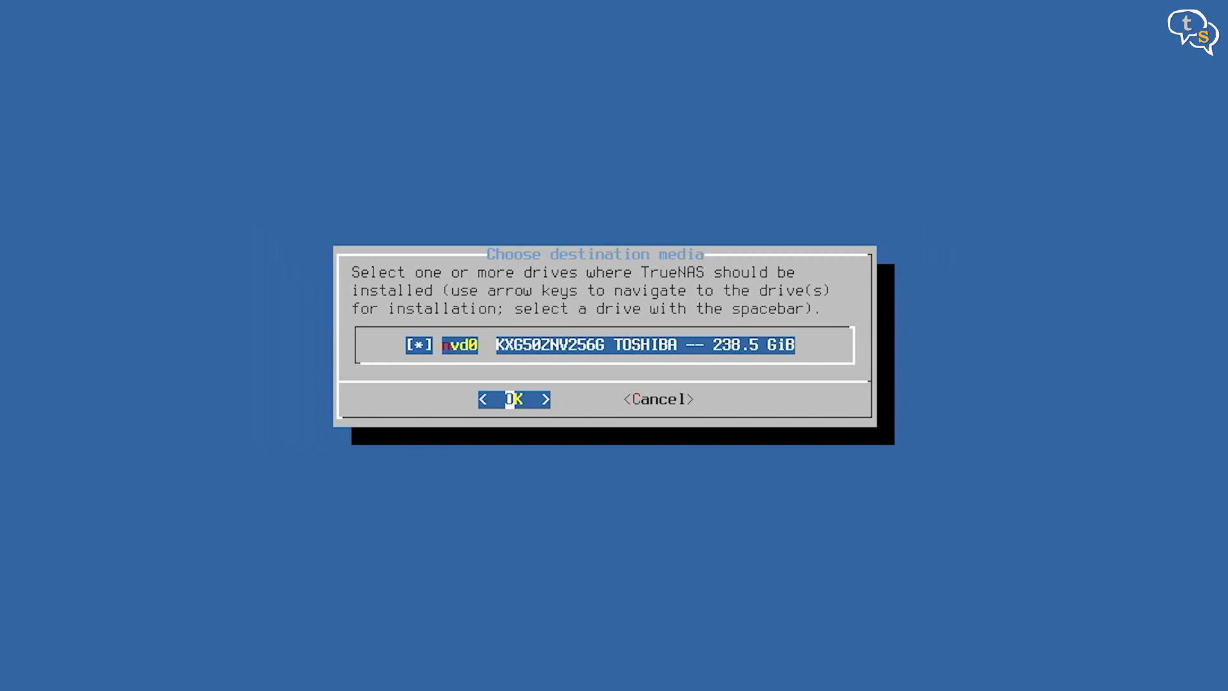
pyautogui.press('space')
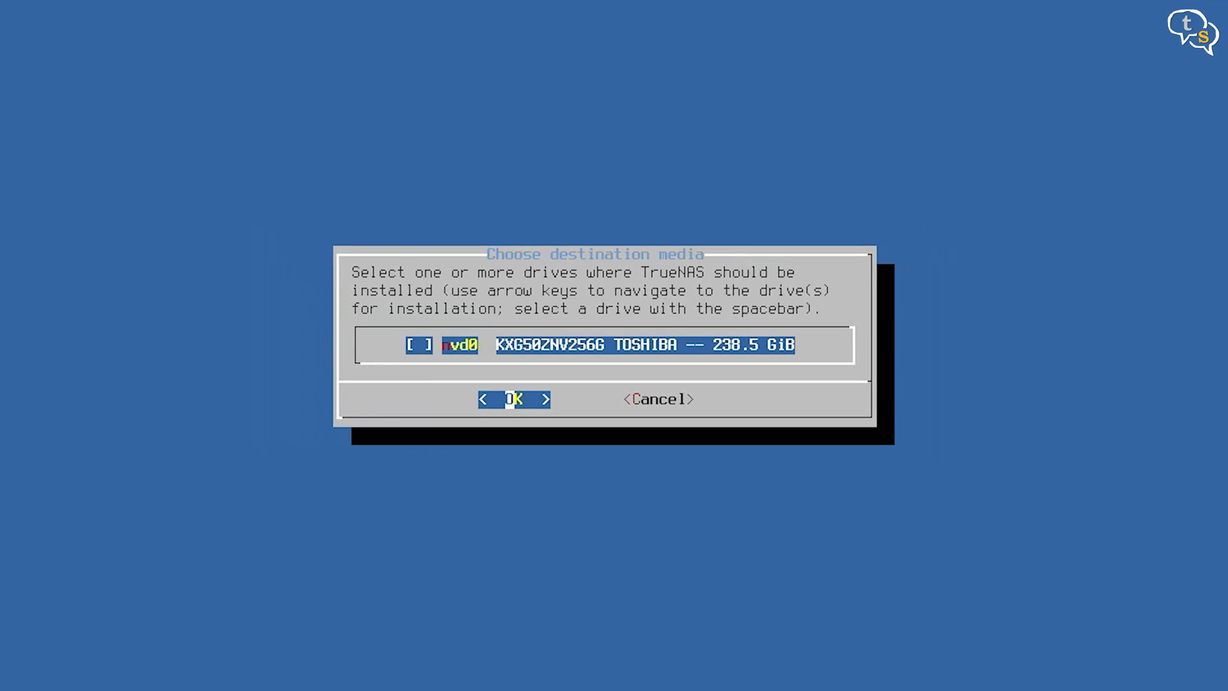
pyautogui.press('space')
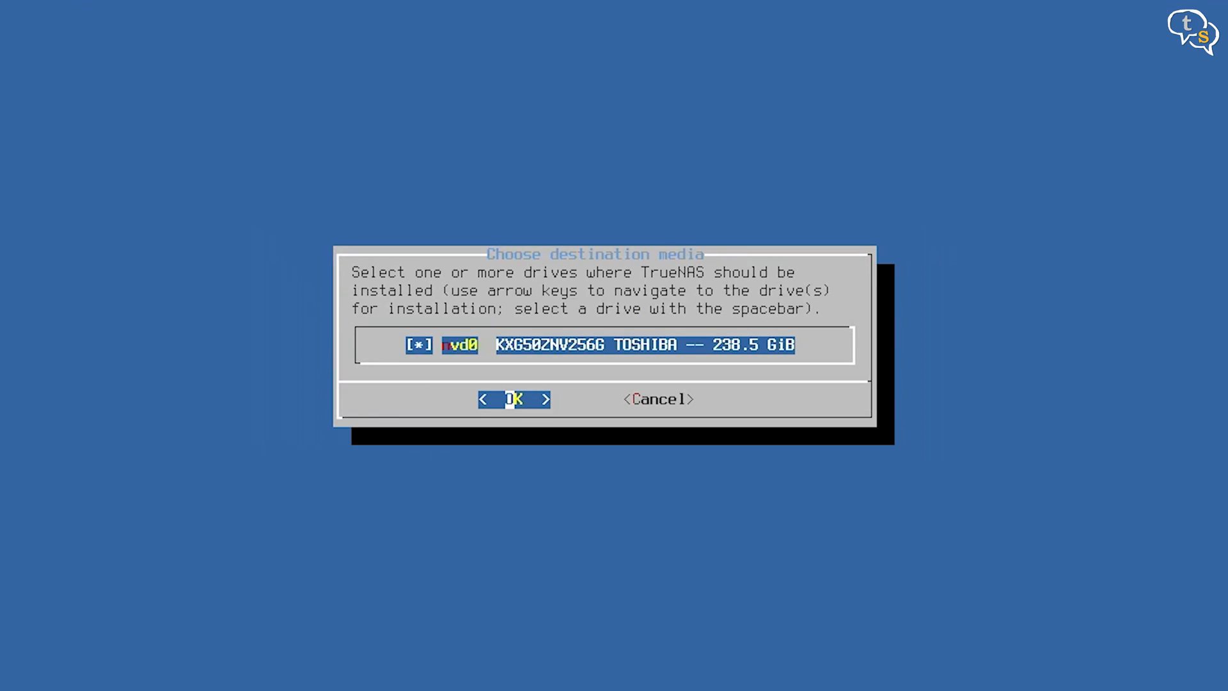
pyautogui.click(514, 399)
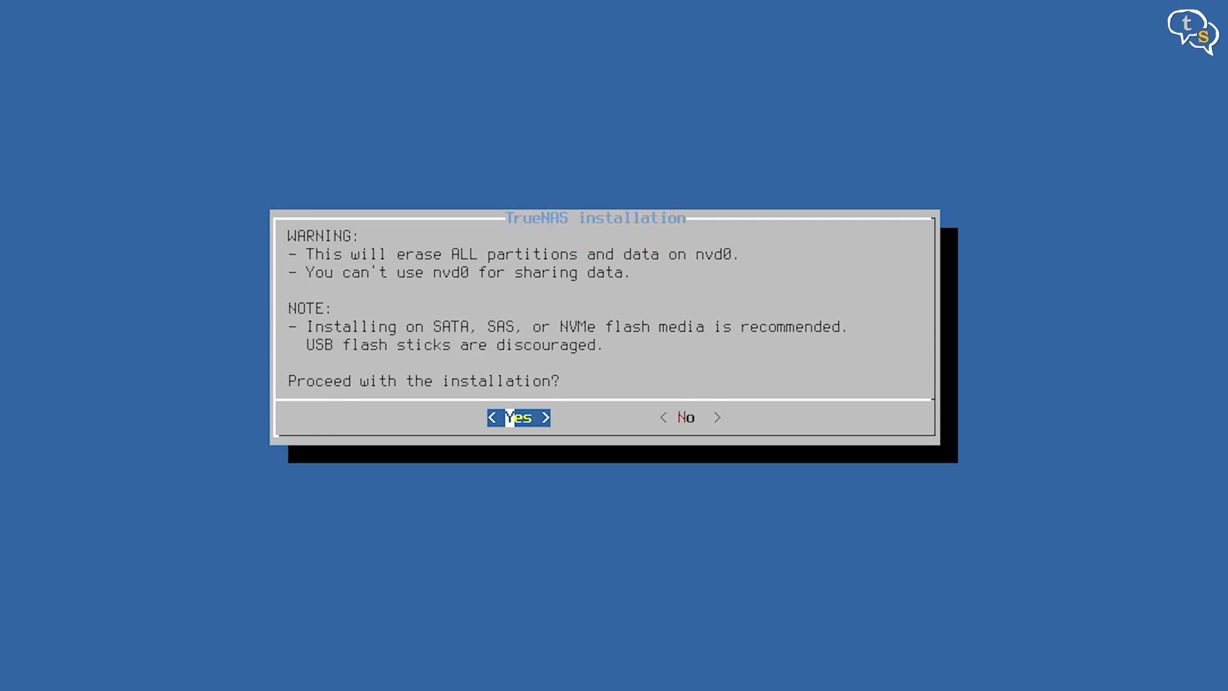
# Erase nvd0 and install with a root password, UEFI boot and a 16GB swap partition
pyautogui.click(518, 417)
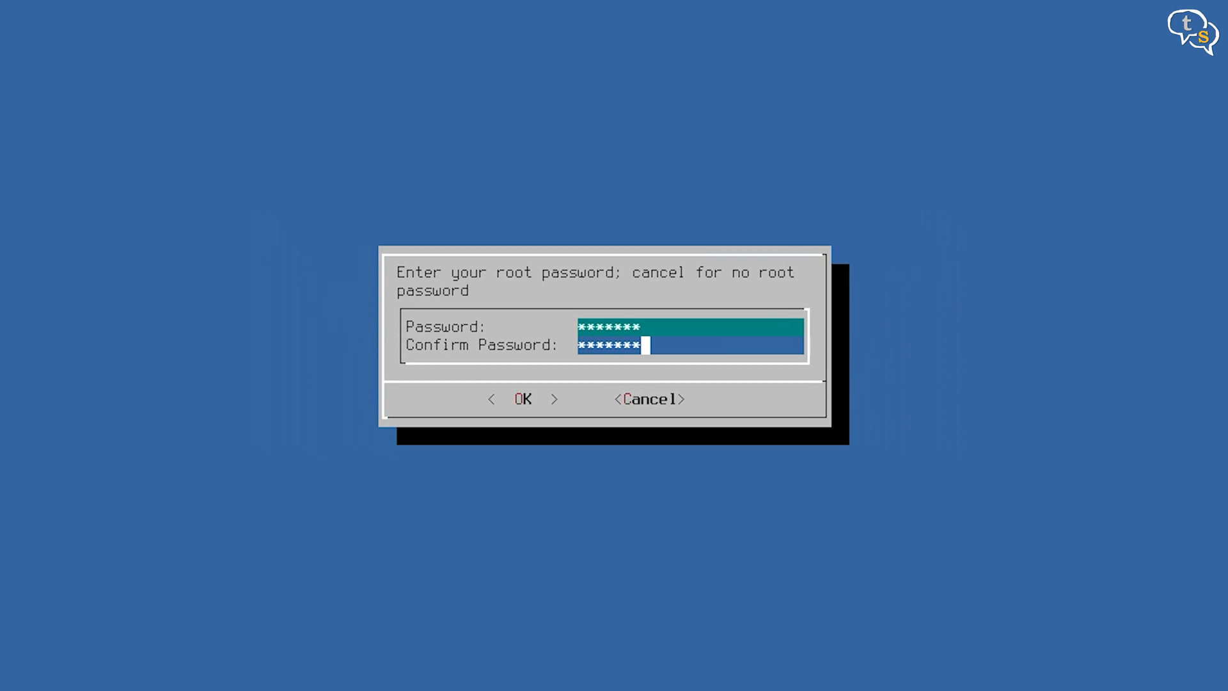
pyautogui.click(523, 399)
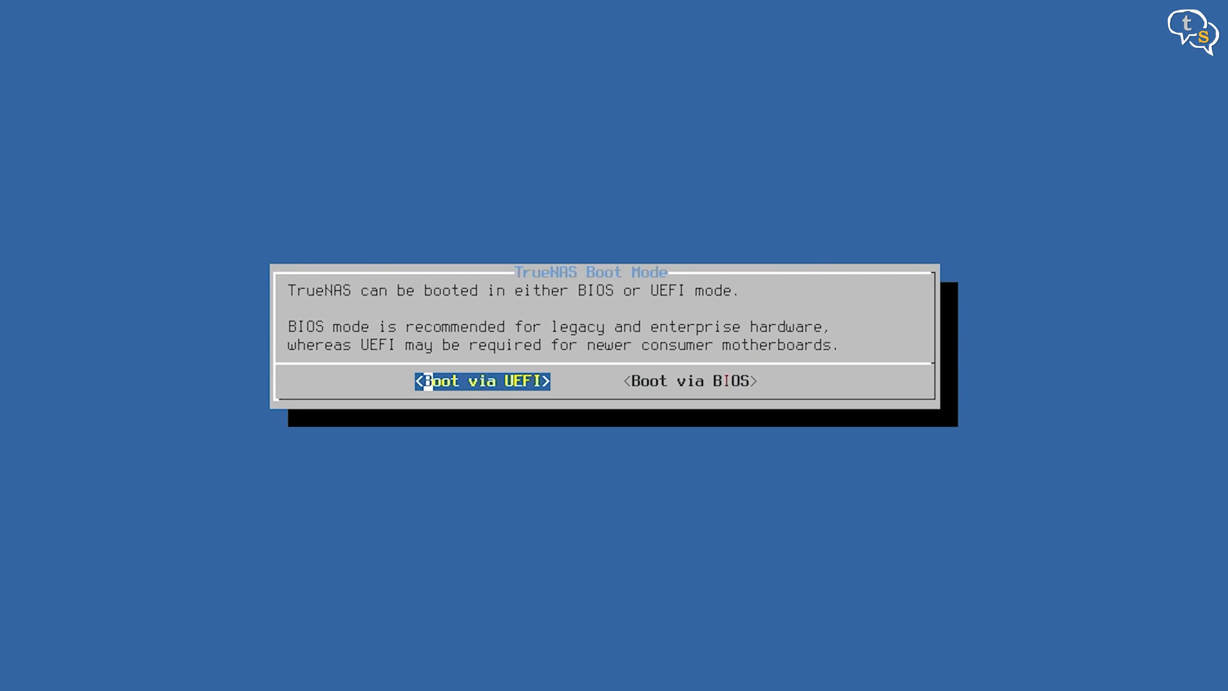
pyautogui.click(481, 381)
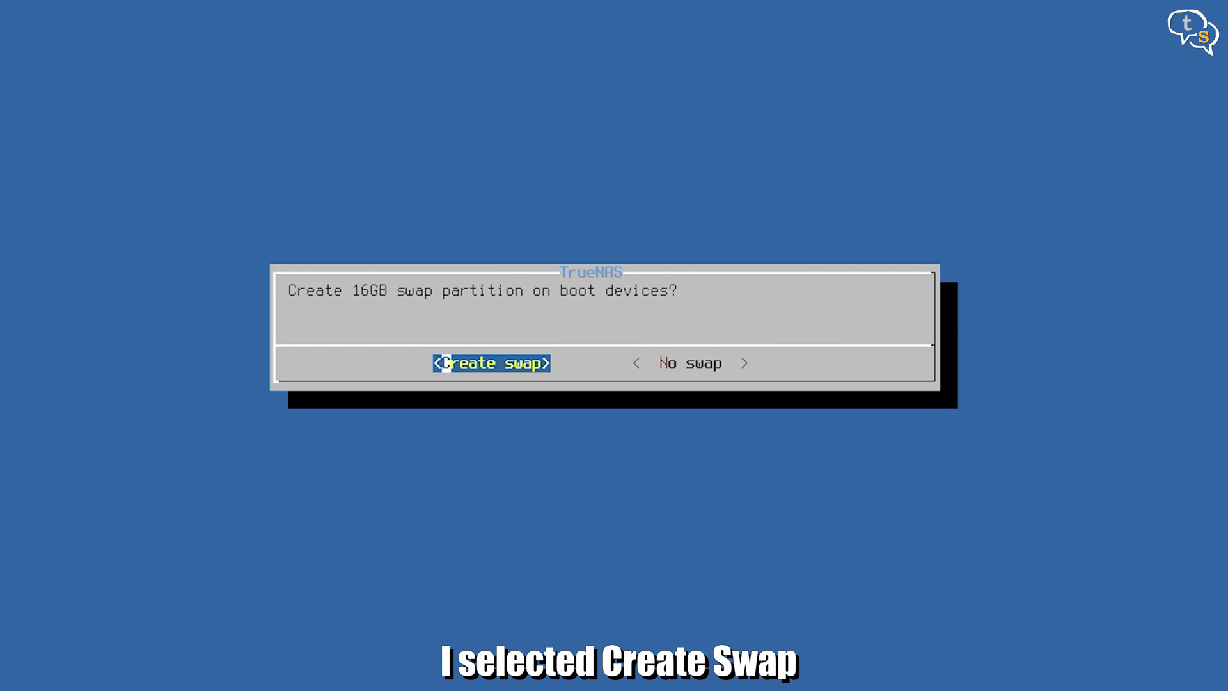
pyautogui.click(490, 362)
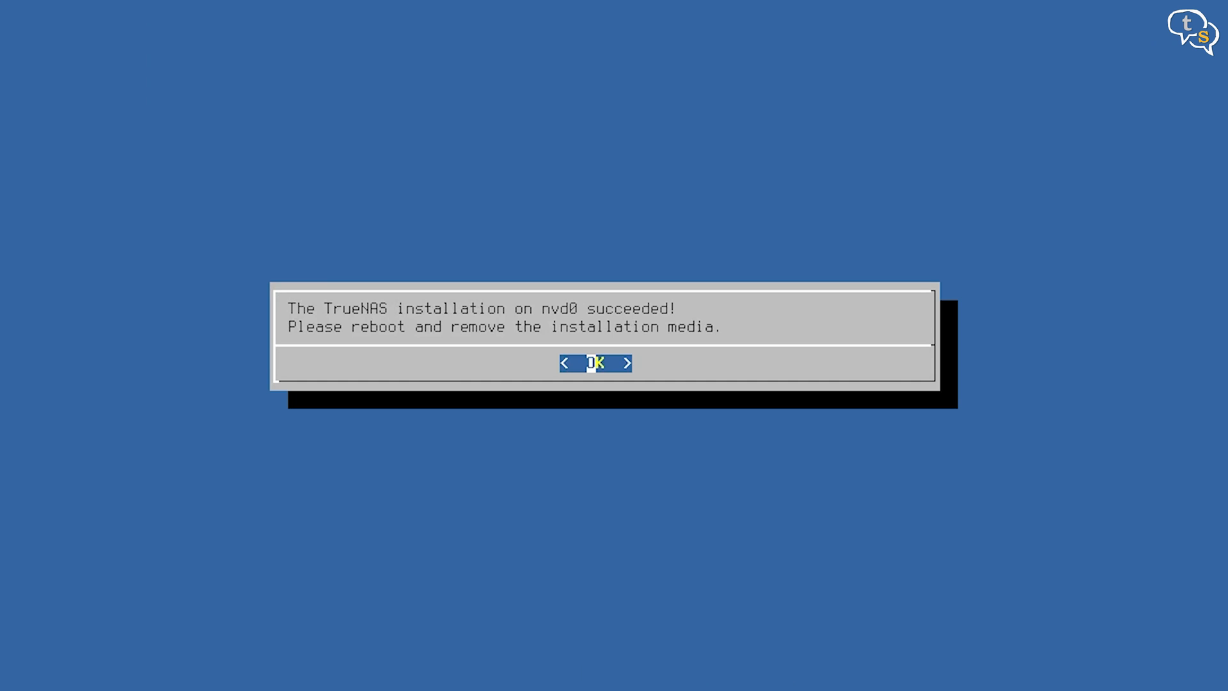
pyautogui.click(594, 362)
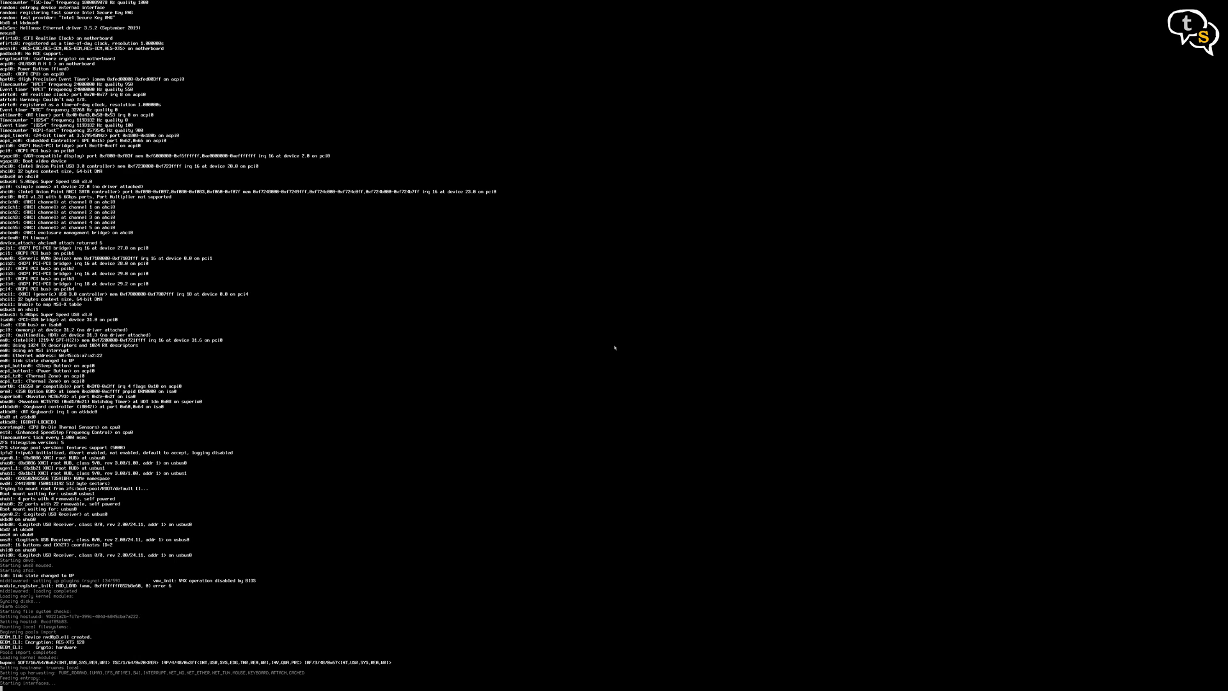
# Let the newly installed TrueNAS system boot and watch the boot log
pyautogui.scroll(-3)
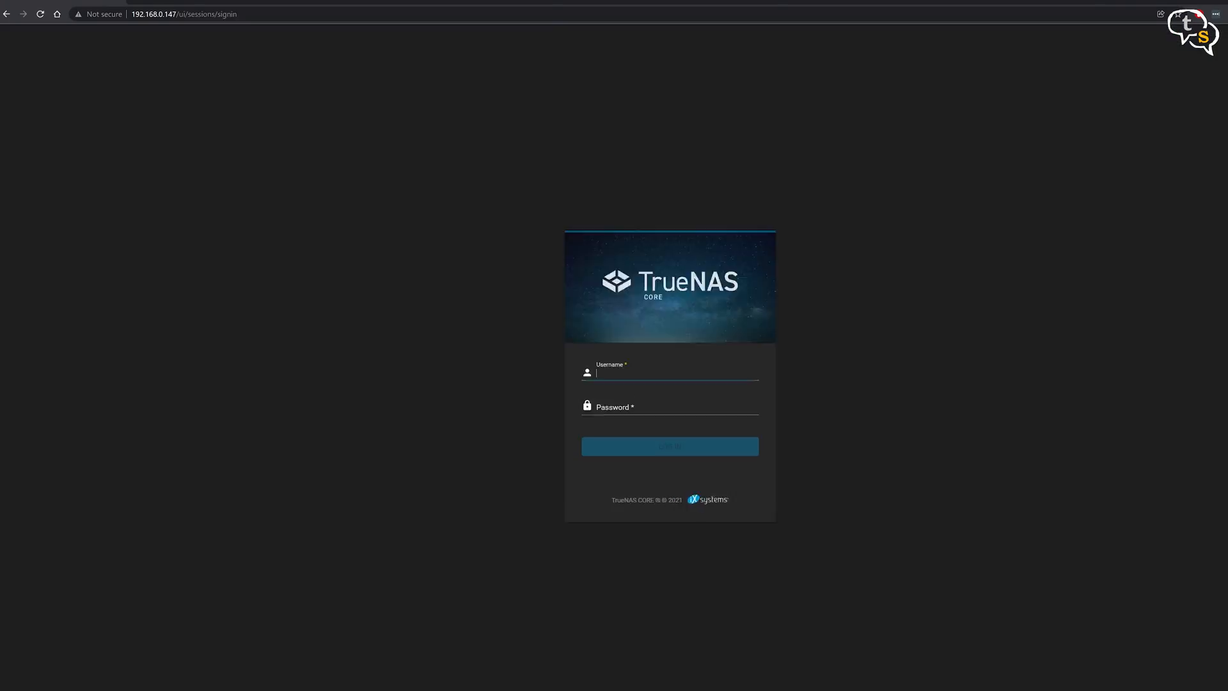
# Log in as root, dismiss the welcome notice and the browser's save-password prompt
pyautogui.write('rd')
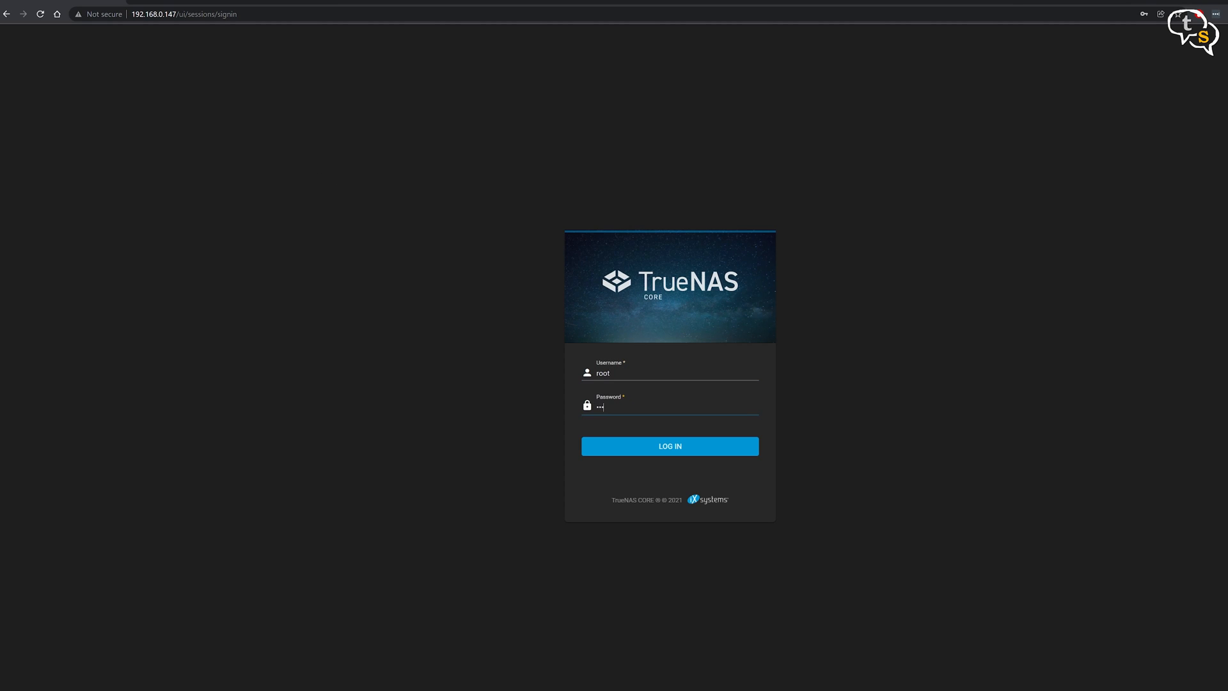
pyautogui.click(669, 445)
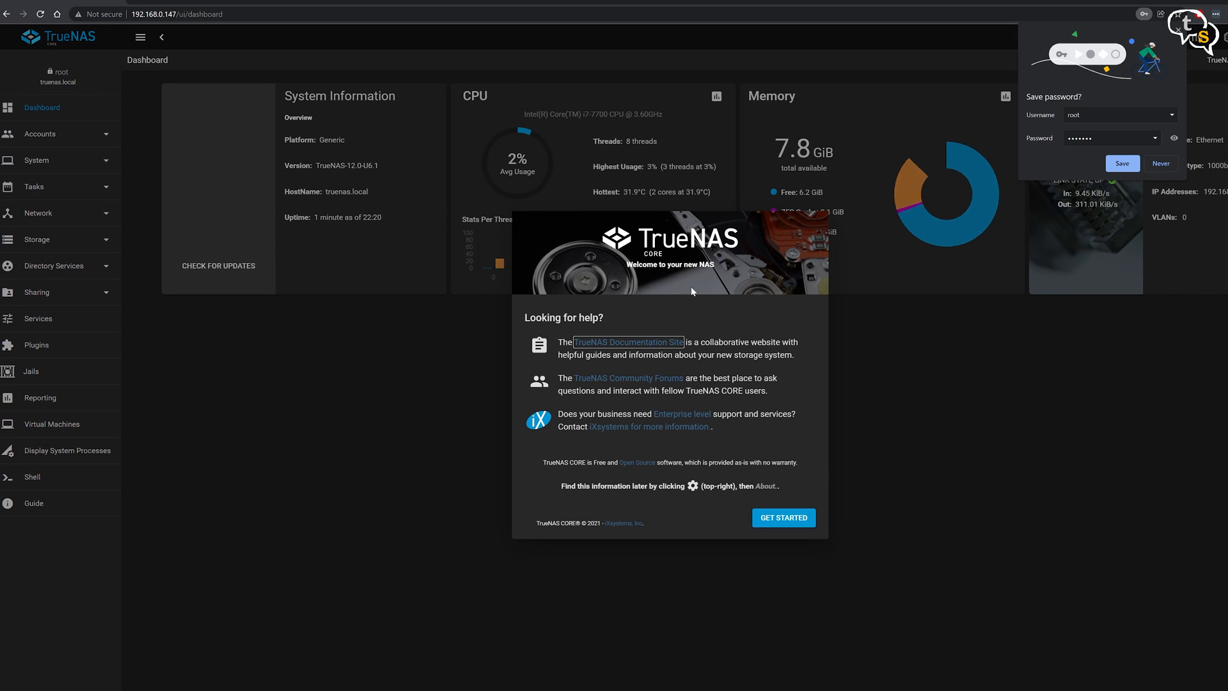
pyautogui.click(783, 518)
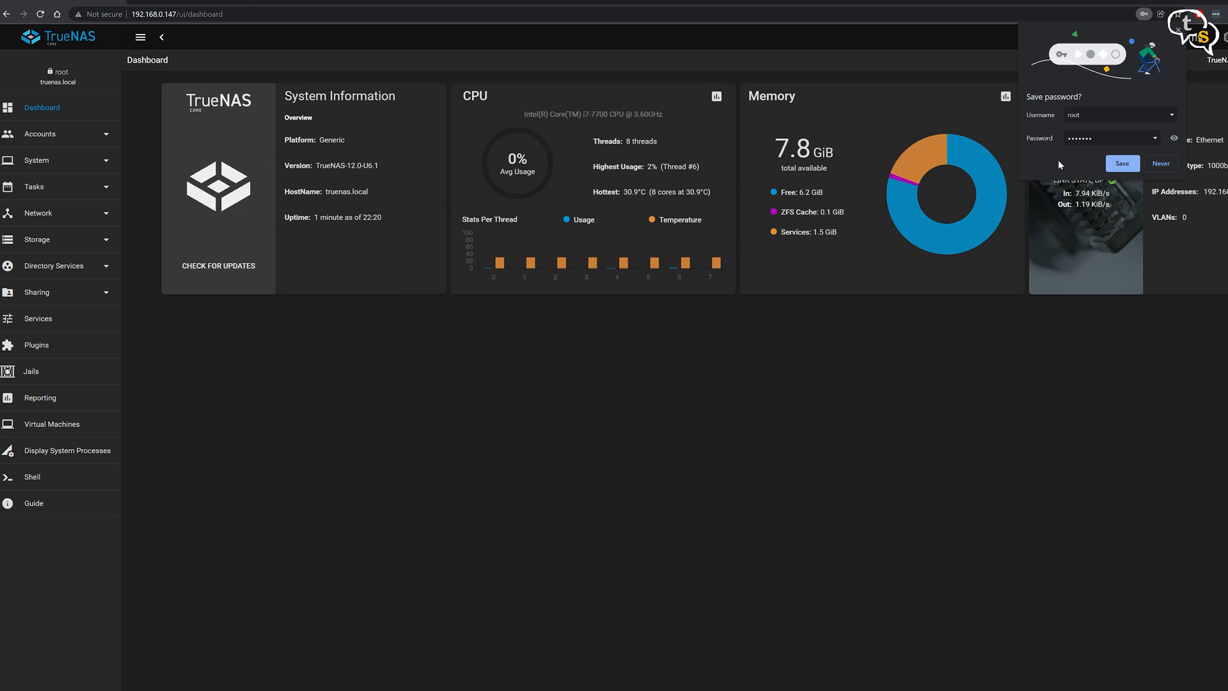
pyautogui.click(1160, 163)
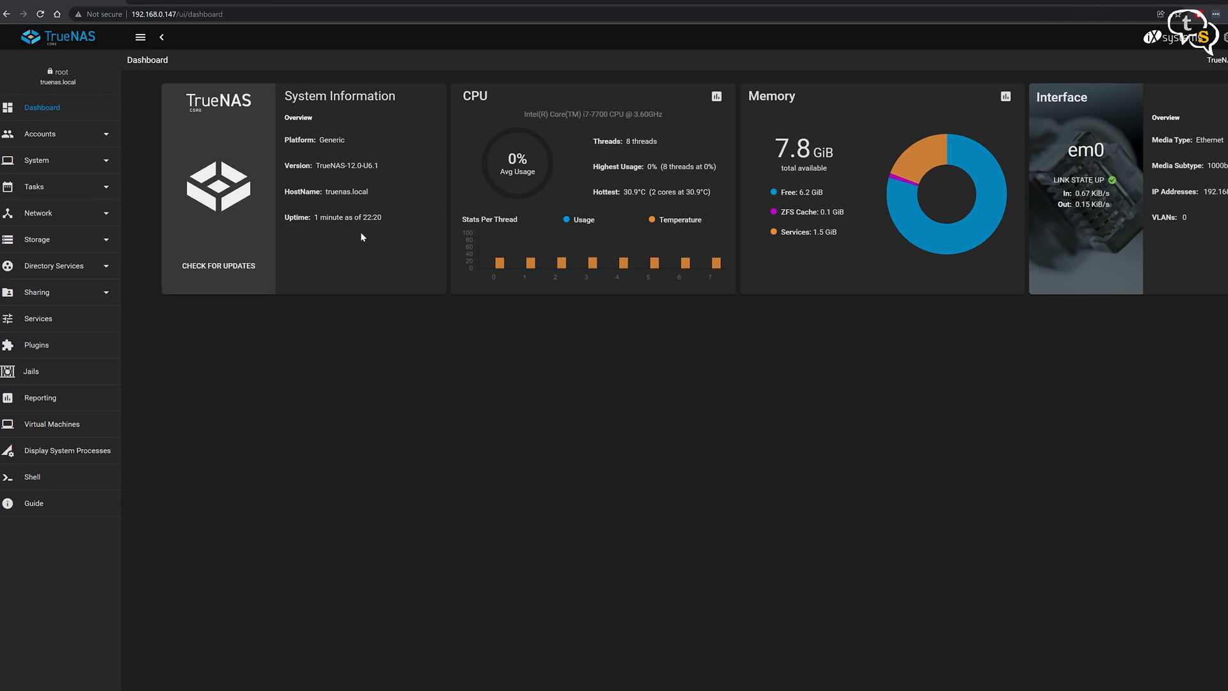
pyautogui.moveTo(390, 279)
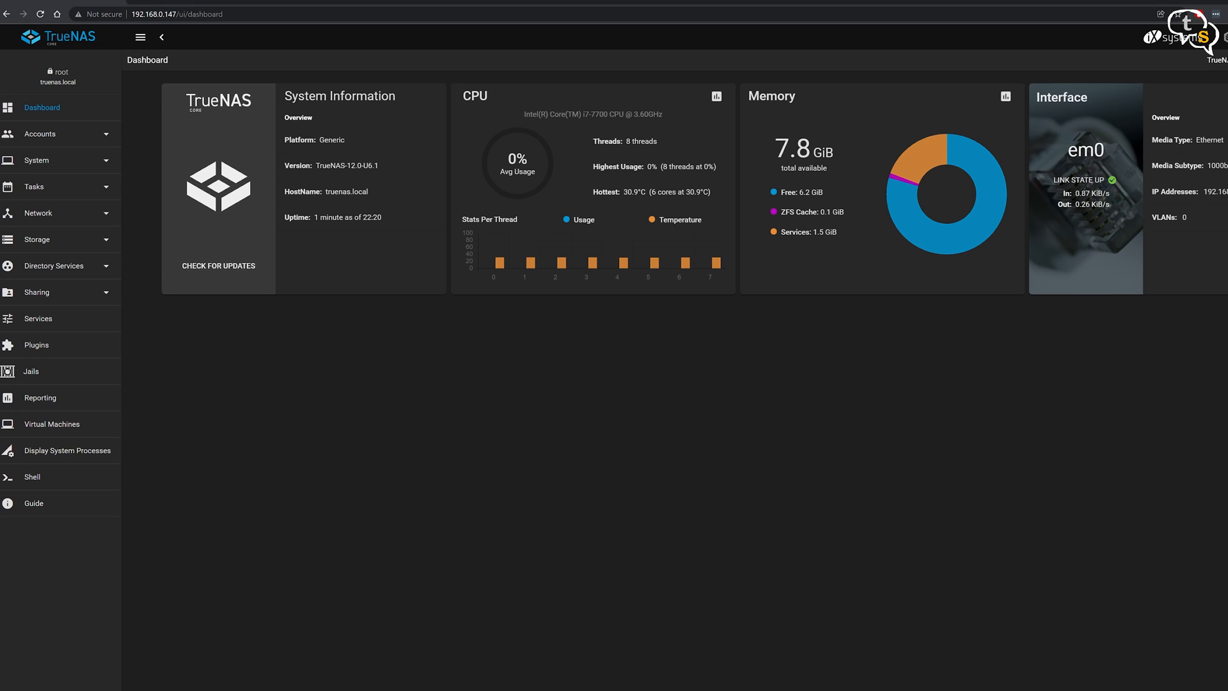
pyautogui.moveTo(222, 369)
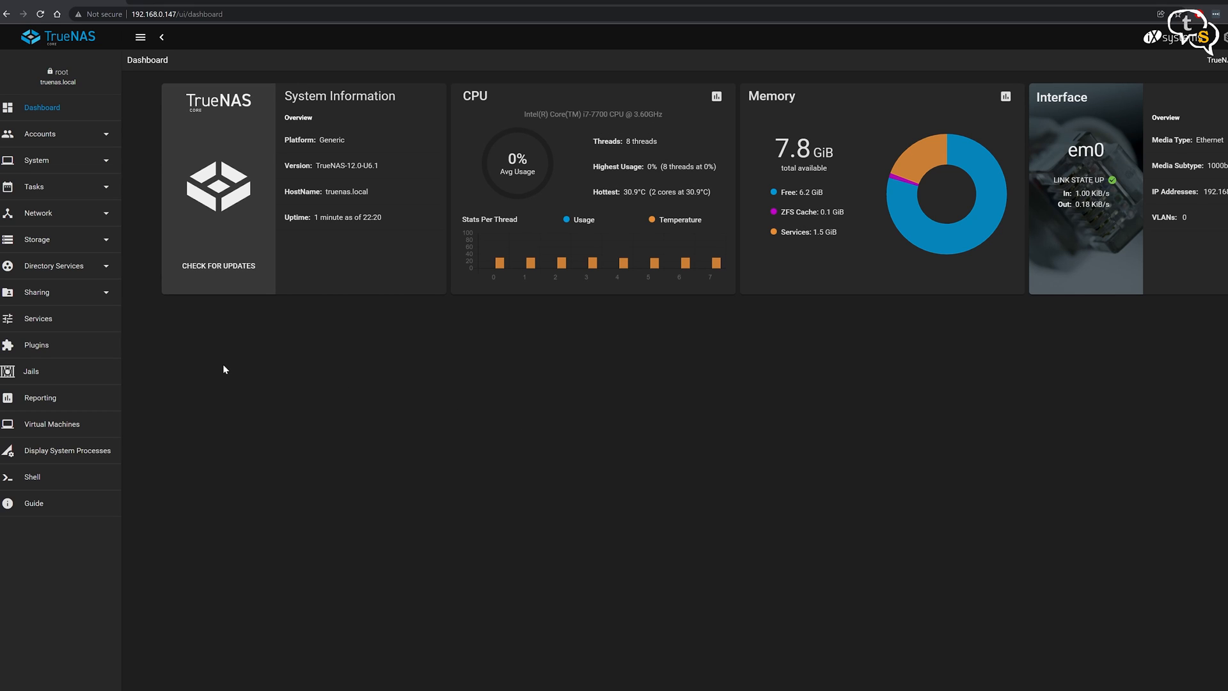
# Review the empty Storage Pools page, then expand Accounts to show Groups and Users
pyautogui.click(36, 240)
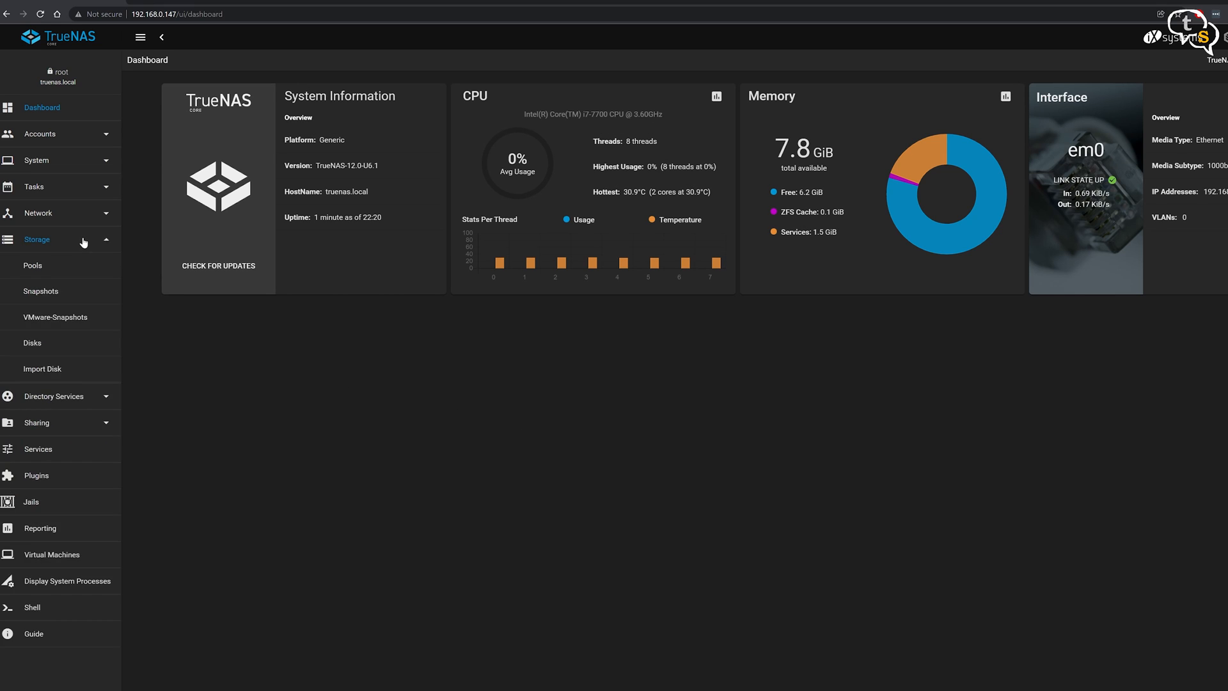
pyautogui.click(33, 264)
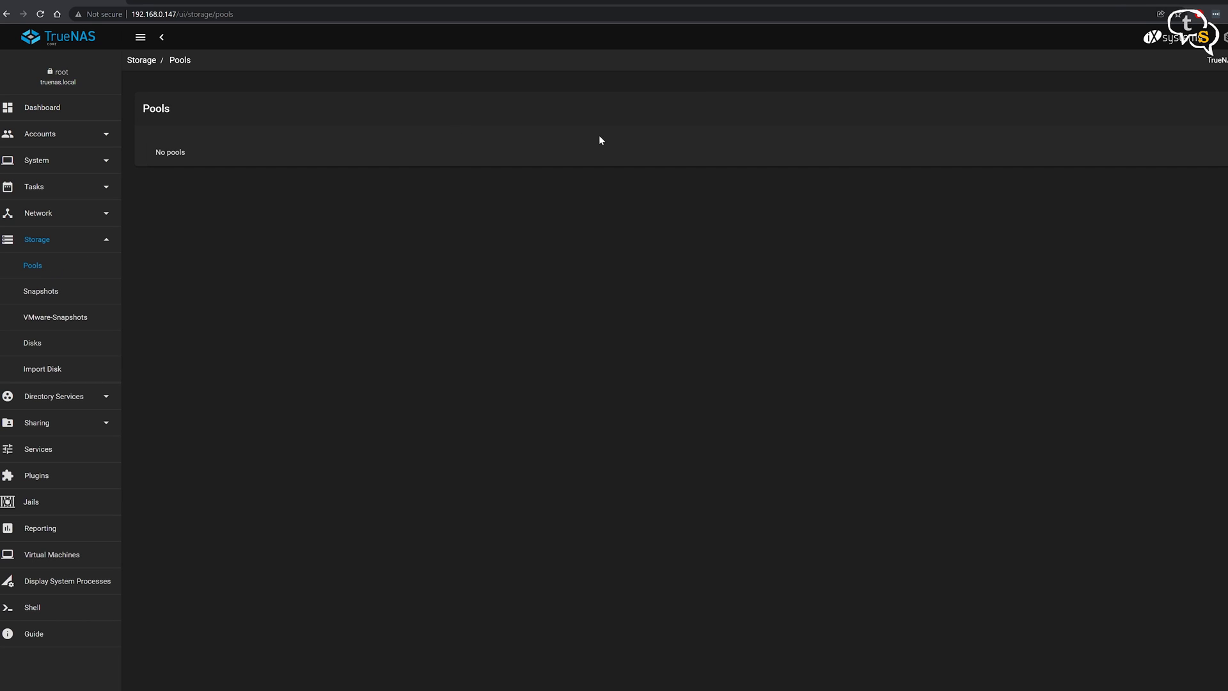
pyautogui.click(39, 133)
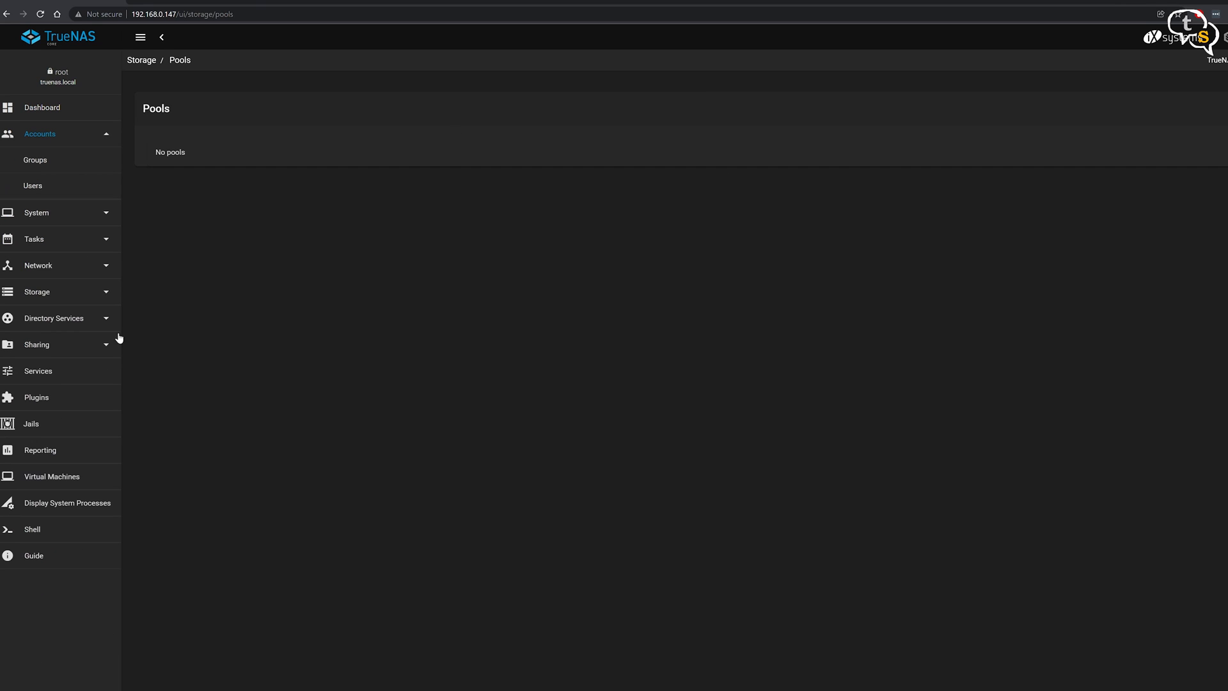
pyautogui.click(42, 108)
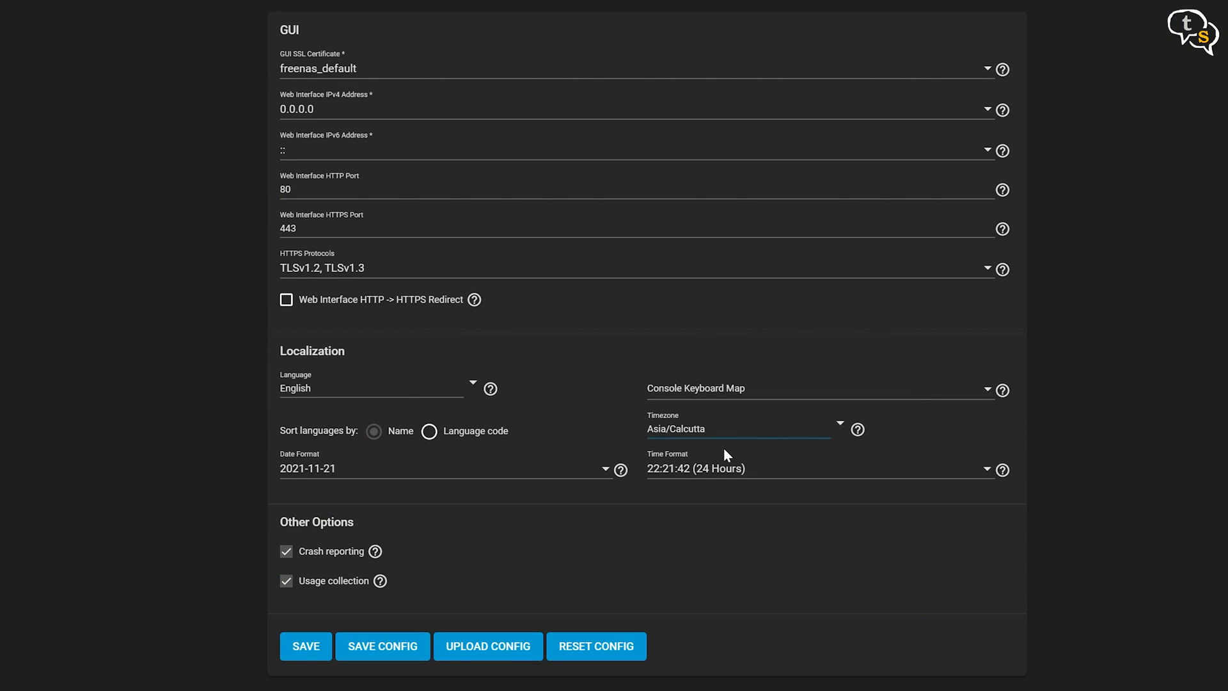
# Review the System General settings for GUI, localization and other options
pyautogui.click(705, 429)
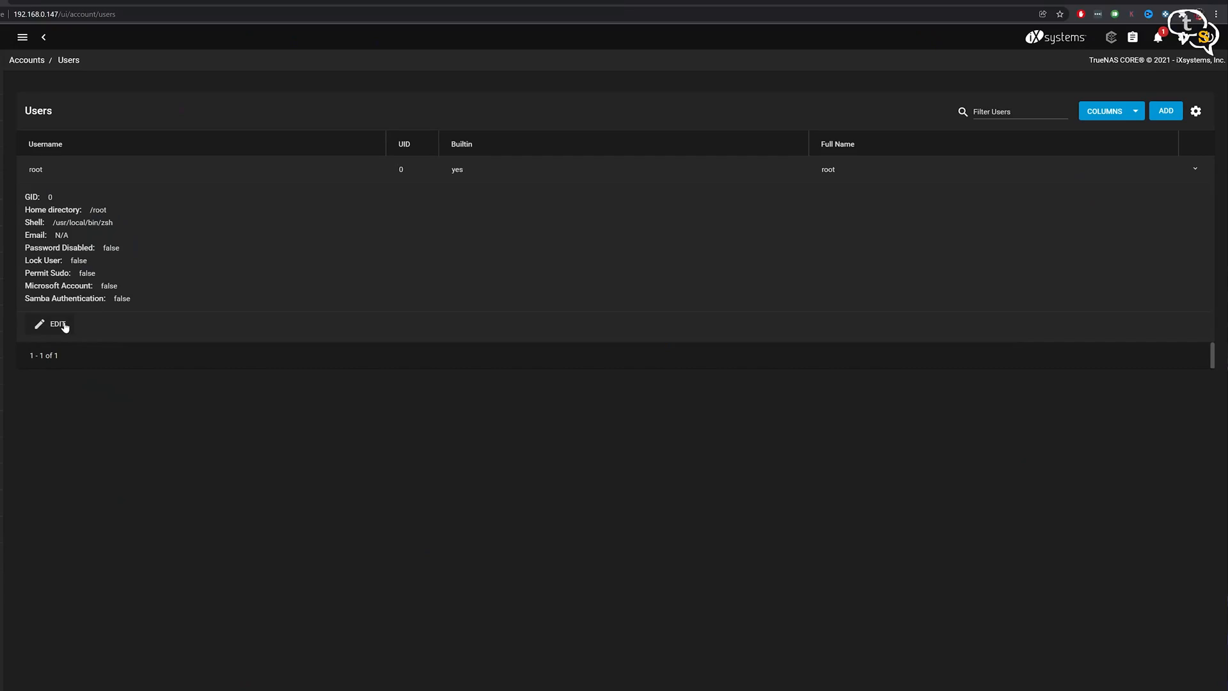
# Edit the root user account and begin entering its email address
pyautogui.click(58, 324)
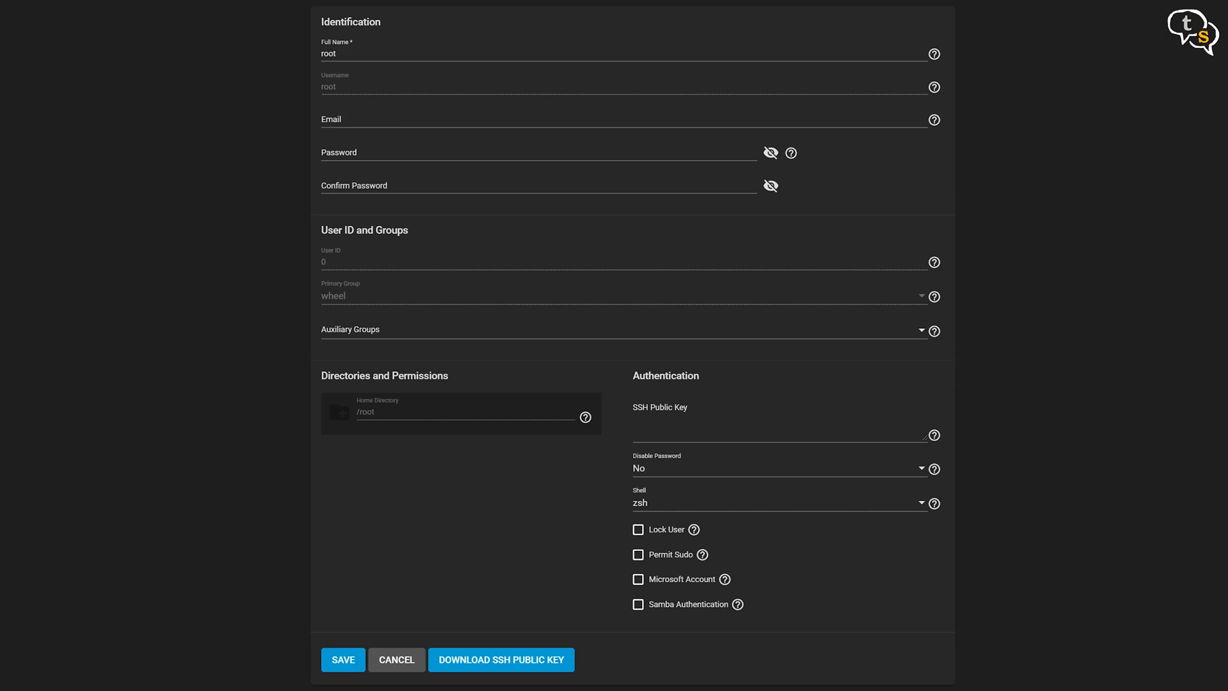
pyautogui.click(549, 119)
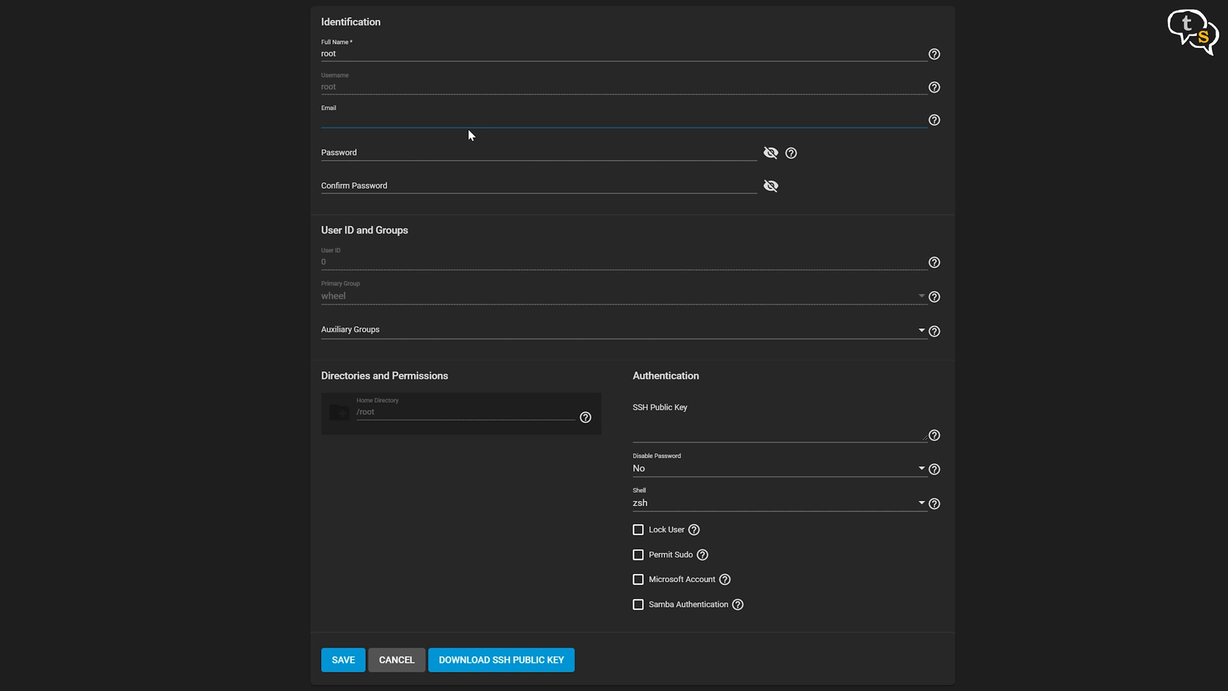
pyautogui.write('v')
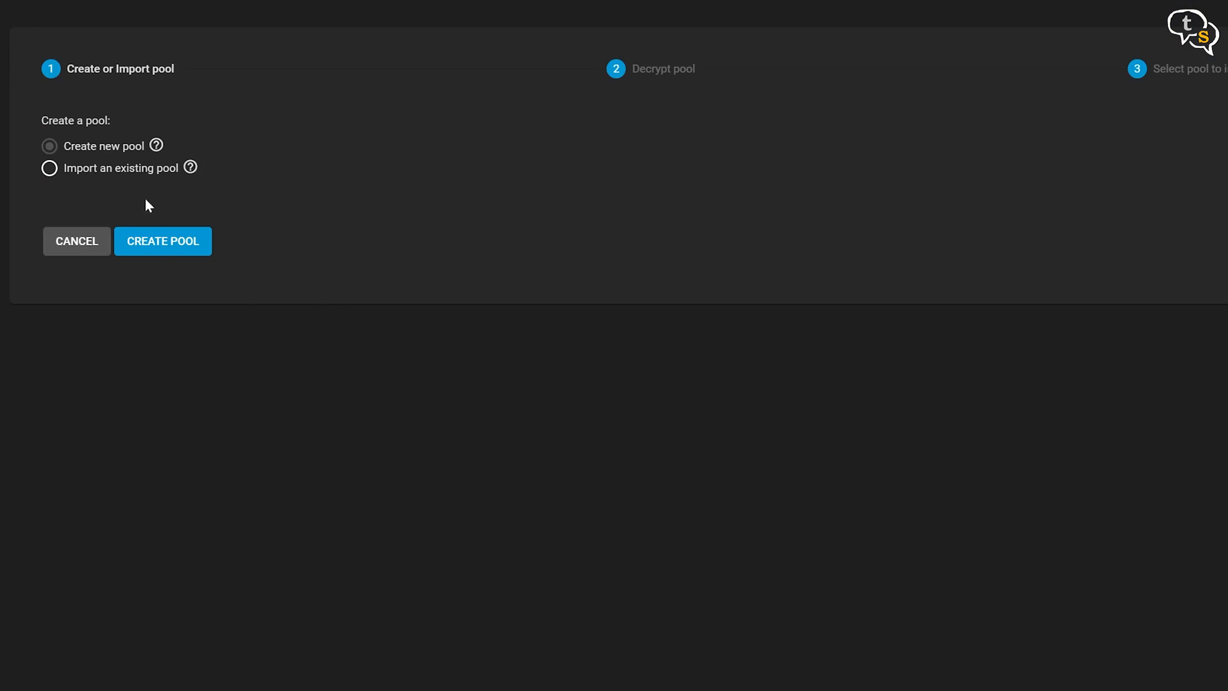
# Create a new pool with disks ada0 and ada1 placed in a mirrored data vdev
pyautogui.click(162, 240)
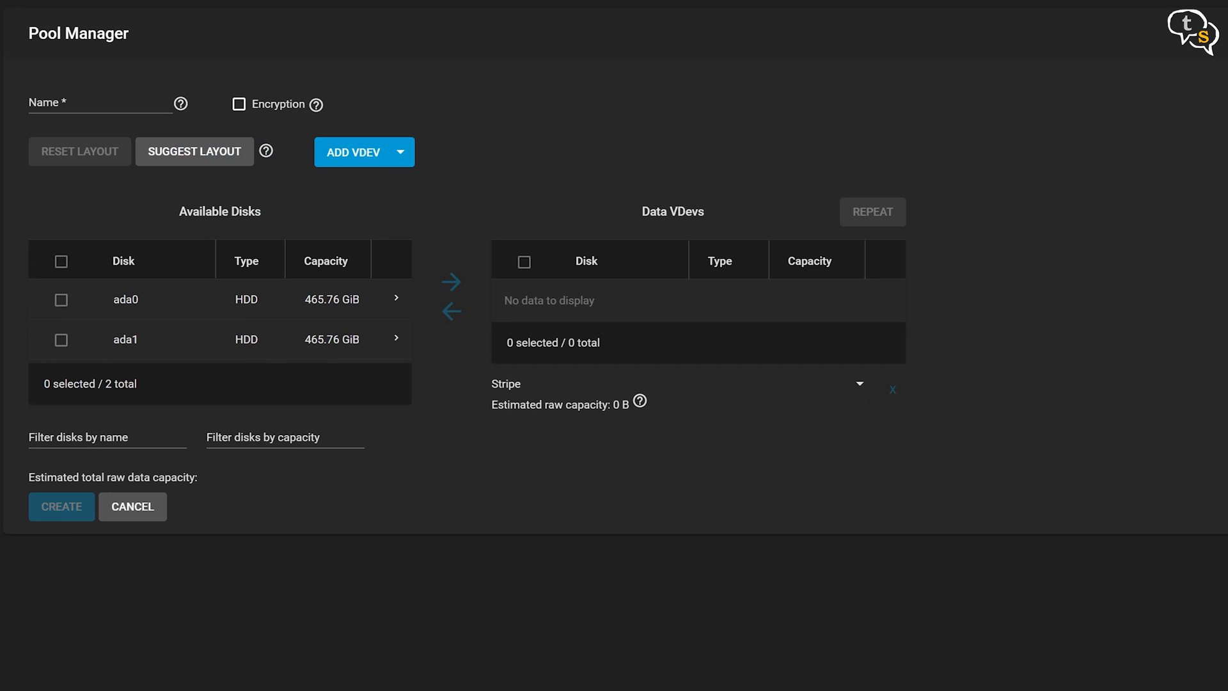
pyautogui.moveTo(707, 221)
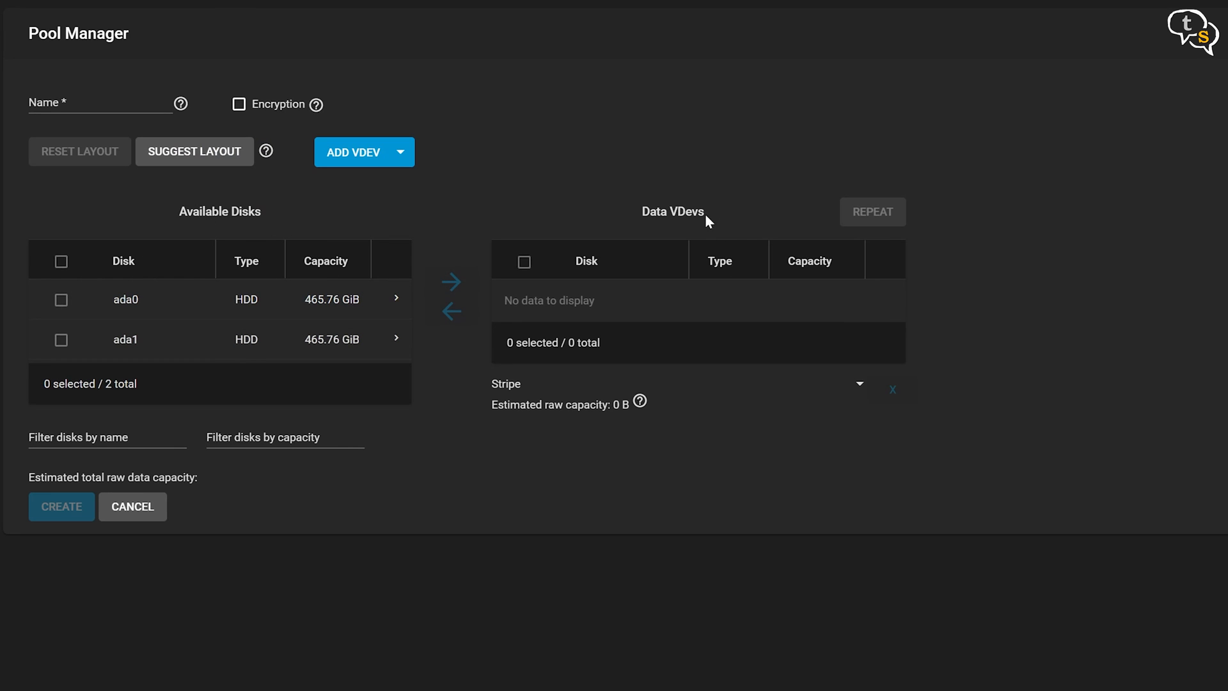
pyautogui.moveTo(62, 299)
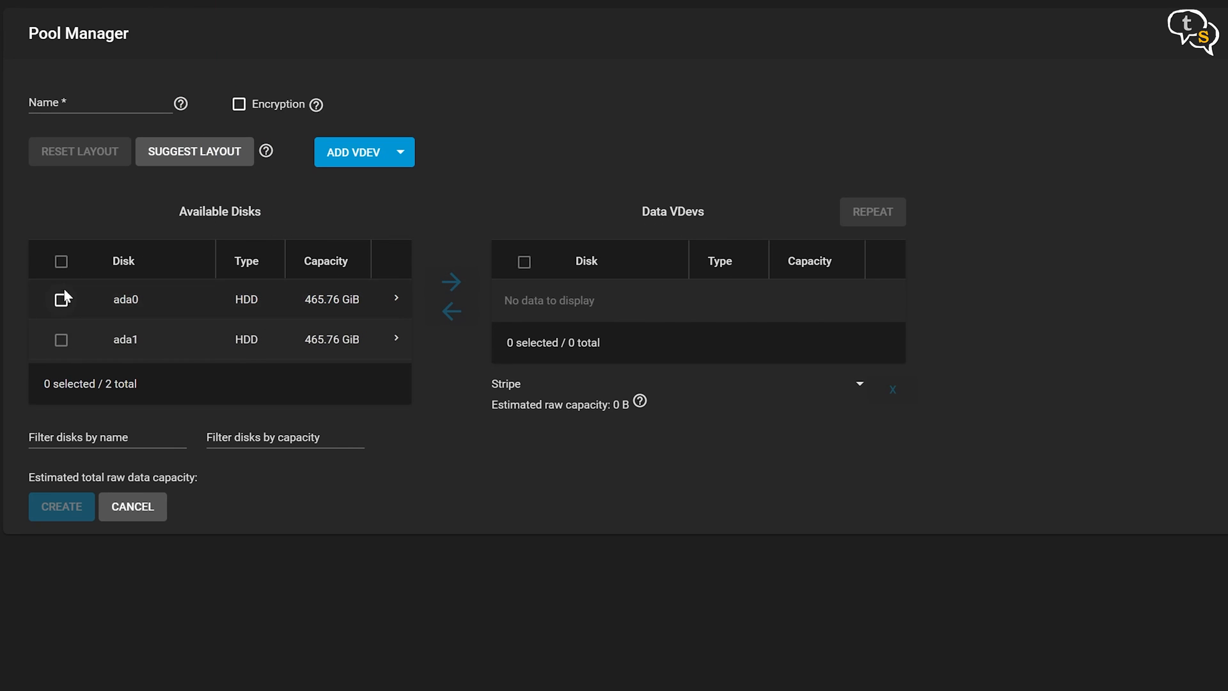
pyautogui.click(195, 151)
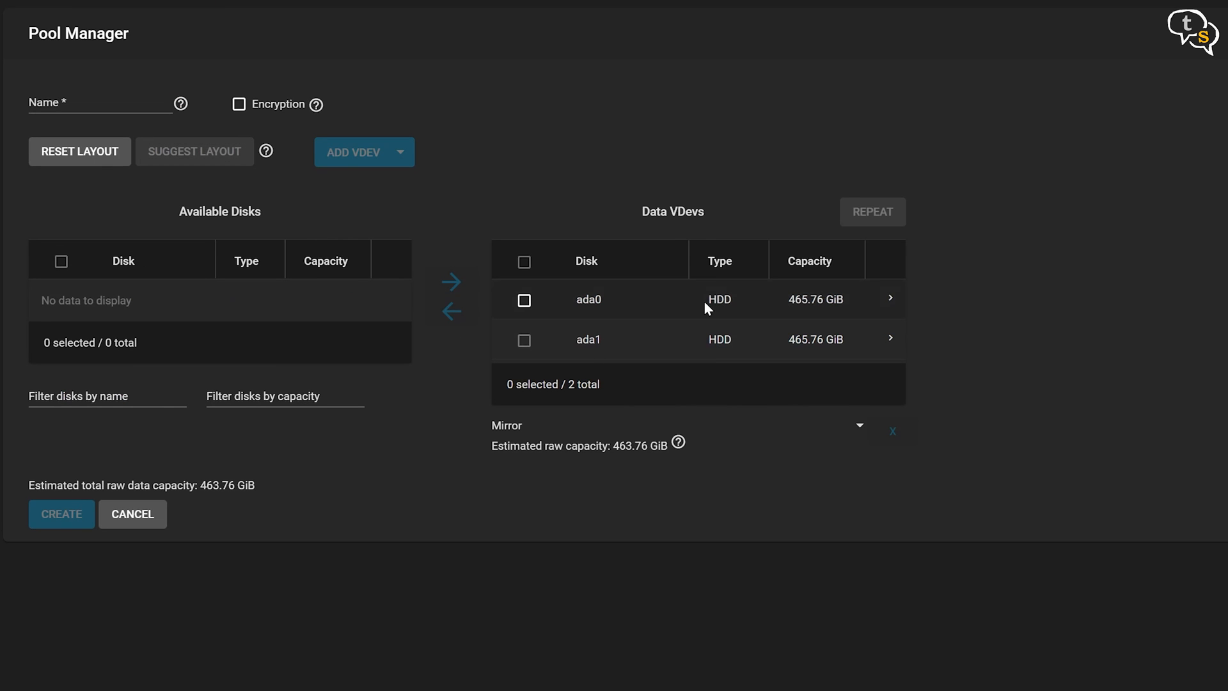
pyautogui.moveTo(676, 366)
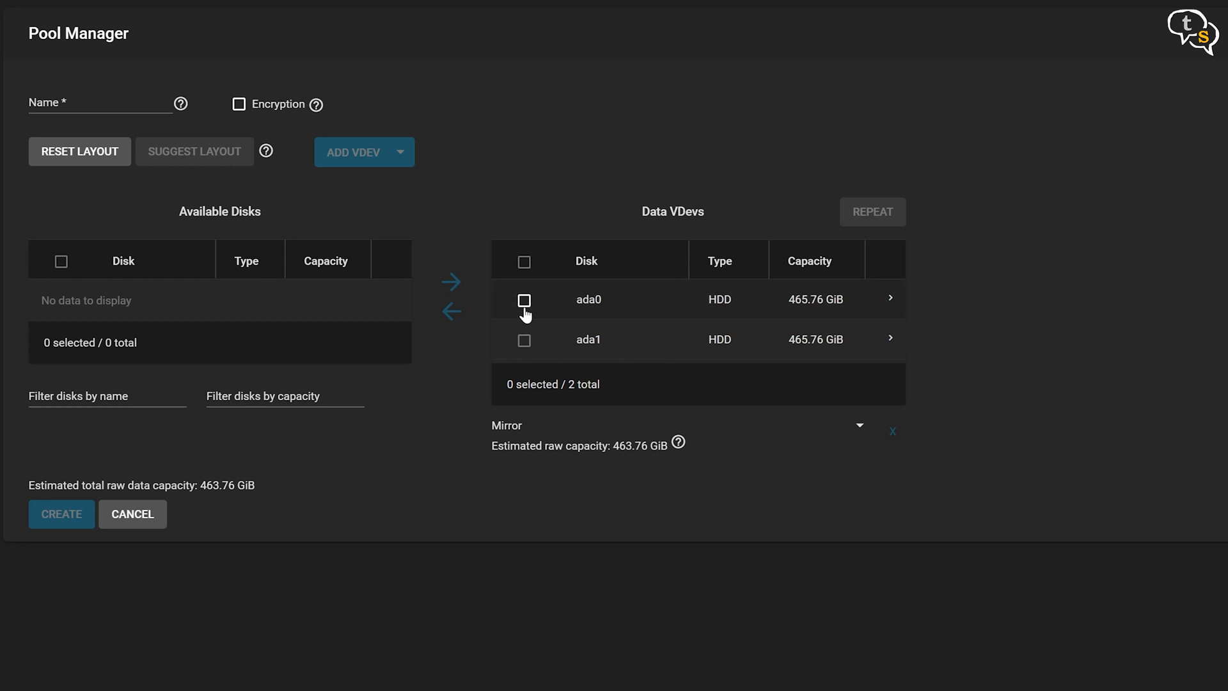
pyautogui.click(450, 311)
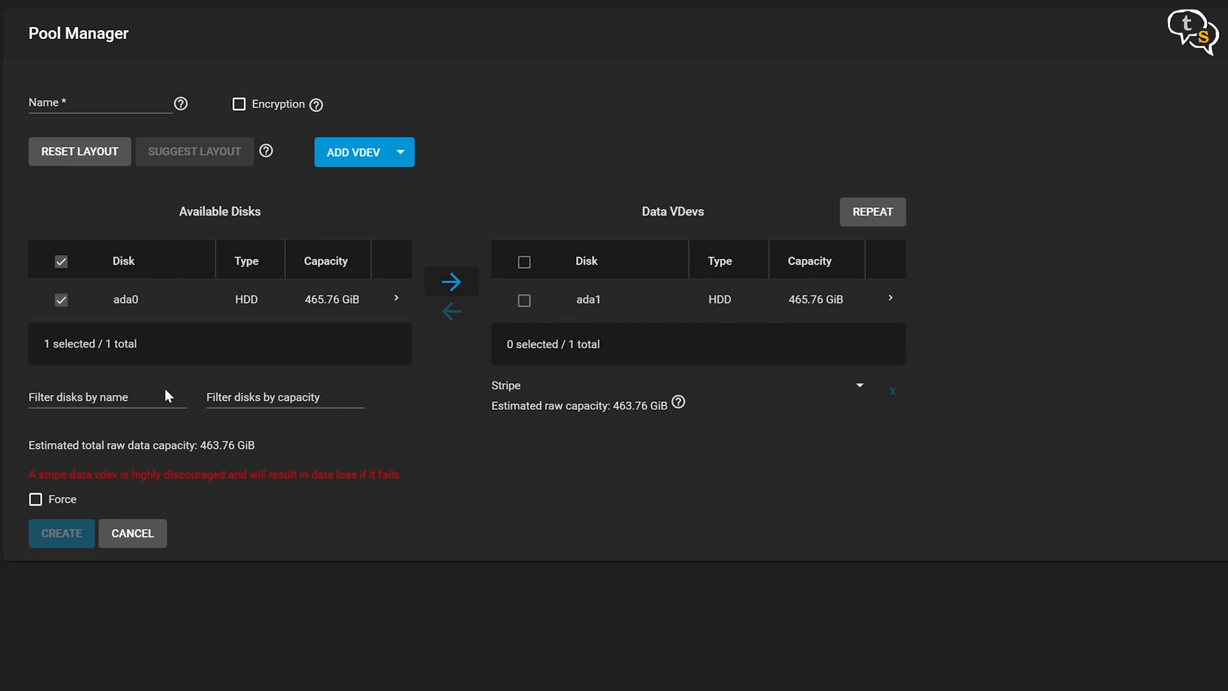
pyautogui.click(450, 282)
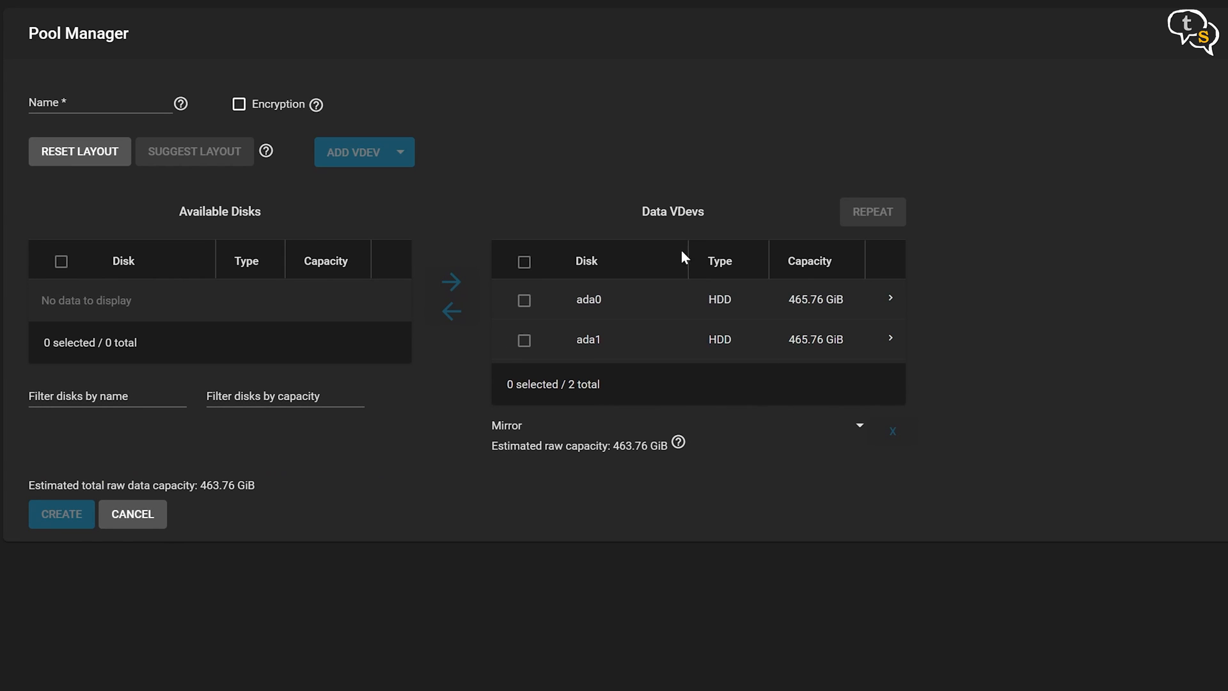
pyautogui.moveTo(636, 392)
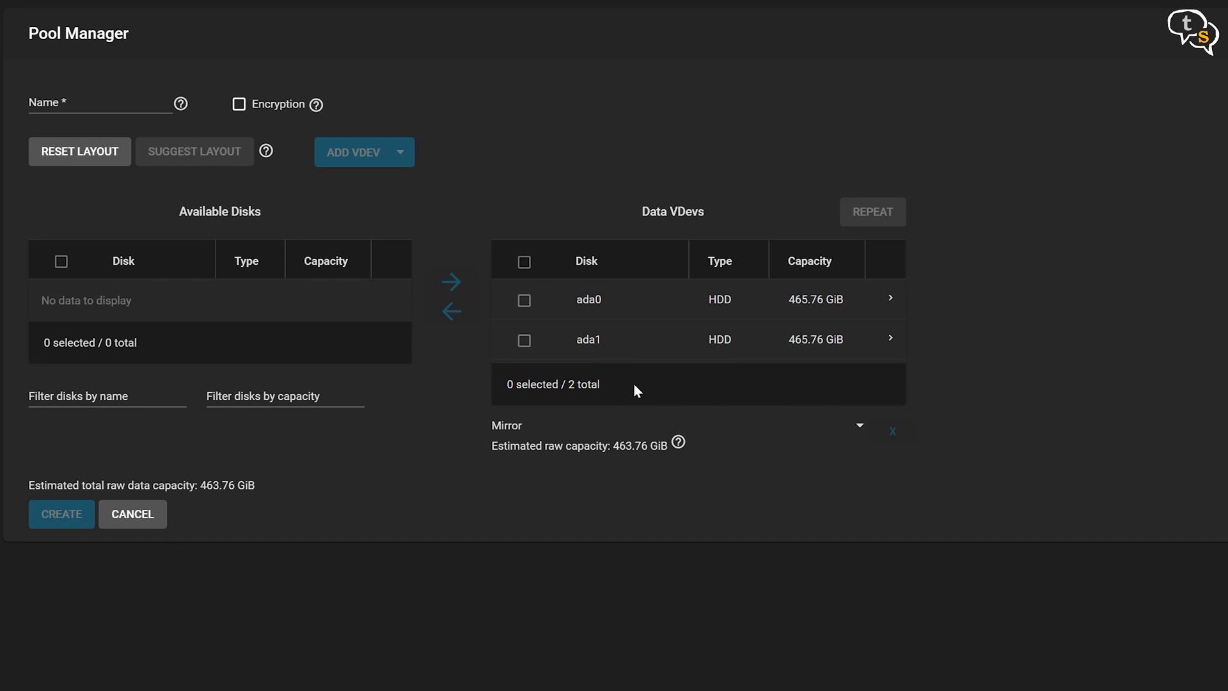
pyautogui.moveTo(634, 392)
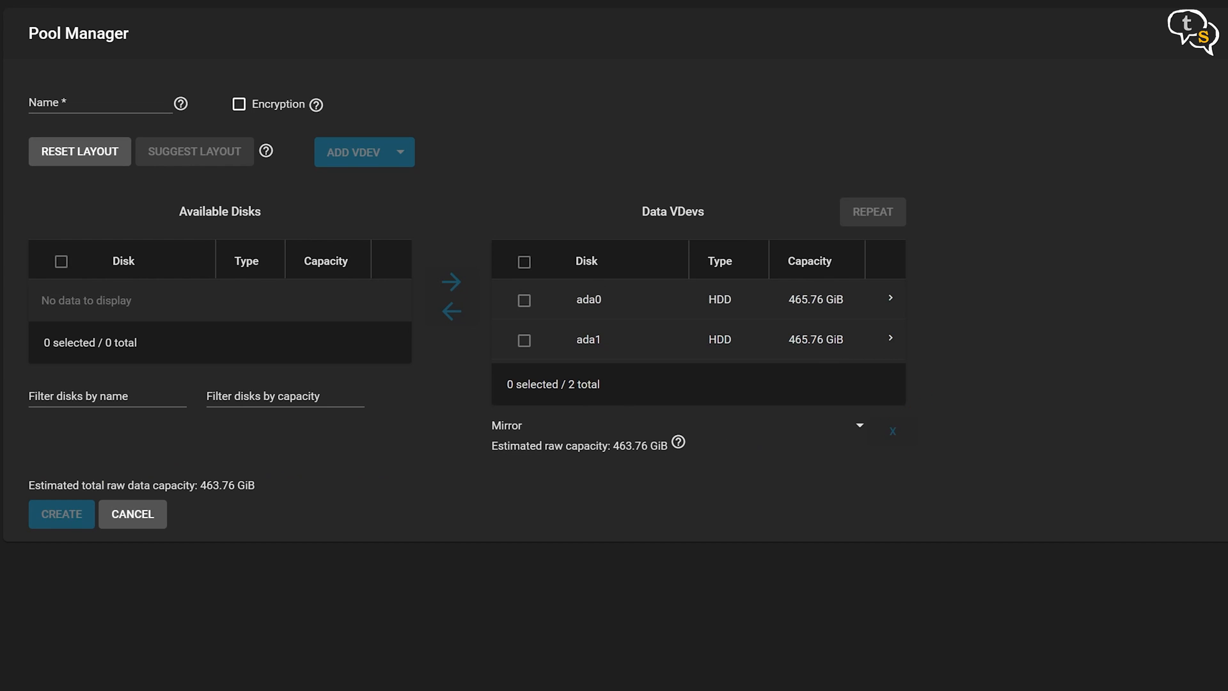
# Compare the vdev layouts: keep Mirror, check estimated capacity, then switch the layout to Stripe (927.52 GiB)
pyautogui.click(859, 424)
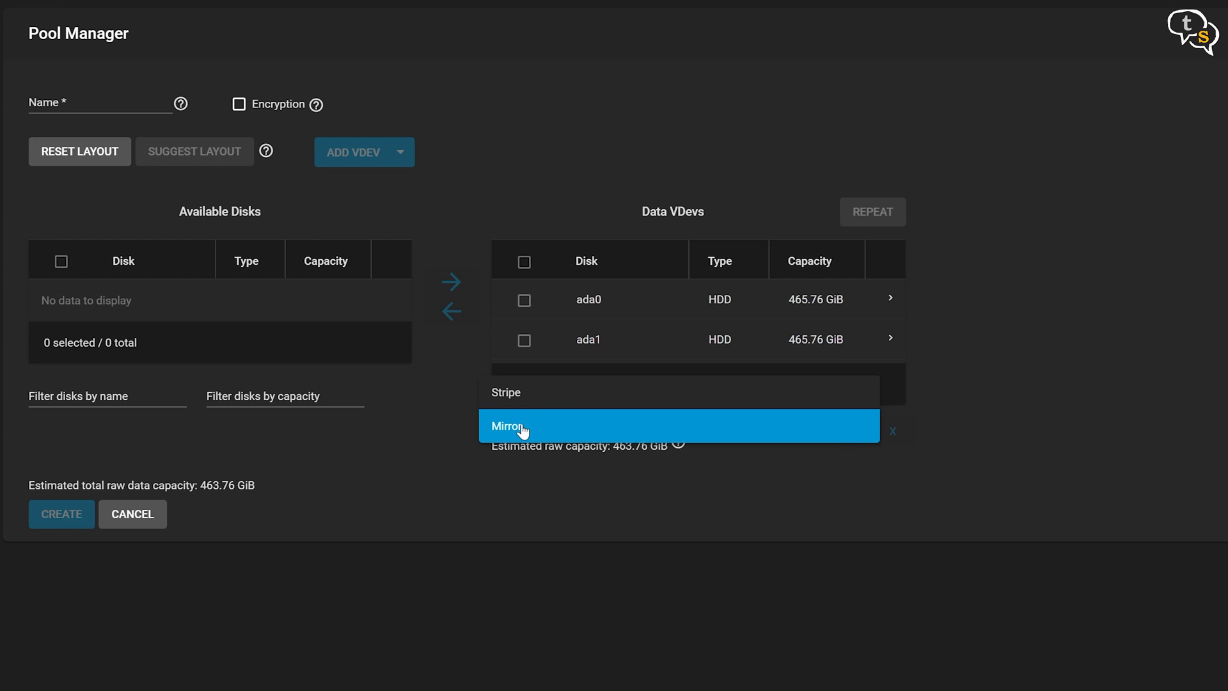
pyautogui.click(522, 425)
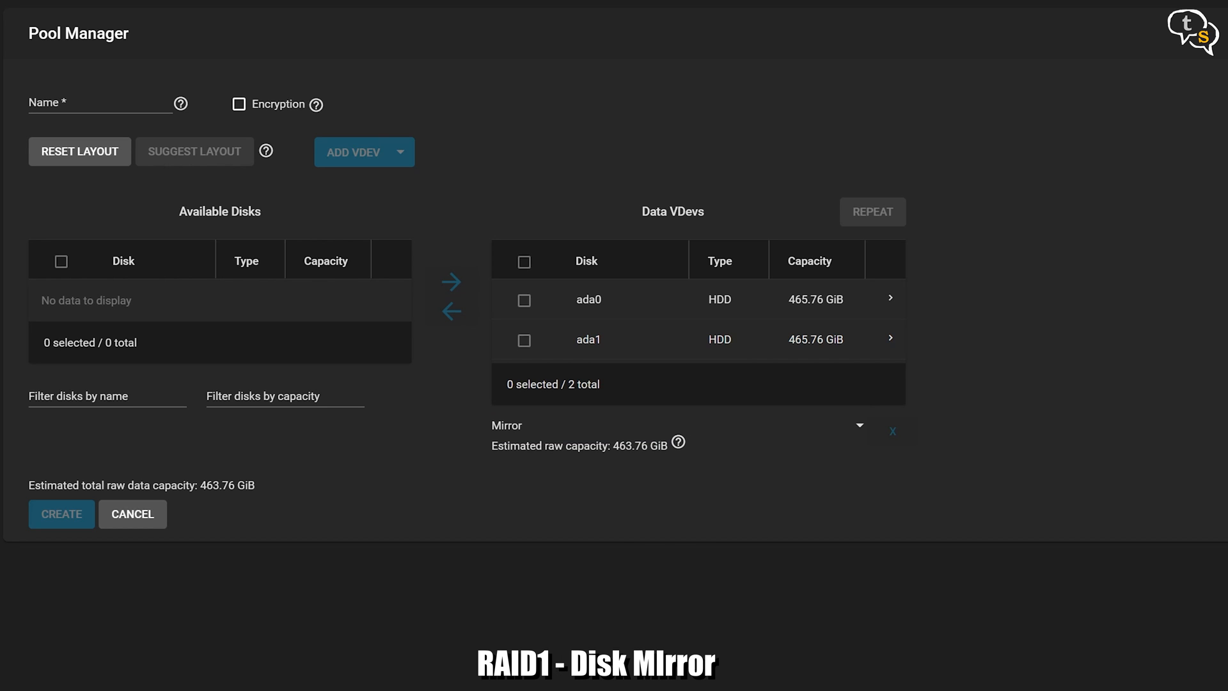
pyautogui.doubleClick(219, 485)
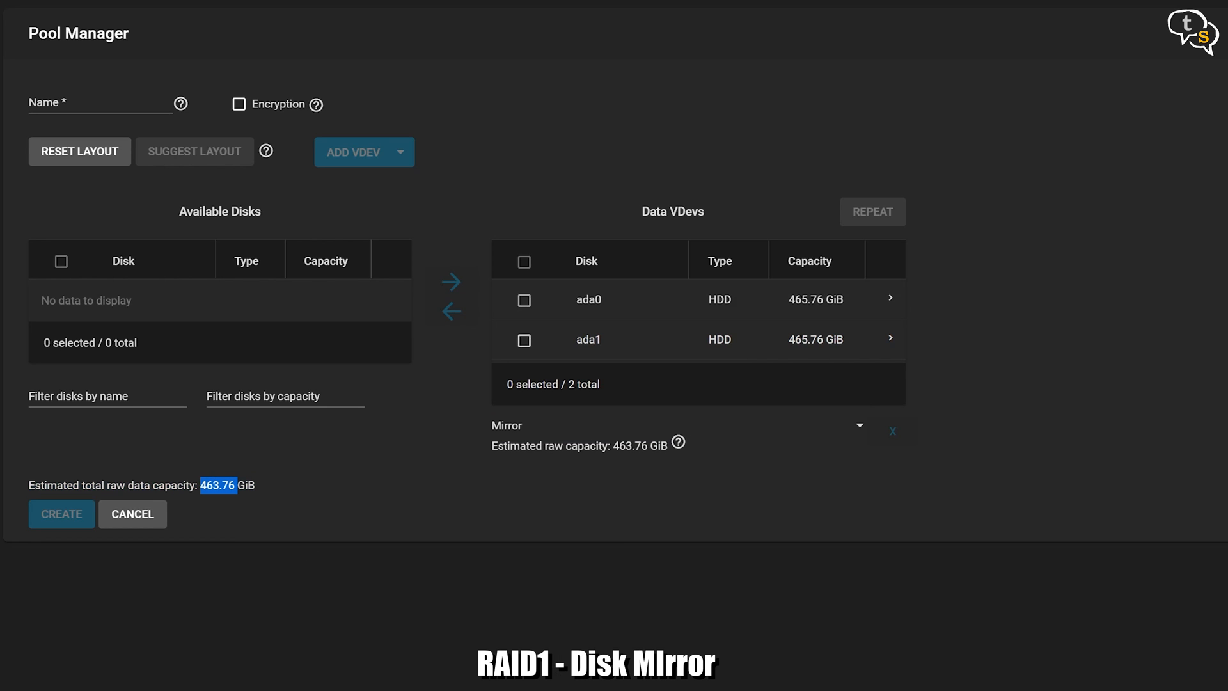
pyautogui.moveTo(785, 308)
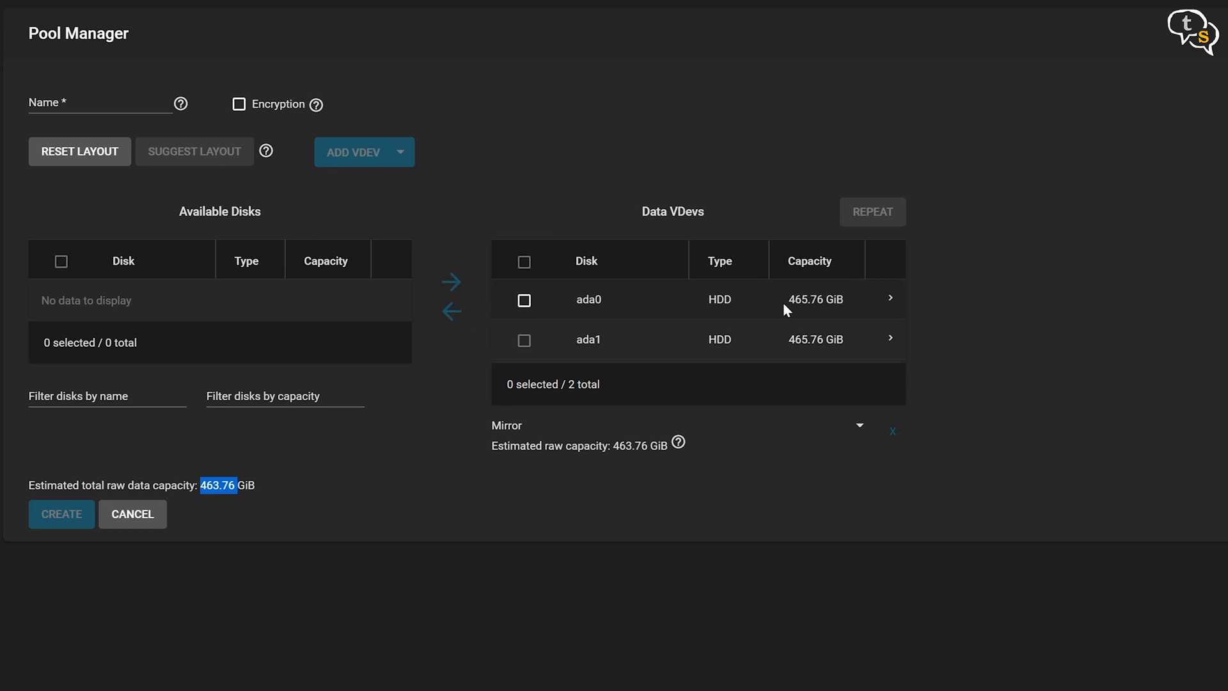
pyautogui.moveTo(814, 339)
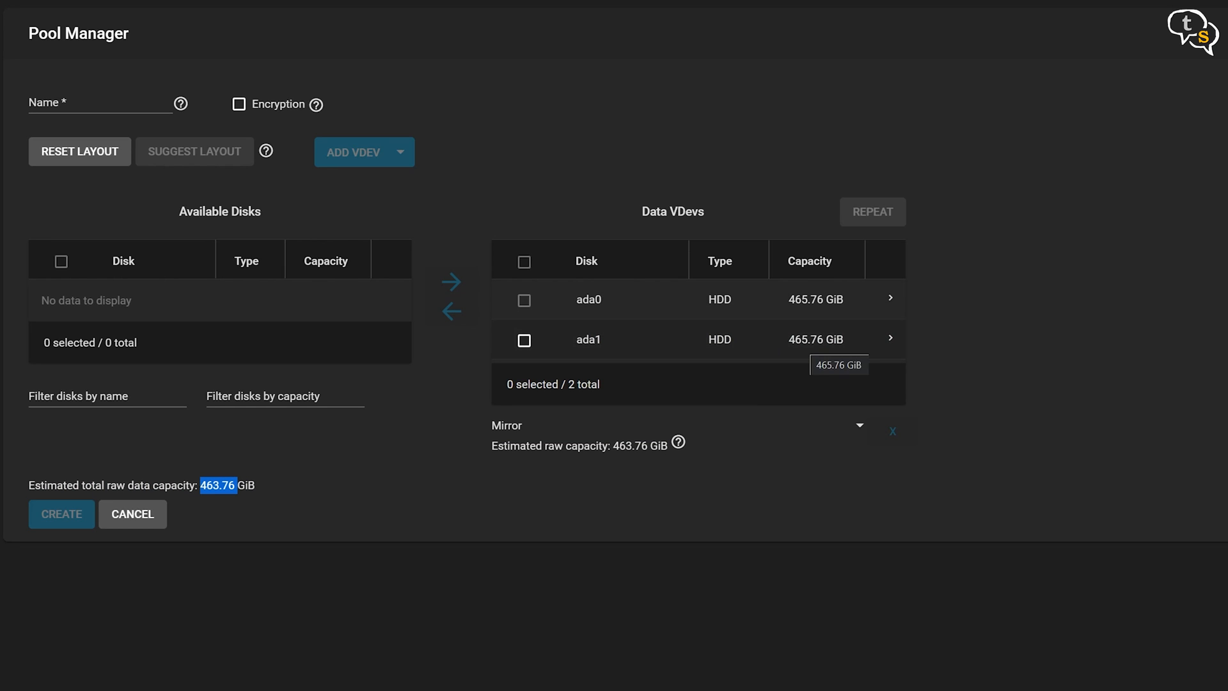
pyautogui.click(858, 424)
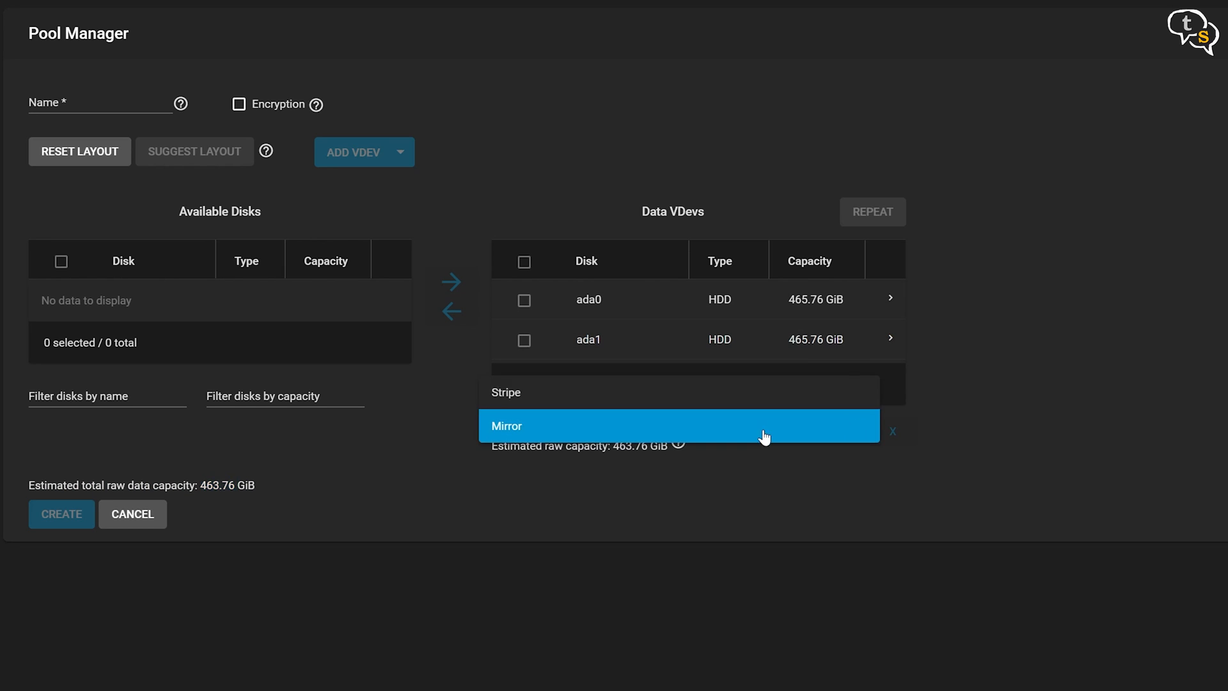
pyautogui.click(507, 393)
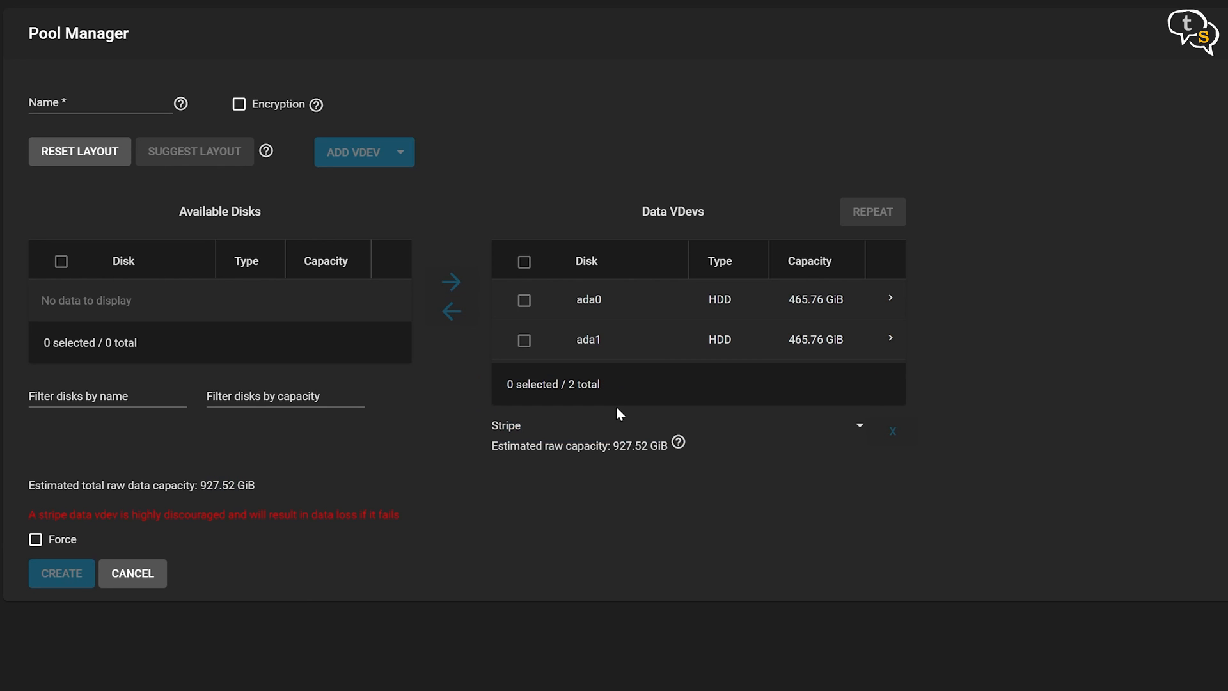
pyautogui.moveTo(265, 487)
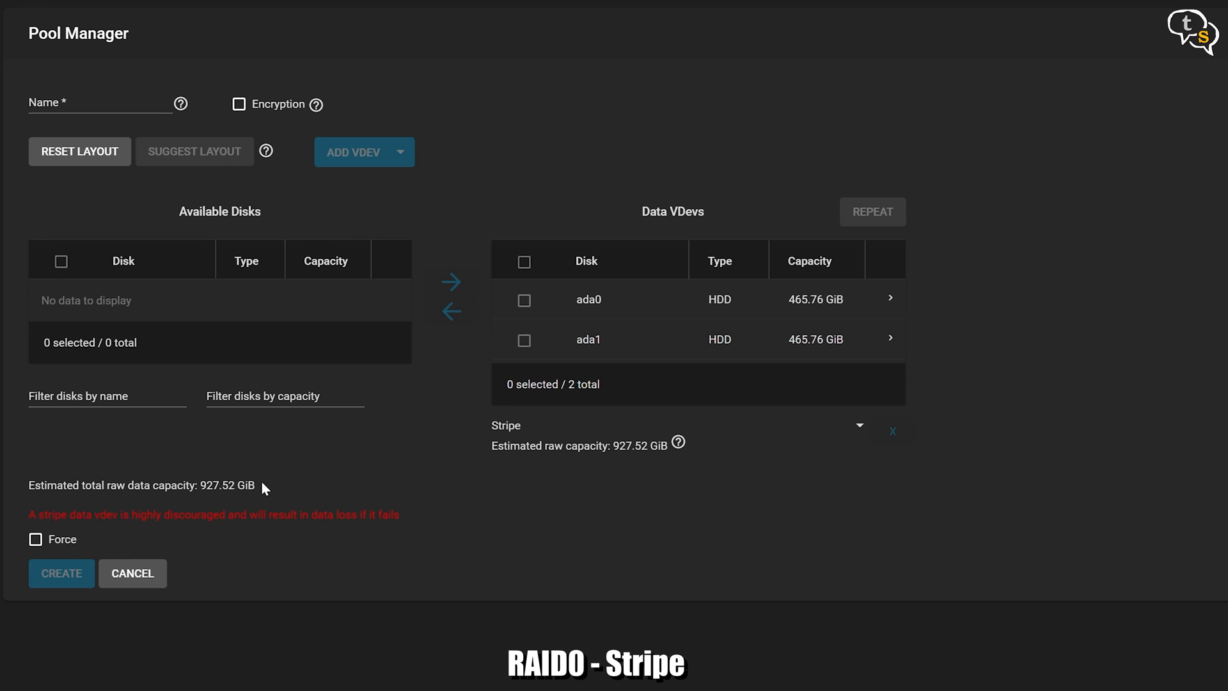
pyautogui.moveTo(128, 506)
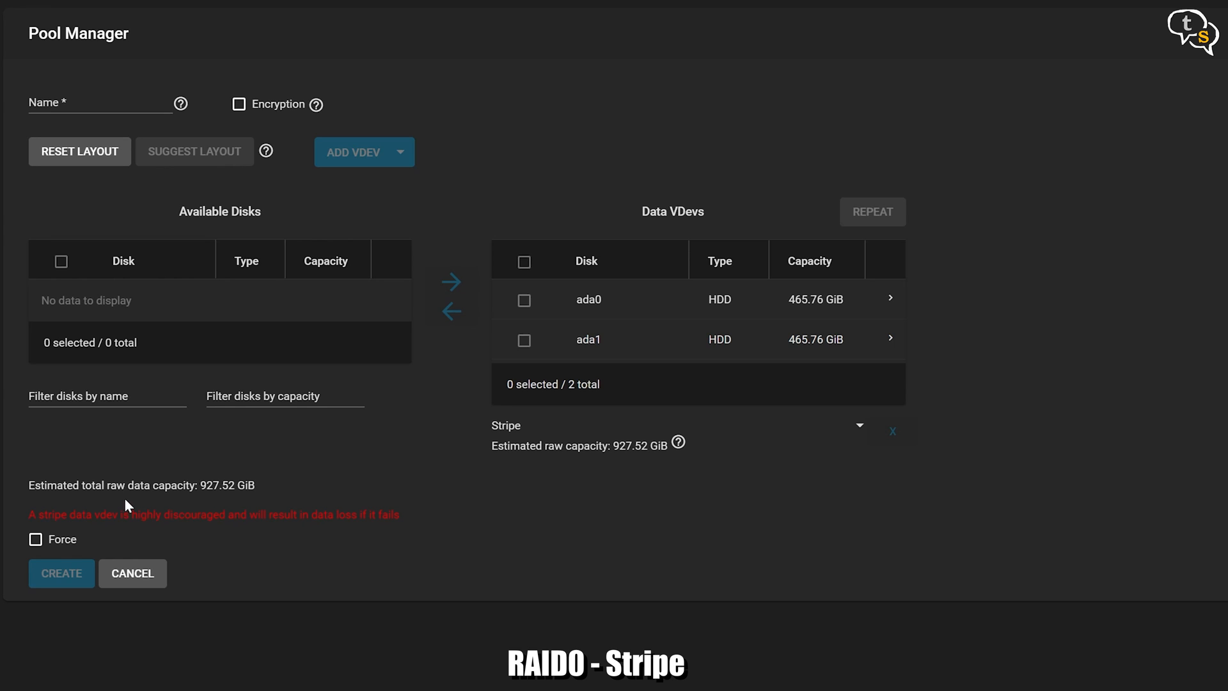
pyautogui.moveTo(334, 495)
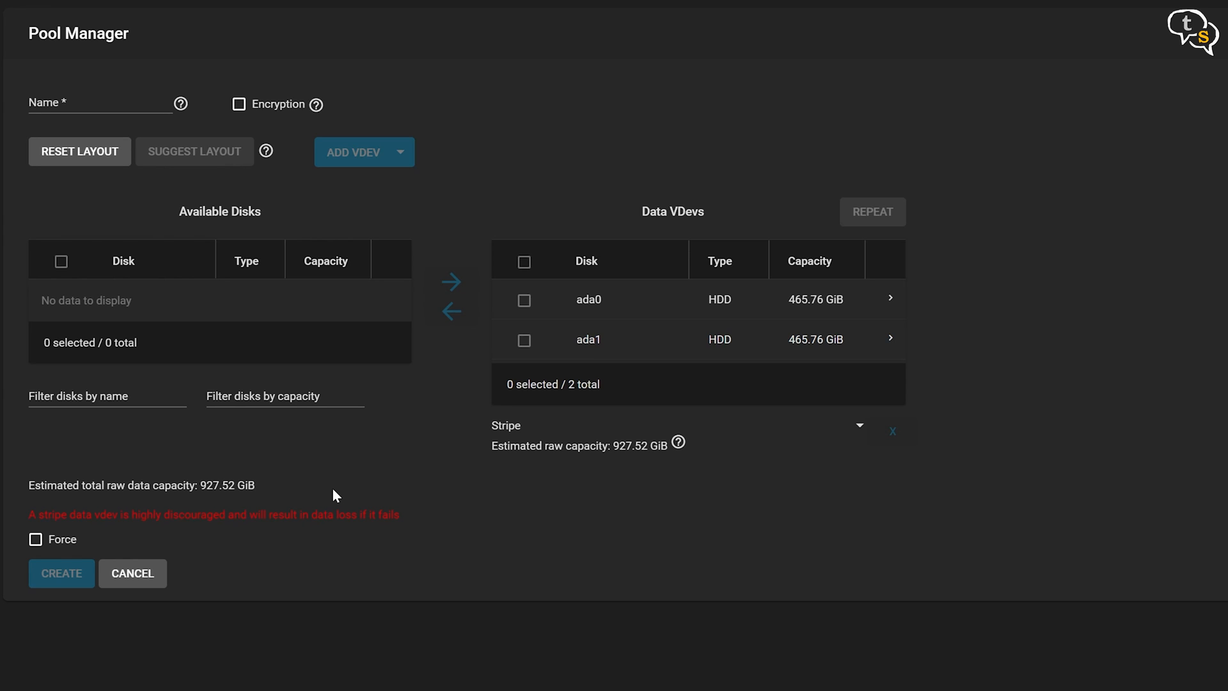
pyautogui.moveTo(614, 320)
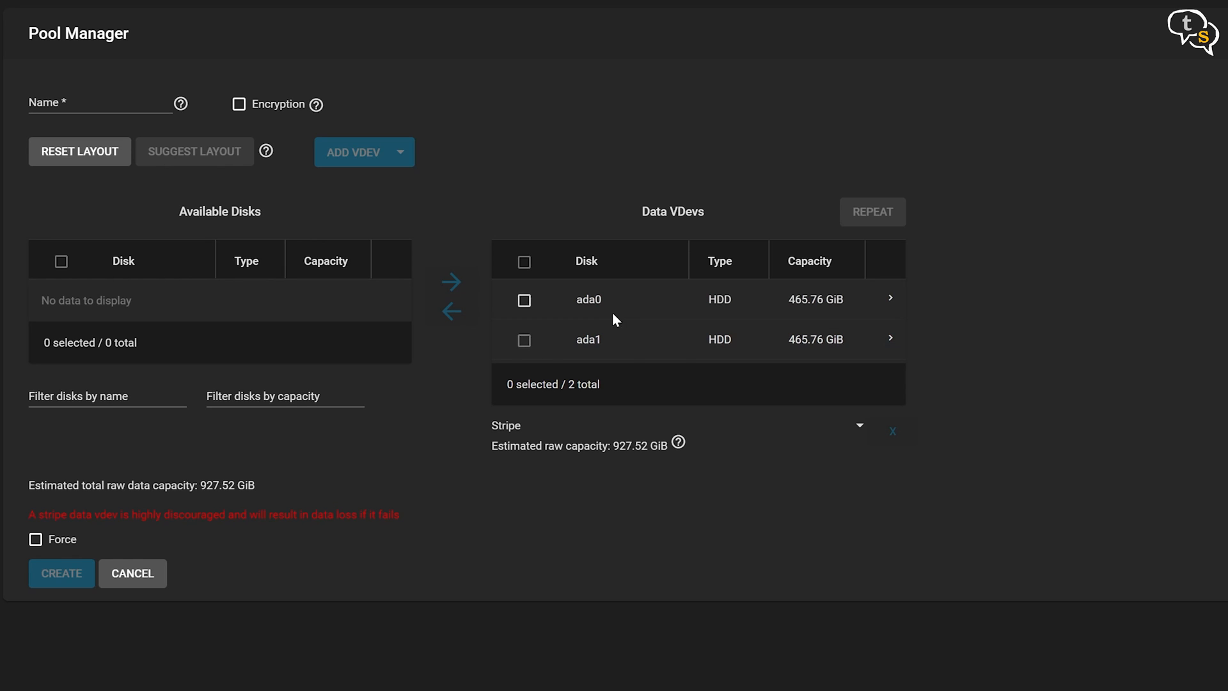
pyautogui.moveTo(517, 469)
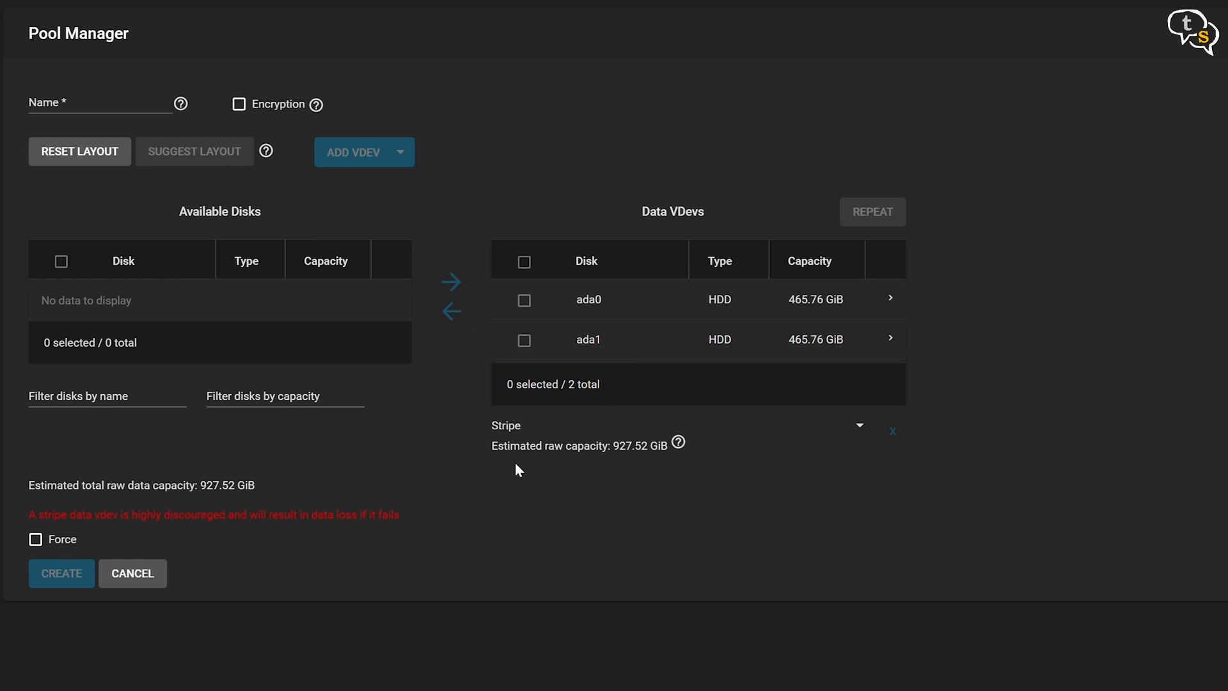
pyautogui.moveTo(815, 453)
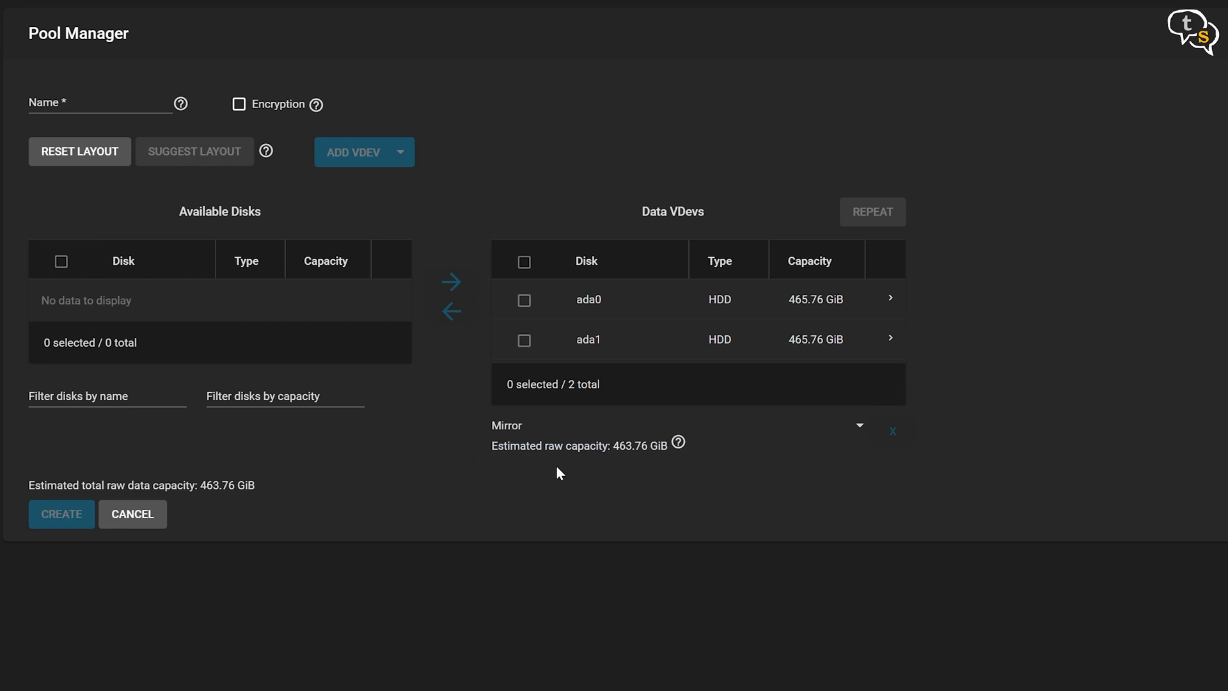
pyautogui.moveTo(507, 445)
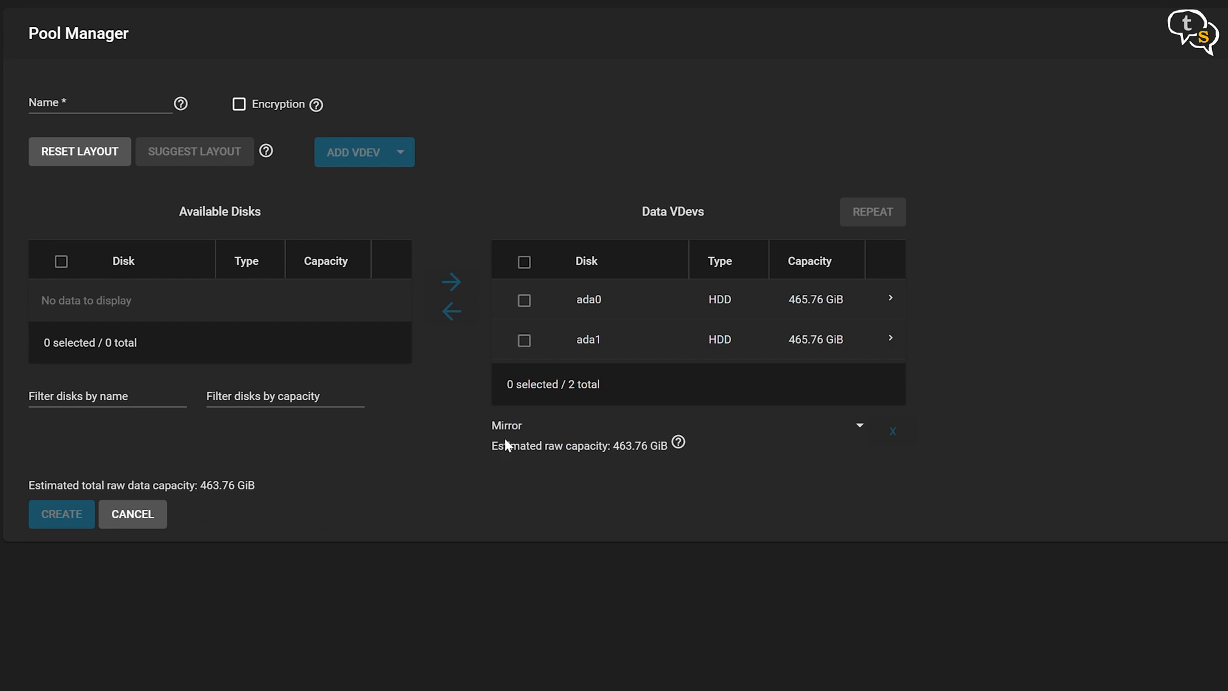
# Name the pool Media_Backup, confirm the disks will be erased and create it
pyautogui.click(100, 102)
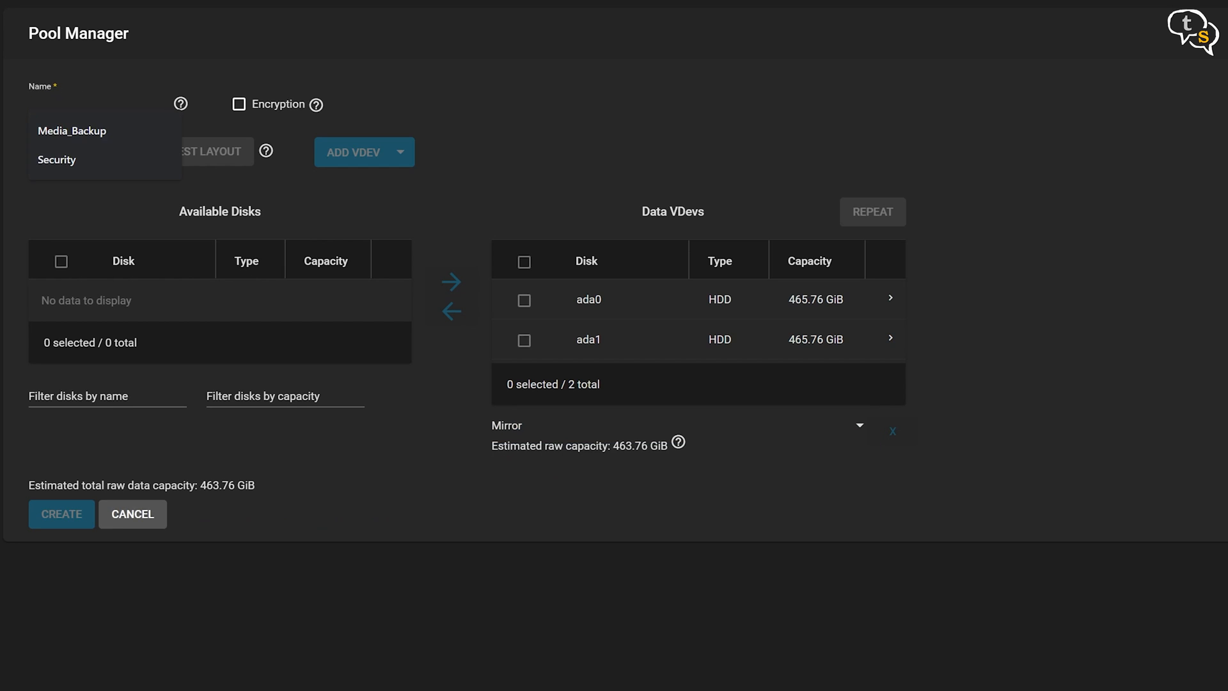
pyautogui.click(71, 131)
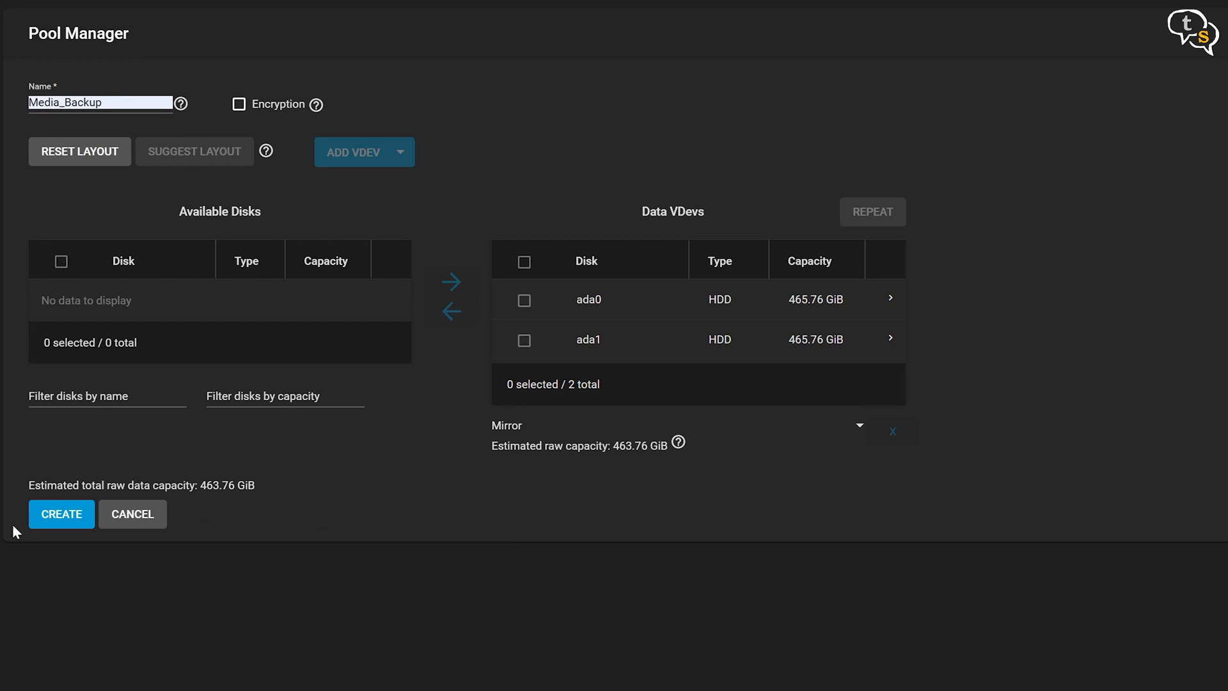
pyautogui.click(61, 514)
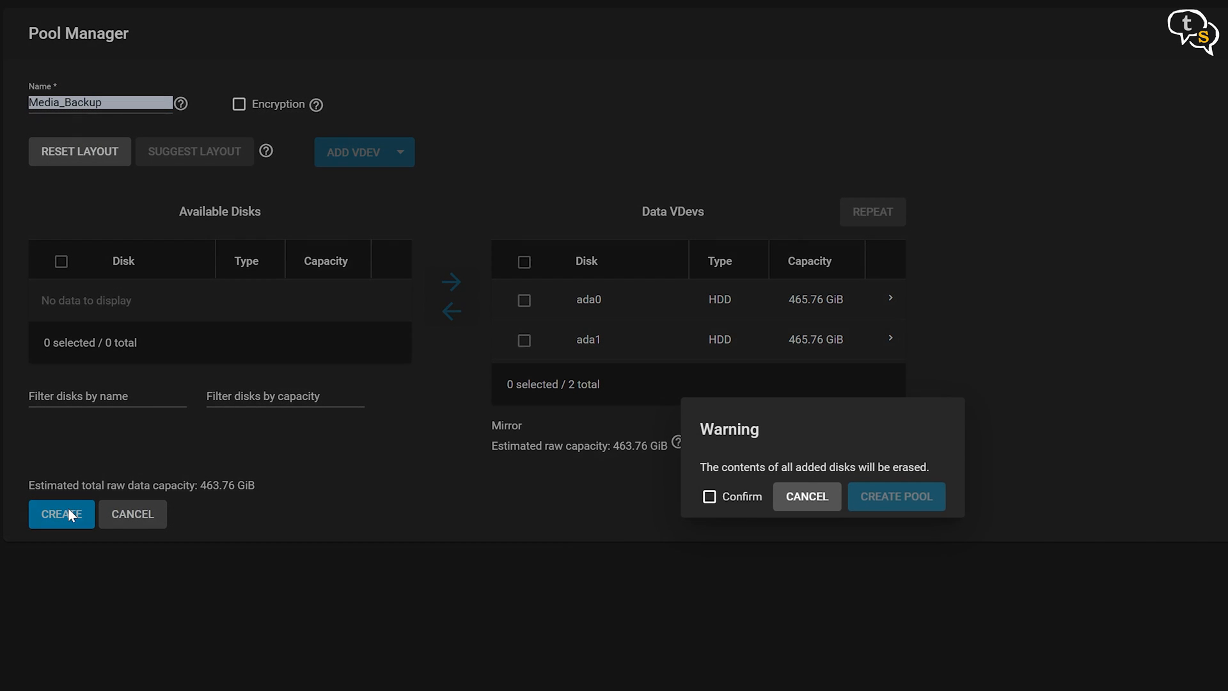
pyautogui.moveTo(710, 499)
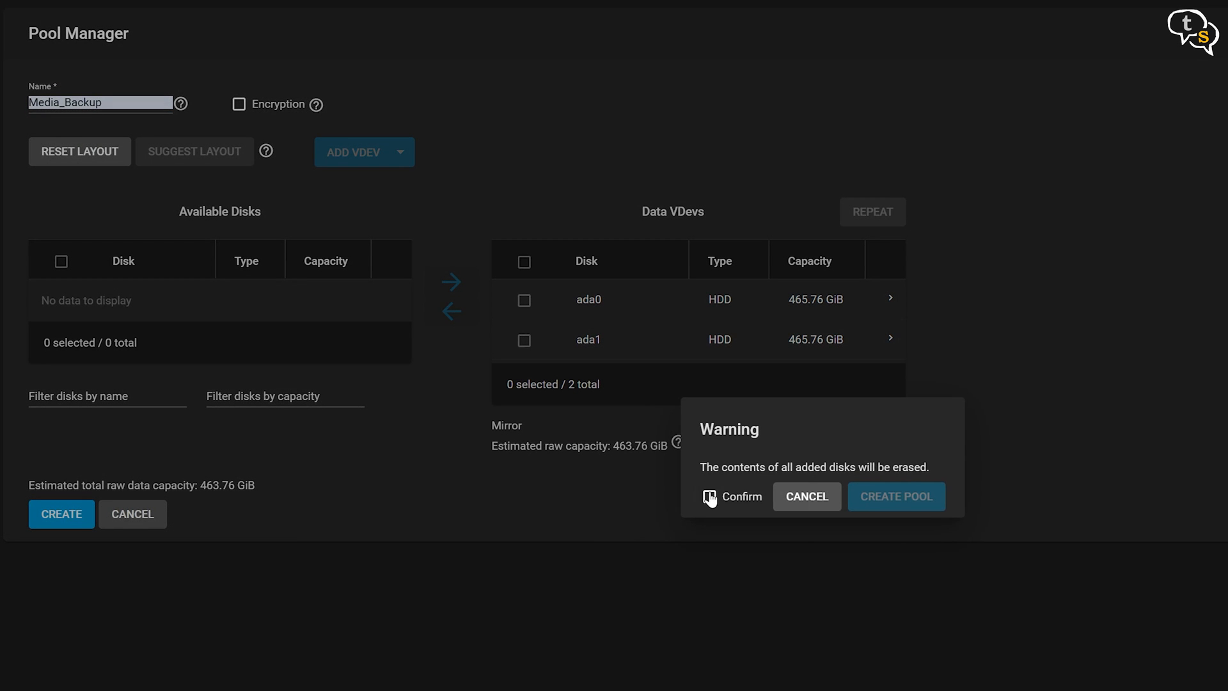
pyautogui.click(708, 497)
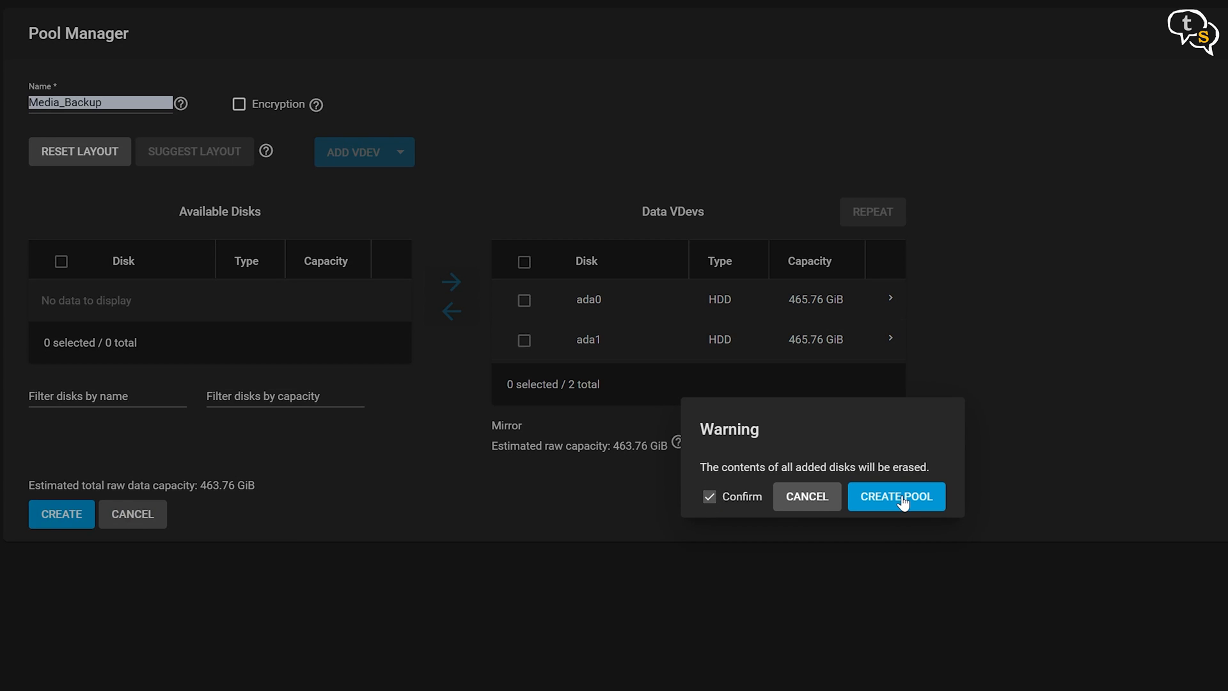
pyautogui.click(895, 496)
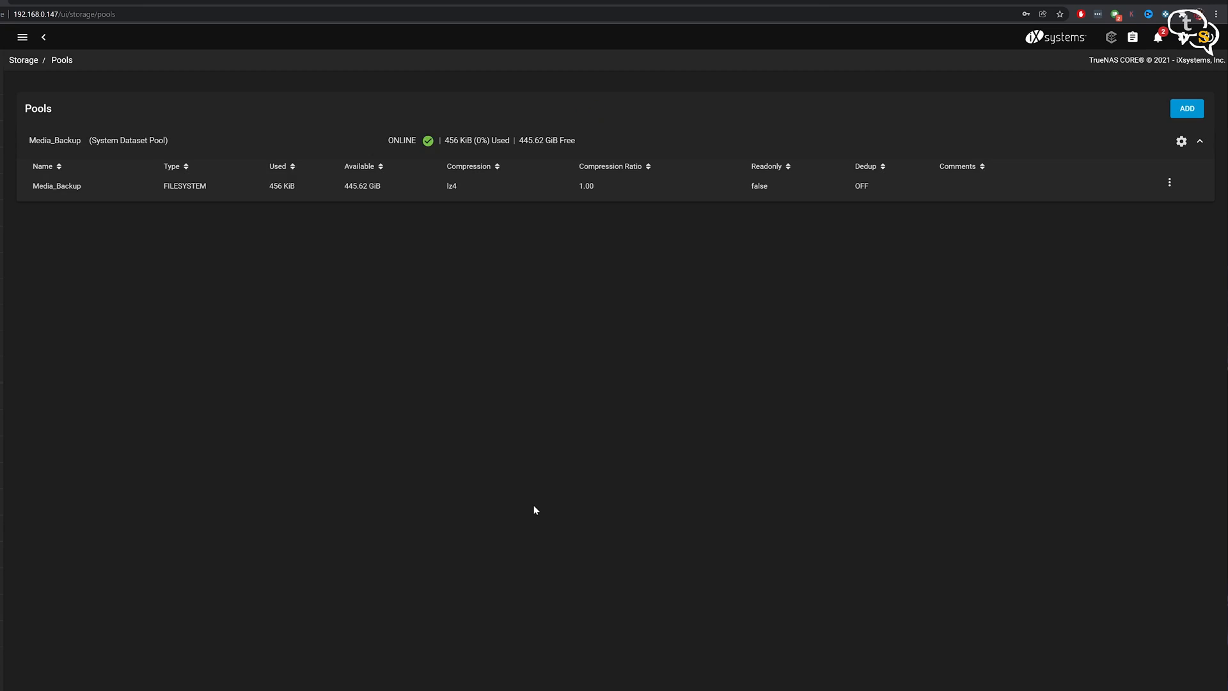
pyautogui.moveTo(89, 162)
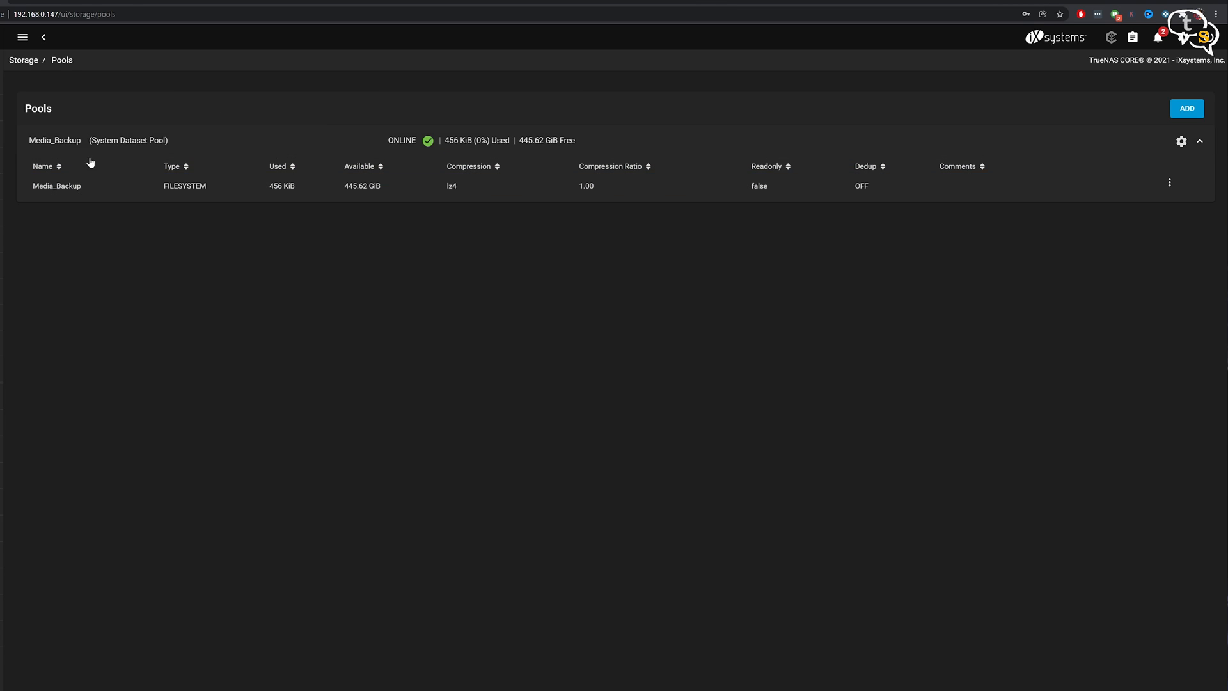
pyautogui.moveTo(445, 284)
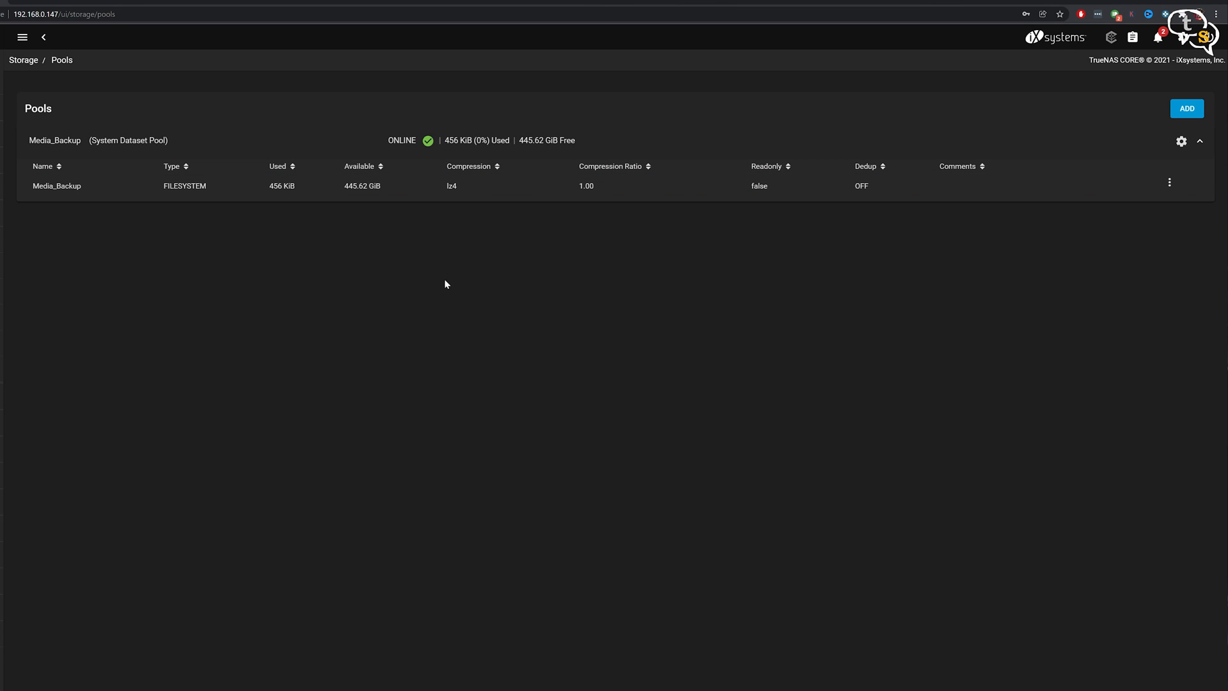
# Start adding a new dataset under the Media_Backup pool's root dataset
pyautogui.click(339, 186)
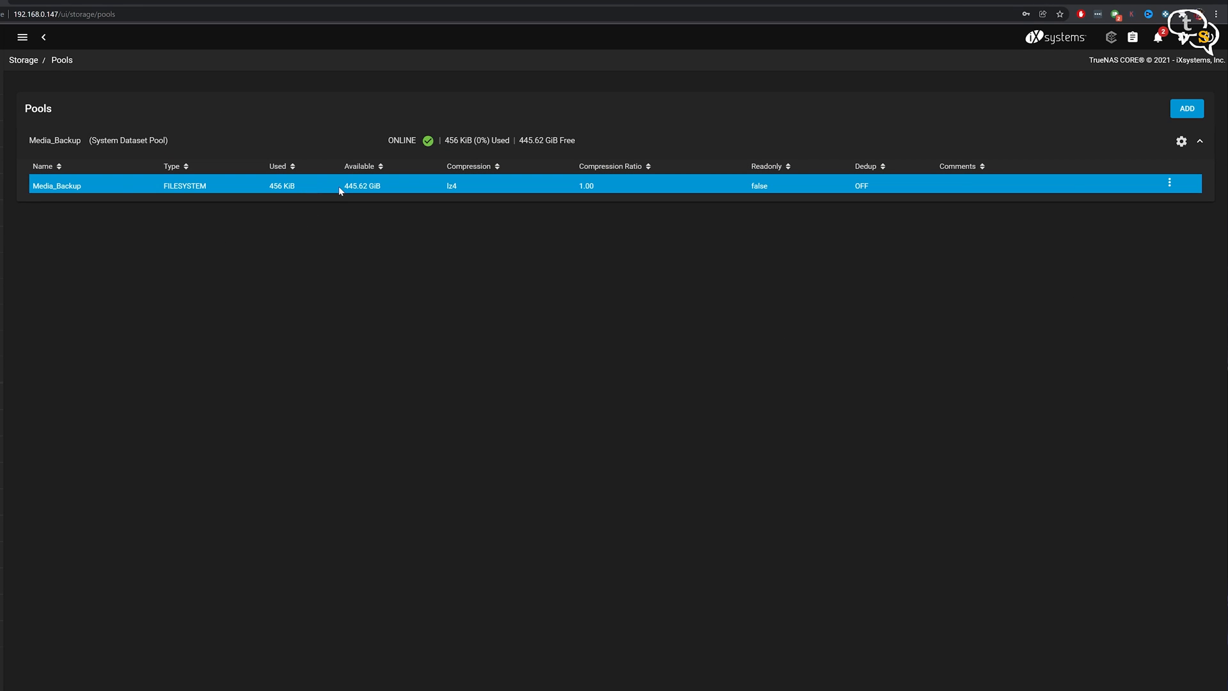
pyautogui.click(1169, 182)
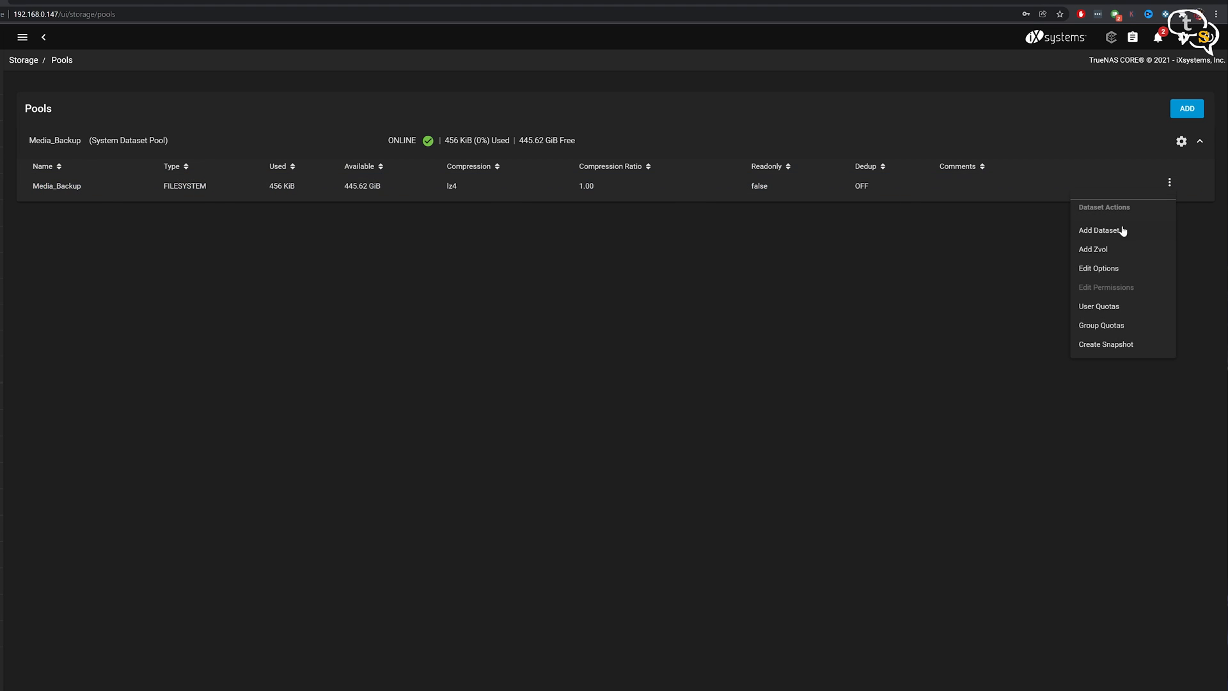
pyautogui.click(1100, 229)
pyautogui.write('MEdia')
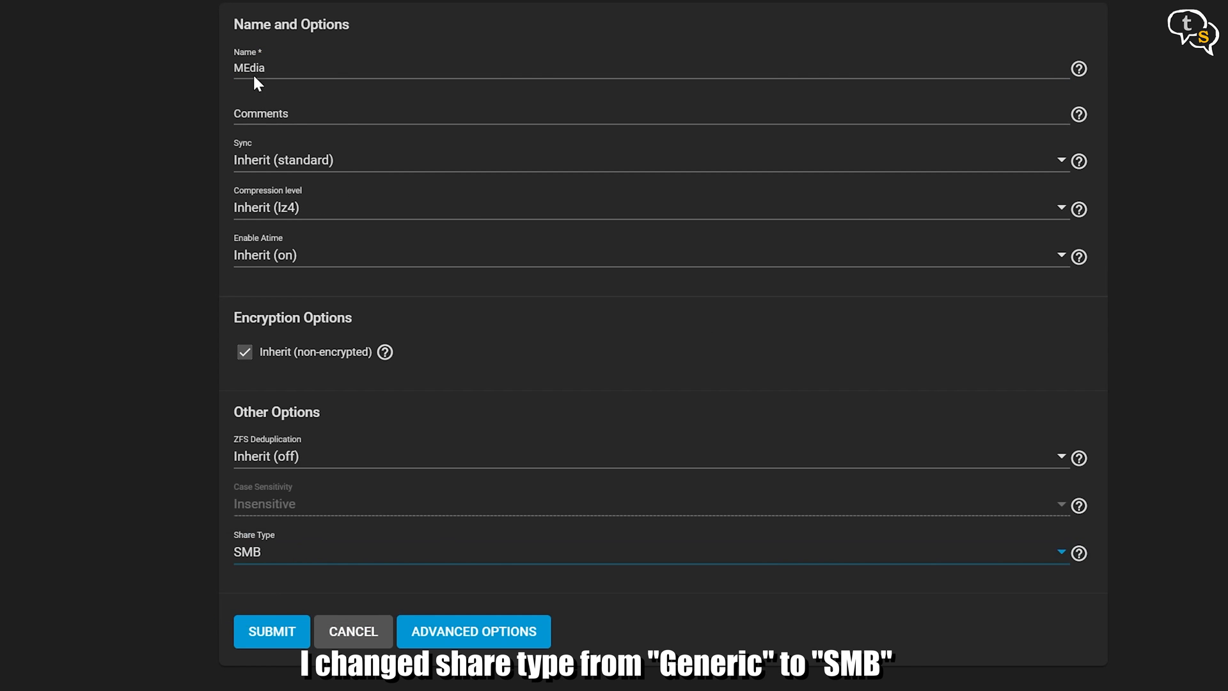
# Submit the new media dataset form to save it
pyautogui.click(271, 630)
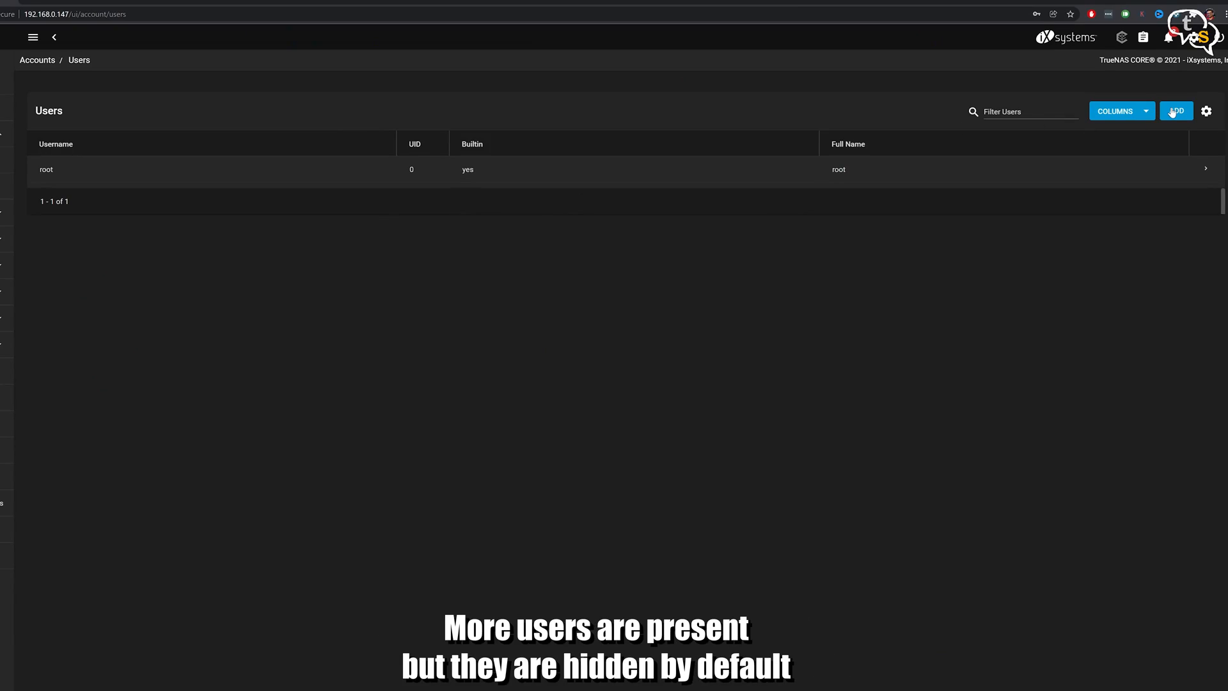
pyautogui.click(1176, 110)
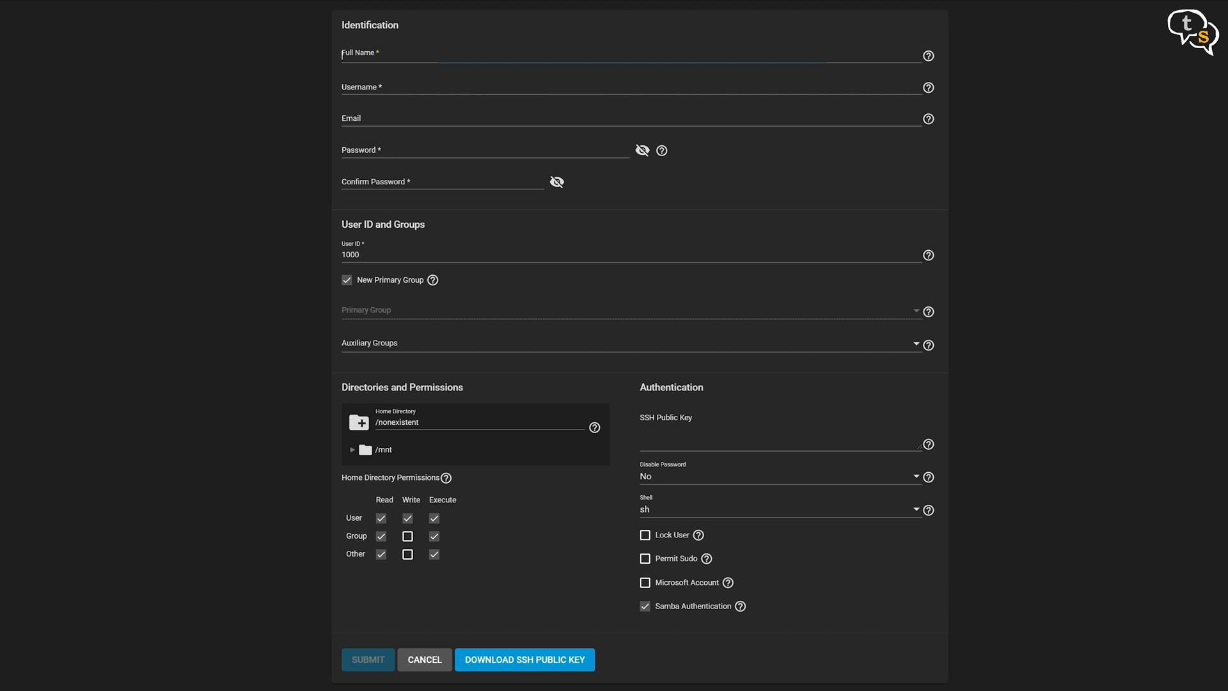
pyautogui.write('Vinayak')
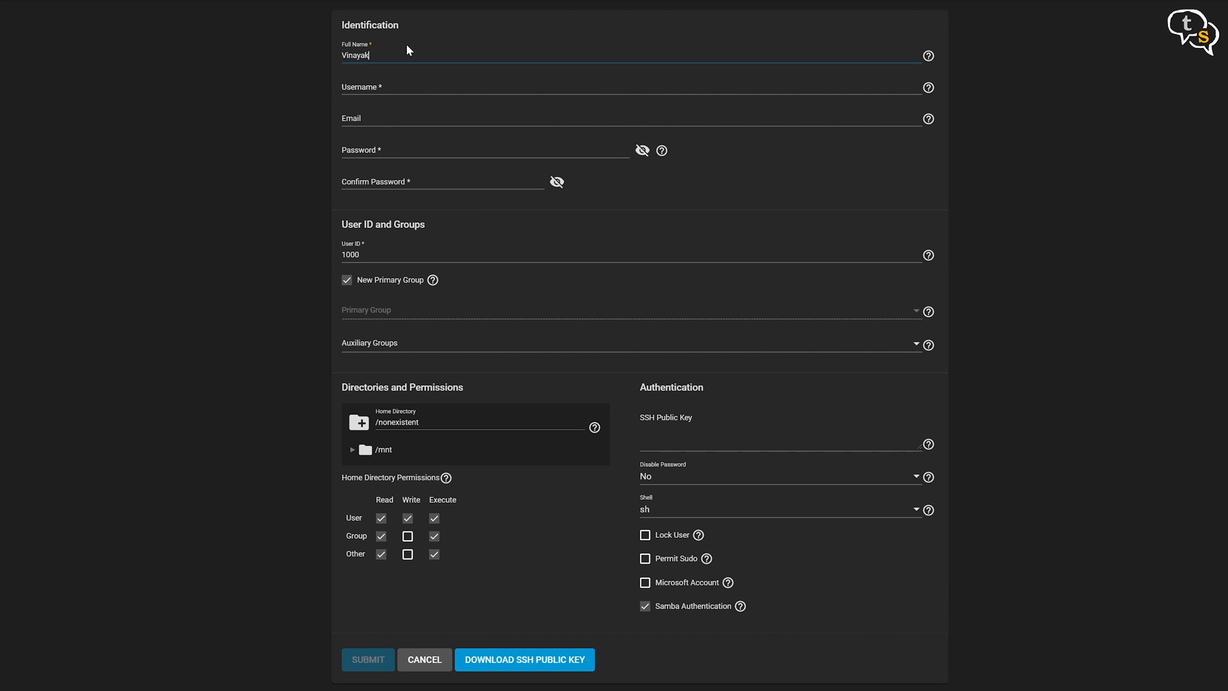
pyautogui.write('Nair')
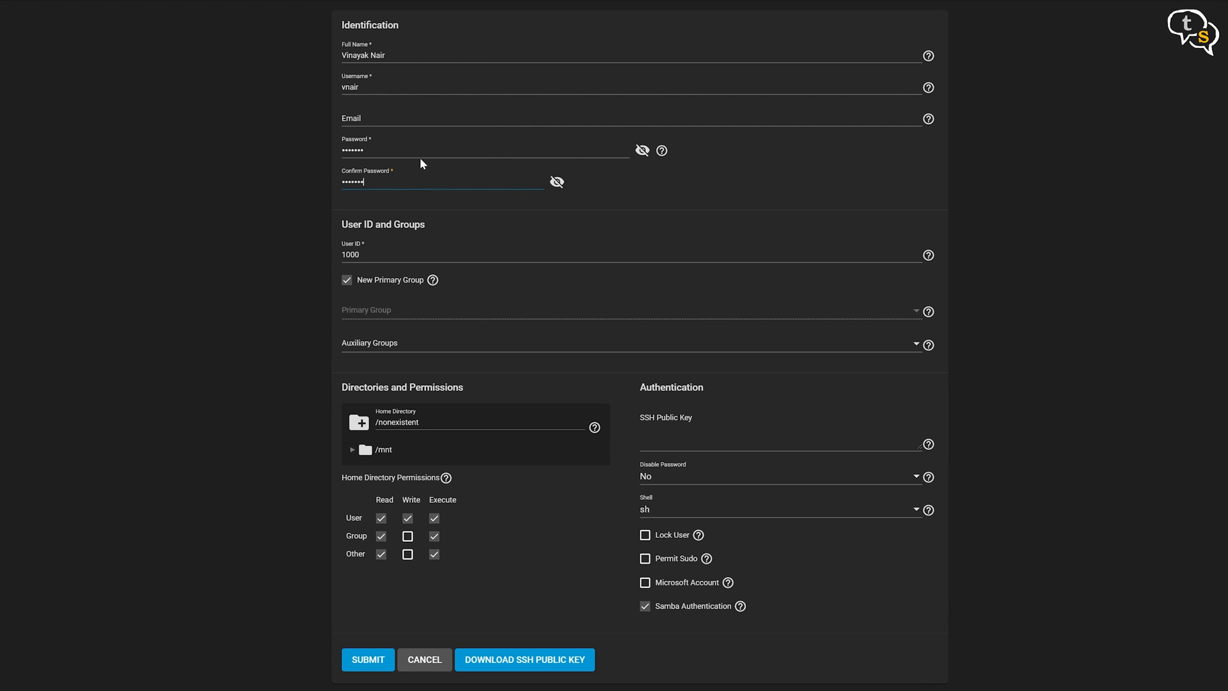
pyautogui.moveTo(675, 416)
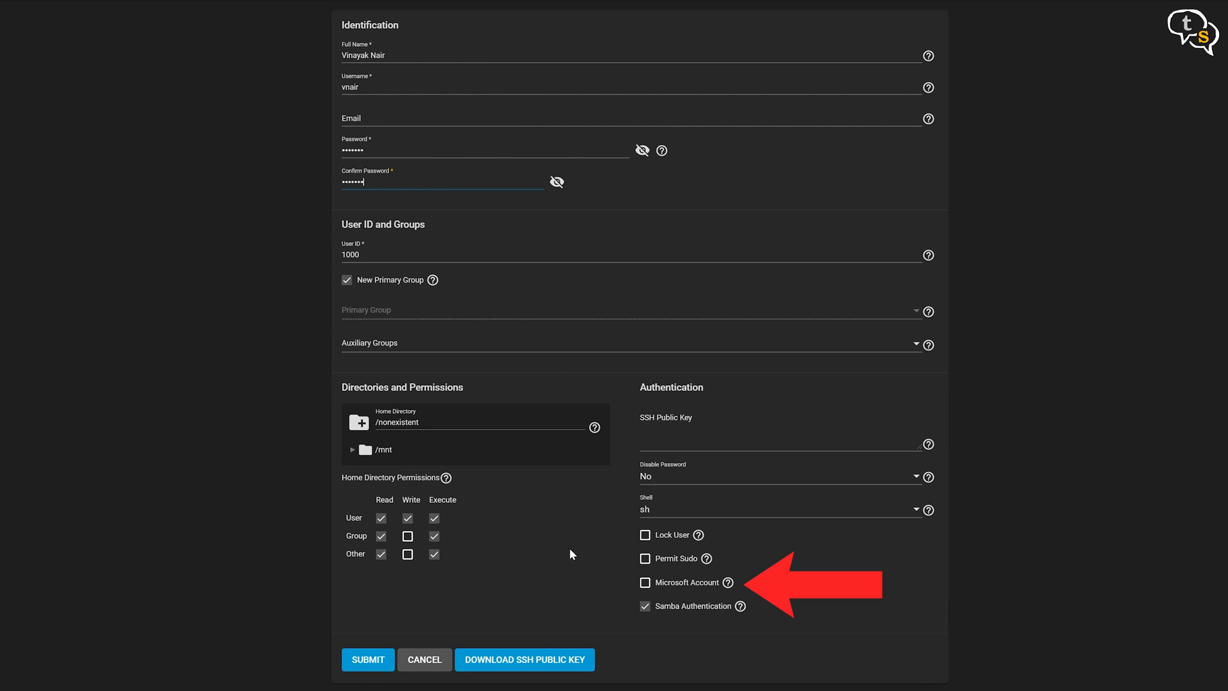
pyautogui.click(644, 582)
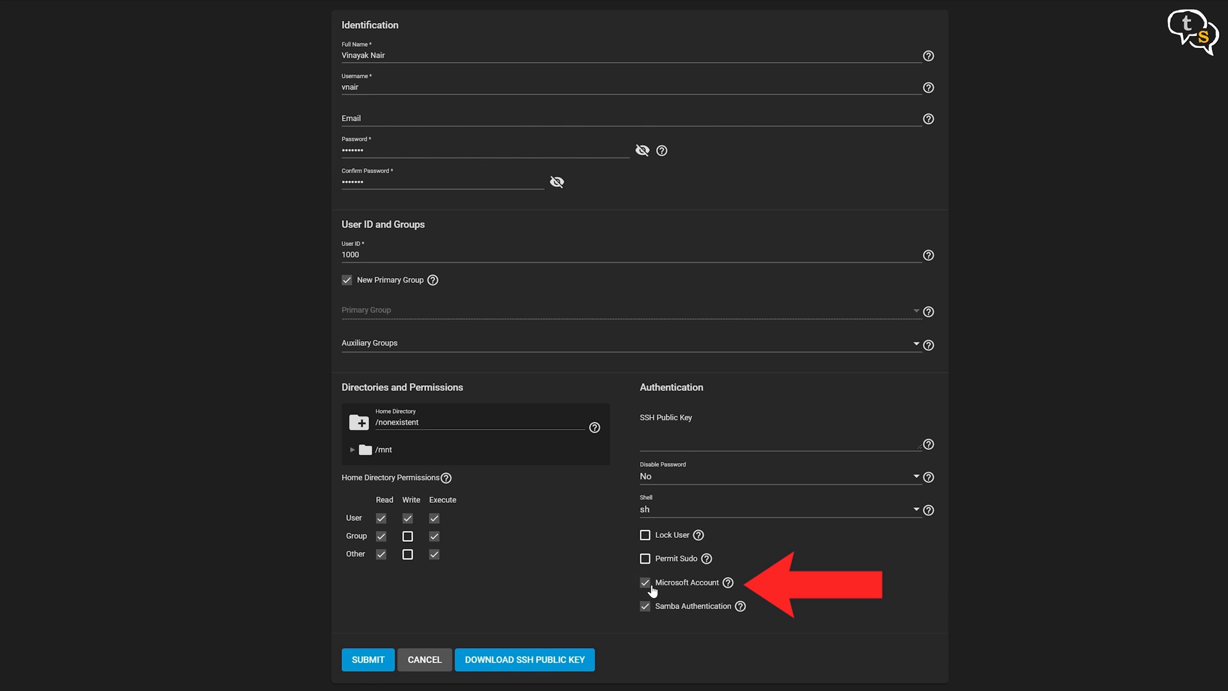
pyautogui.moveTo(552, 304)
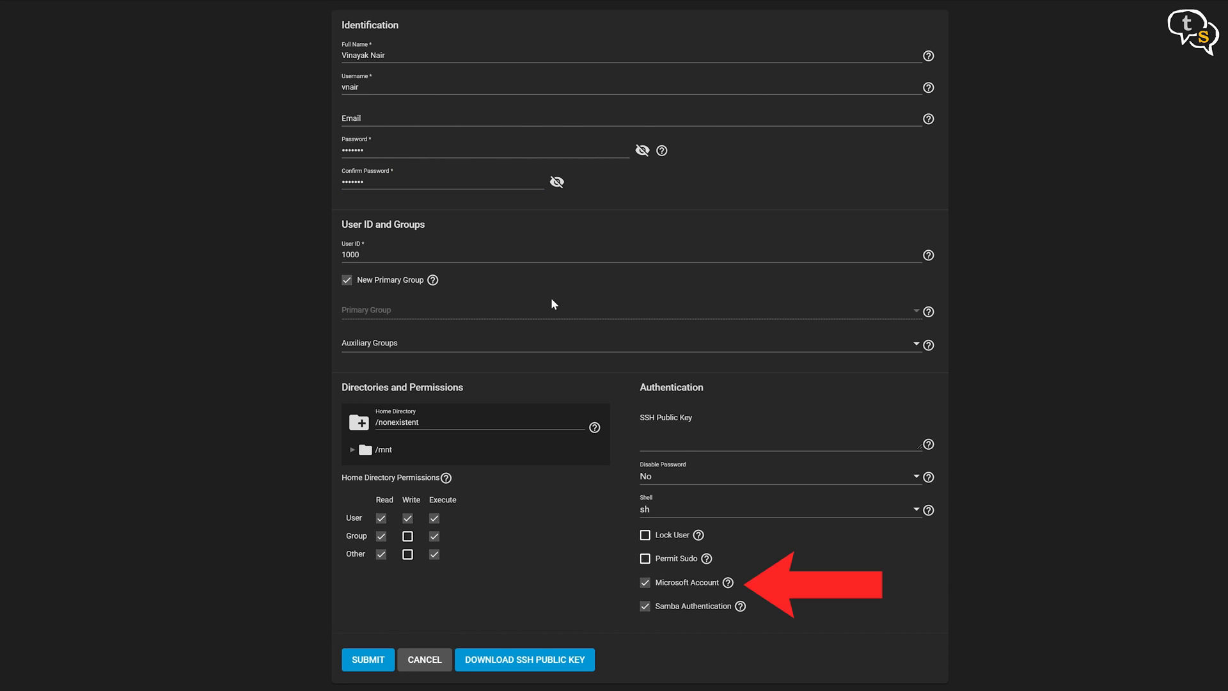
pyautogui.moveTo(394, 626)
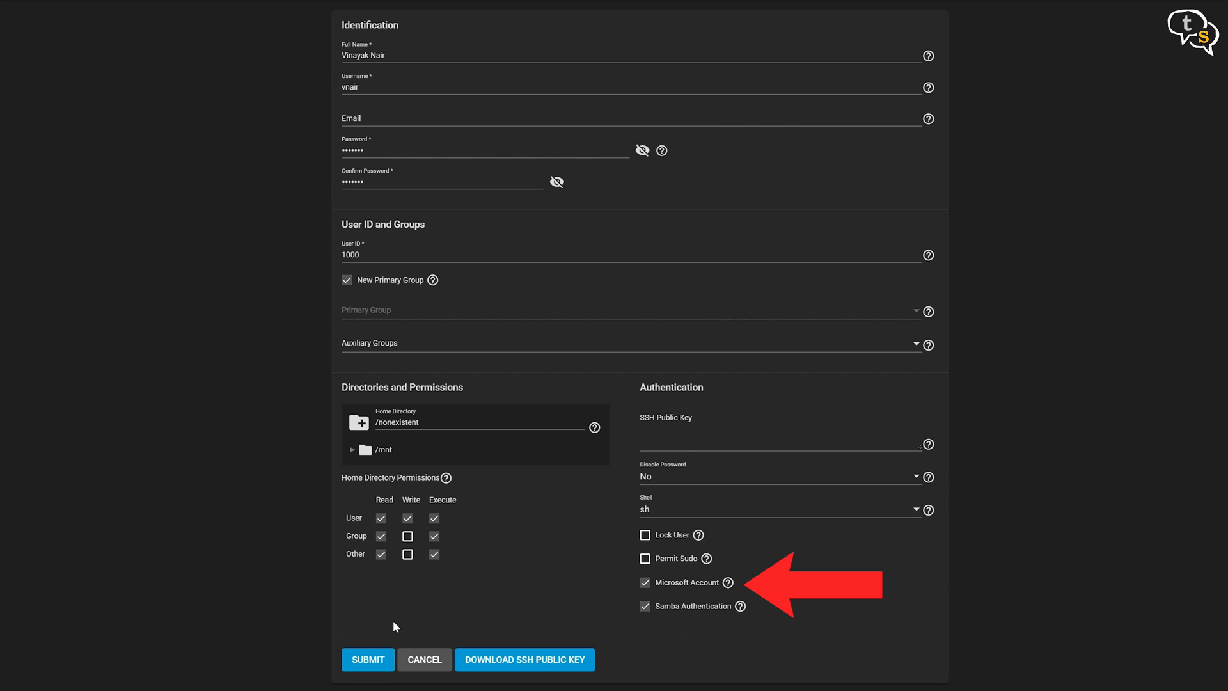
# Create the user, then set the Media dataset's owning user and group to vnair
pyautogui.click(367, 659)
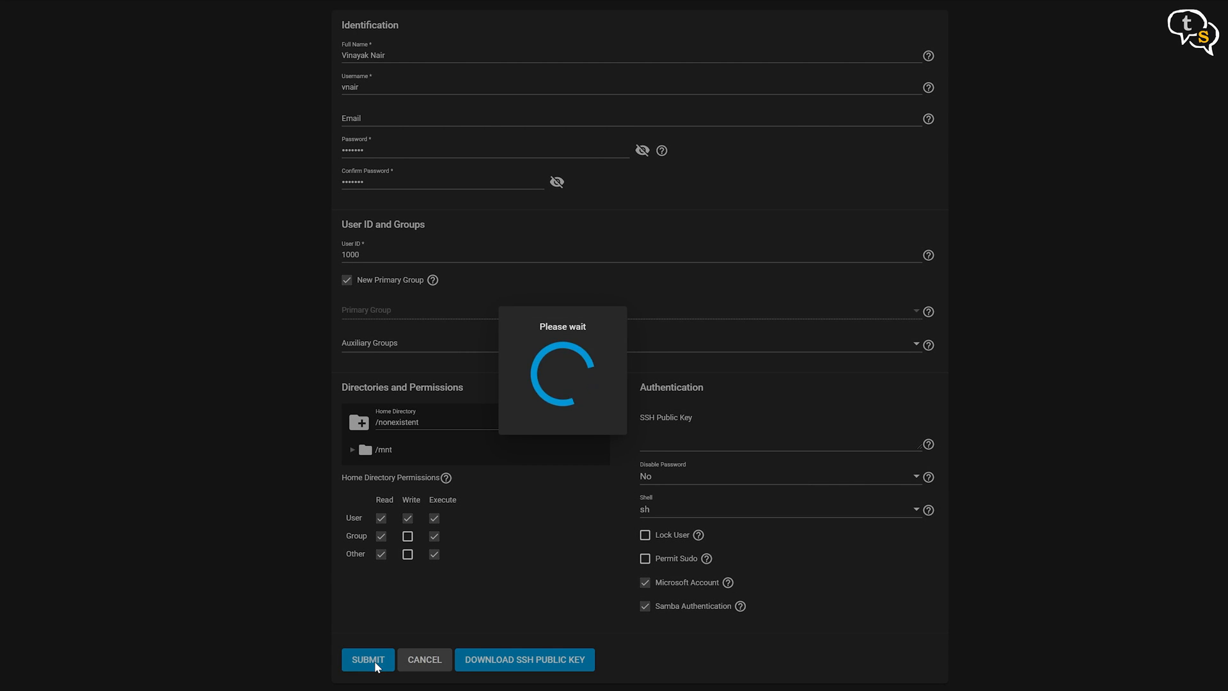
pyautogui.click(367, 658)
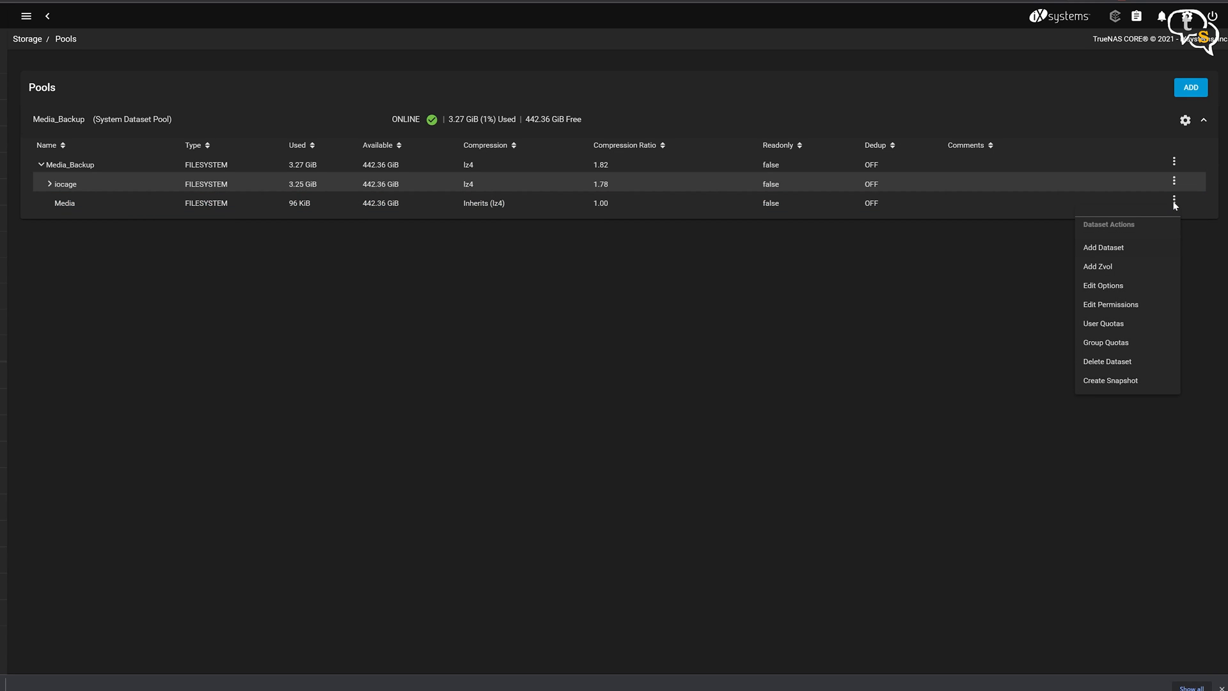
pyautogui.click(1110, 304)
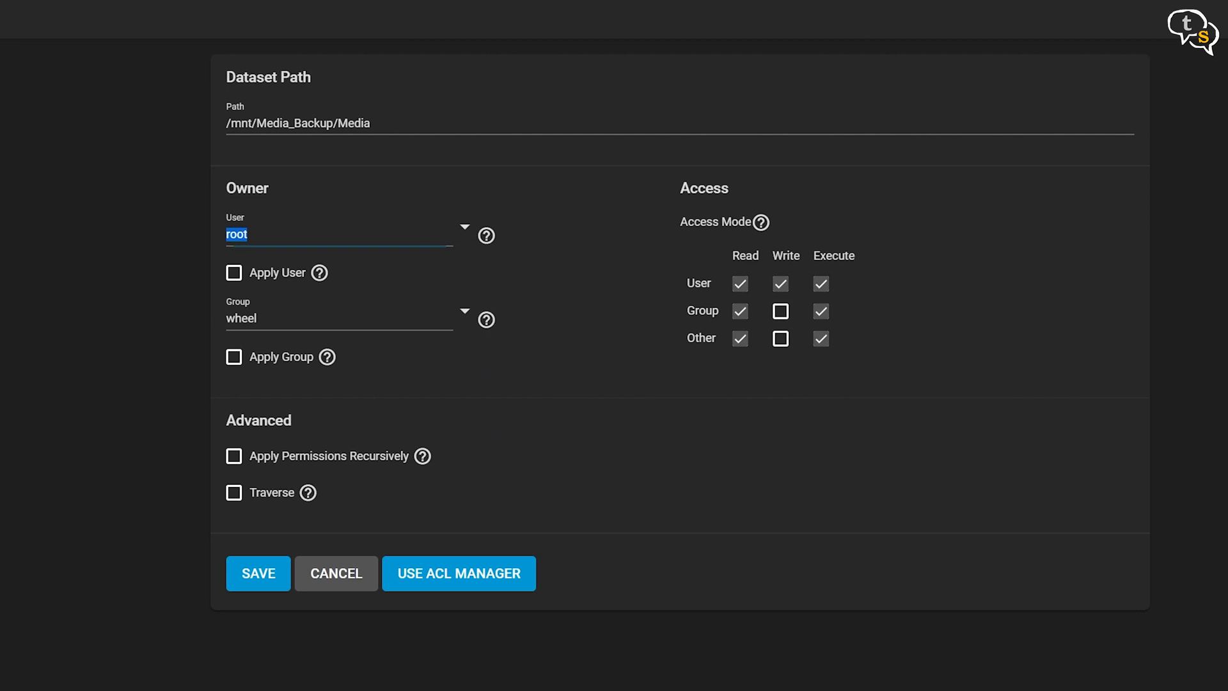
pyautogui.write('vnair')
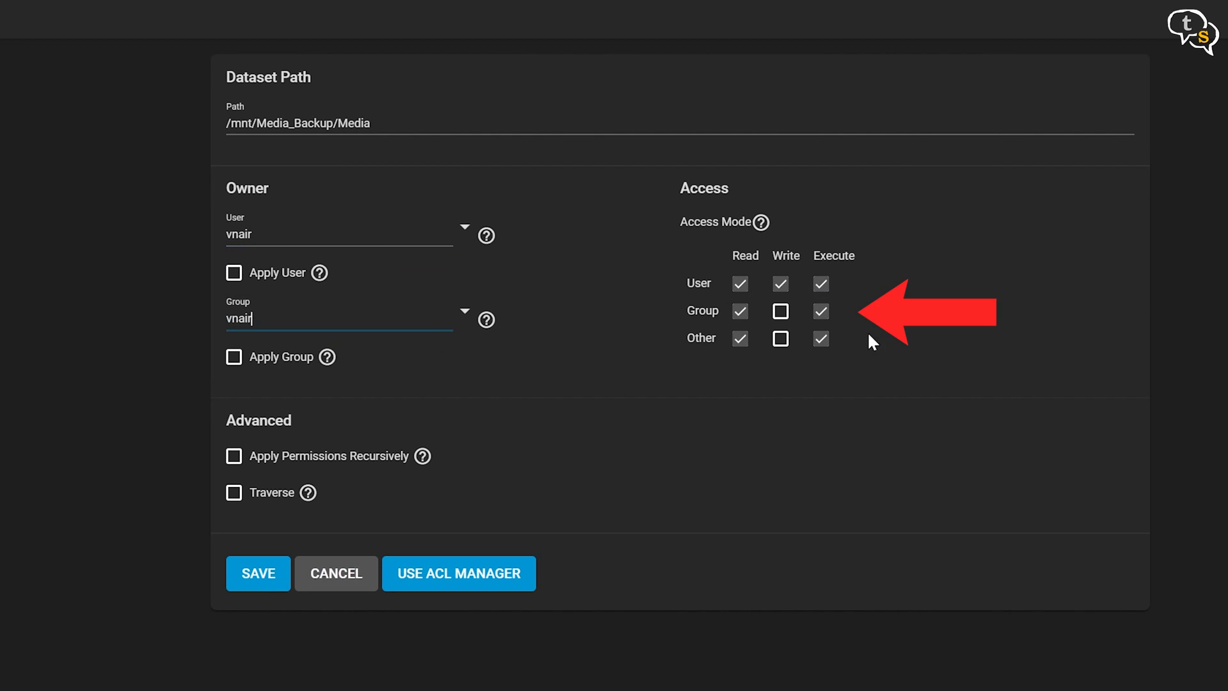
pyautogui.moveTo(215, 468)
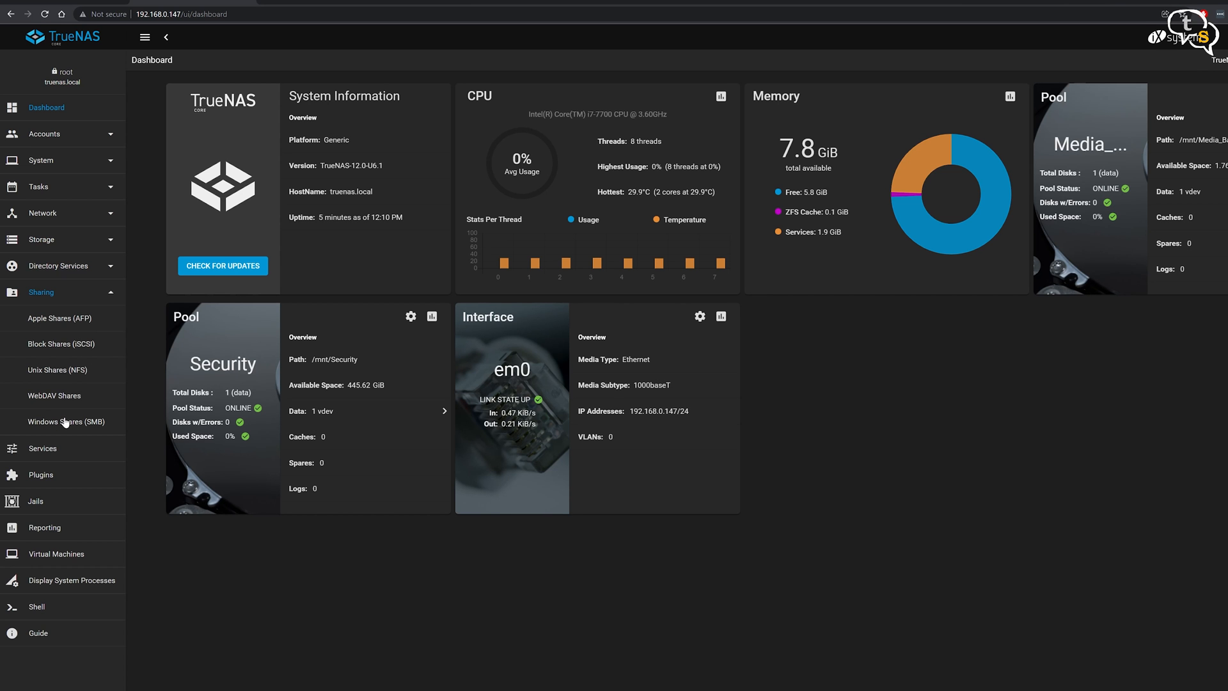
# Add a Windows SMB share with the Media dataset under /mnt as its path
pyautogui.click(60, 421)
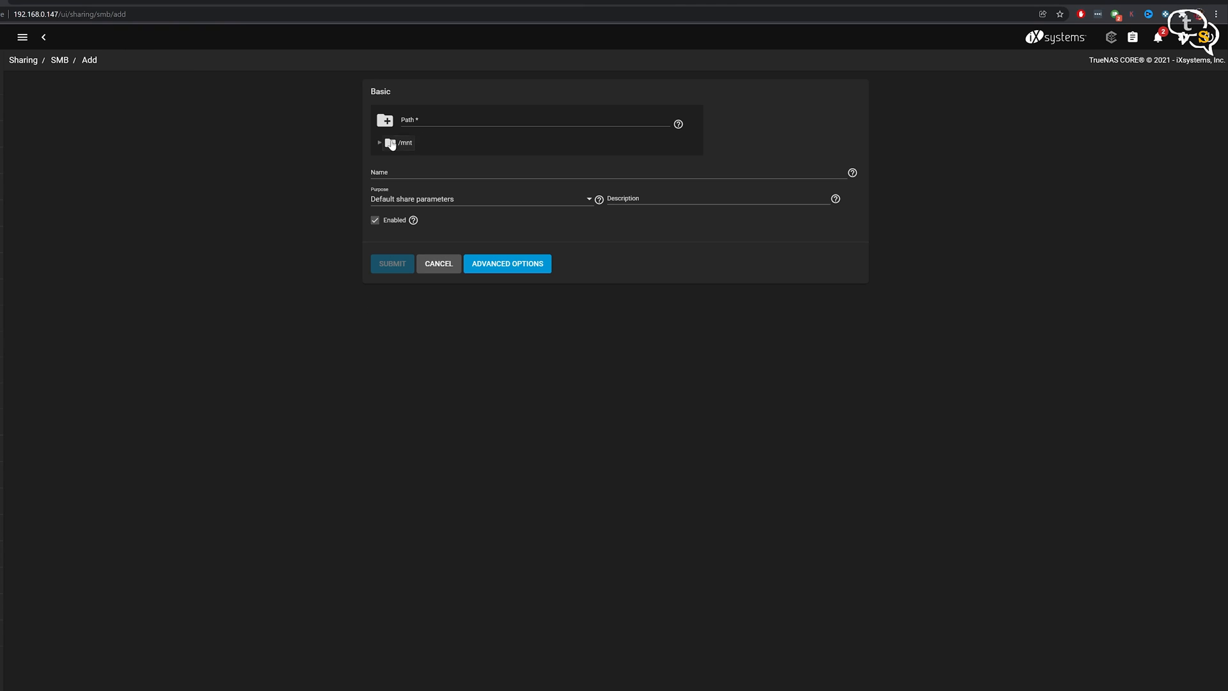
pyautogui.click(378, 142)
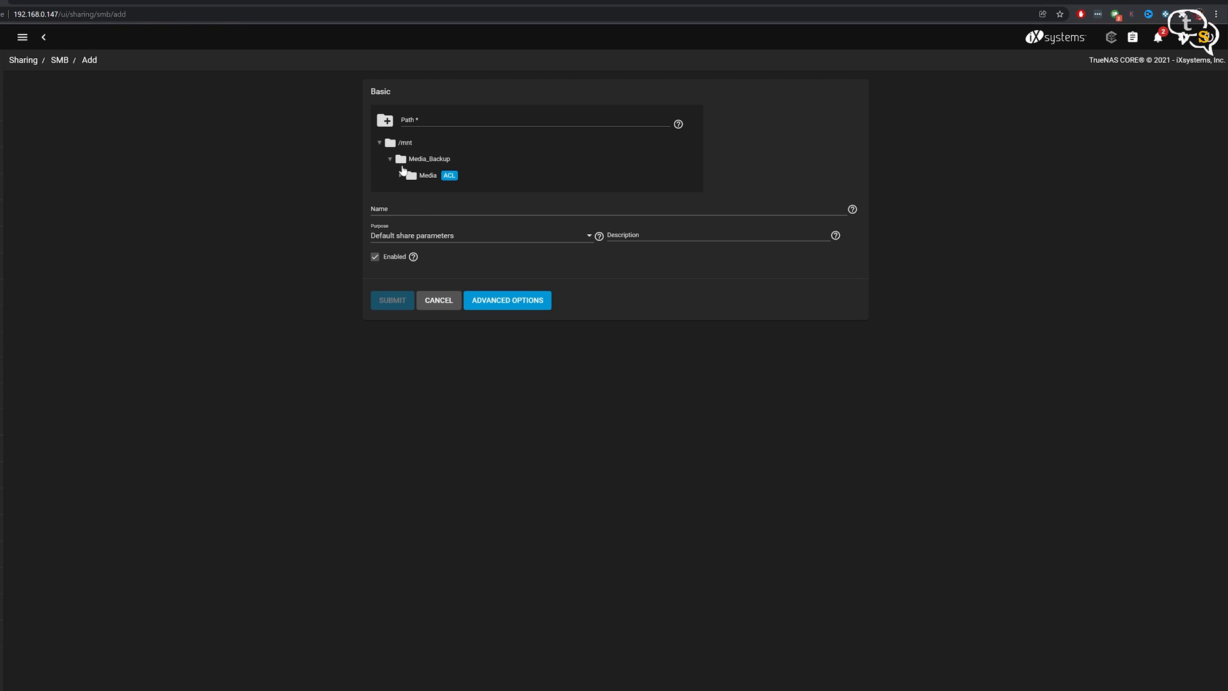
pyautogui.click(427, 175)
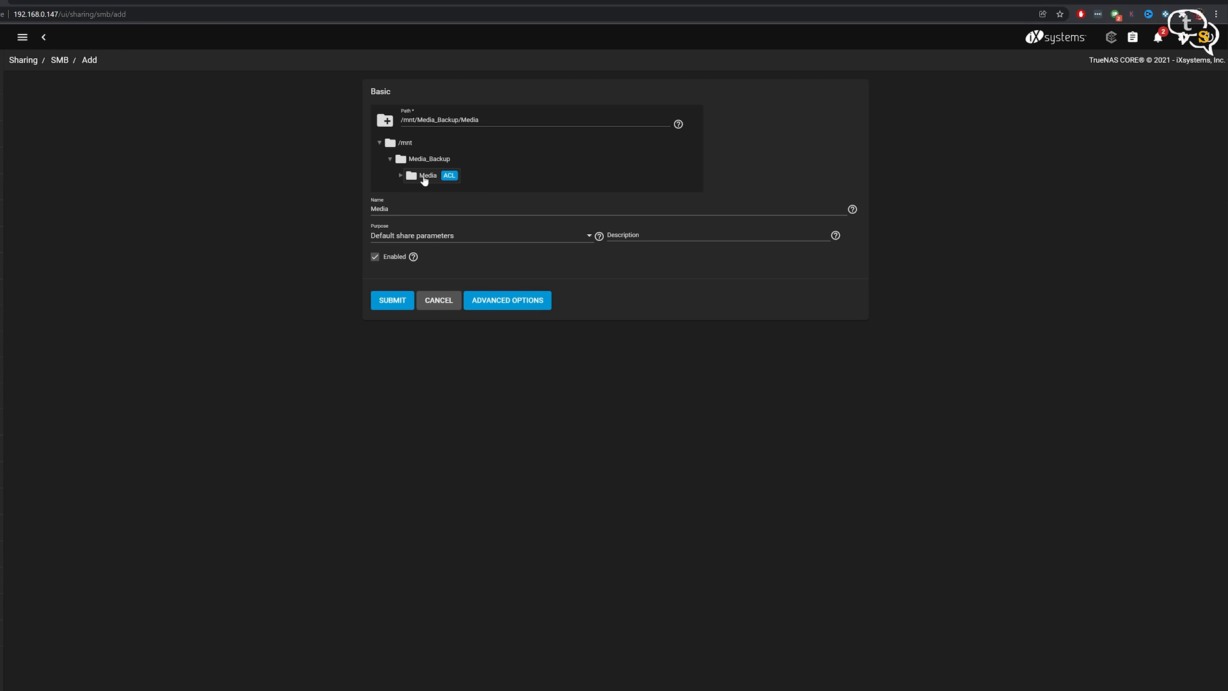
pyautogui.click(391, 300)
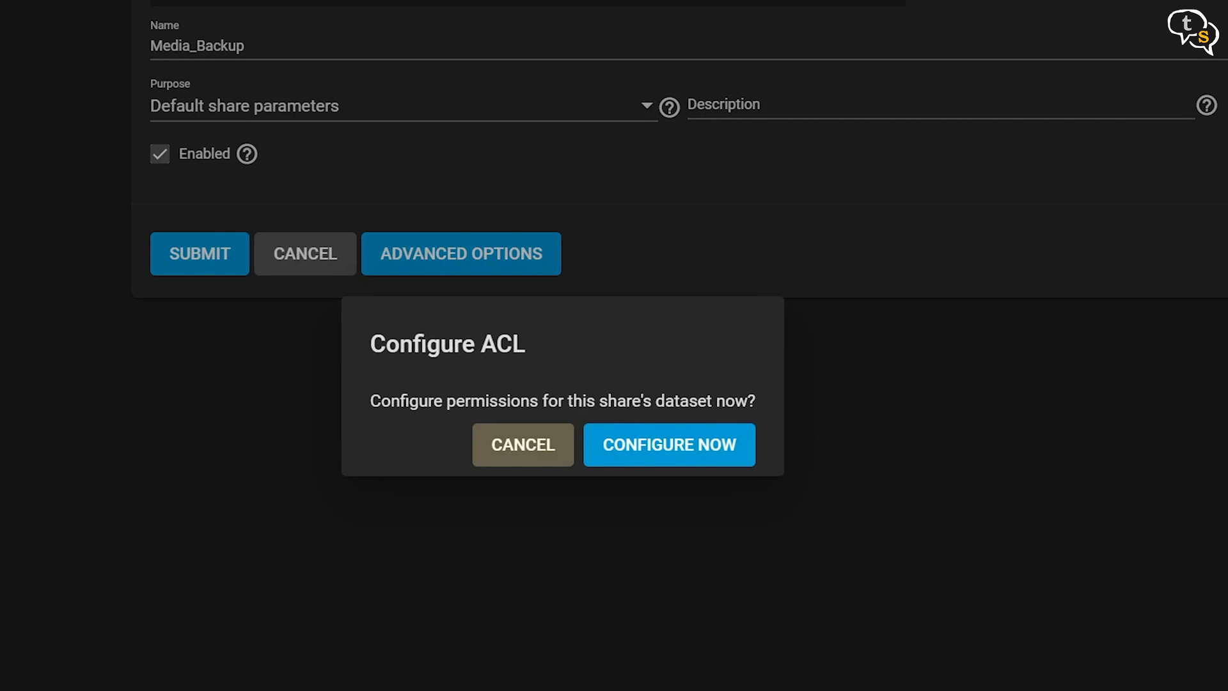
# Choose a preset ACL for the share instead of a custom one
pyautogui.click(668, 444)
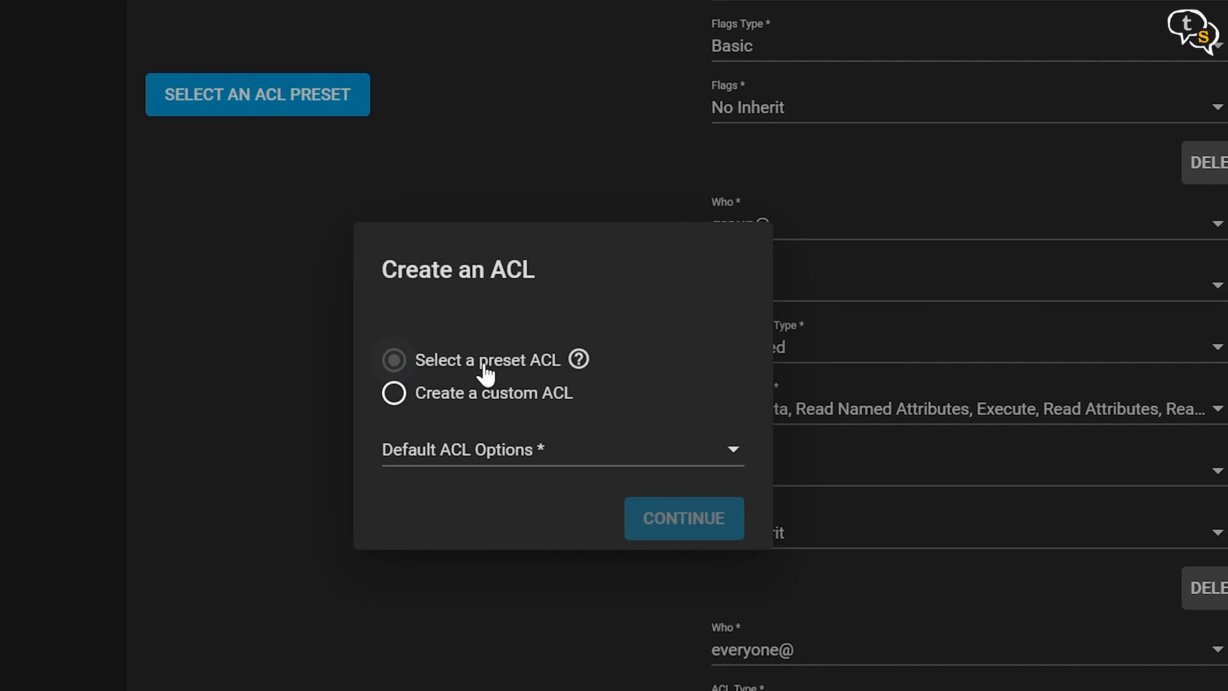
pyautogui.click(560, 449)
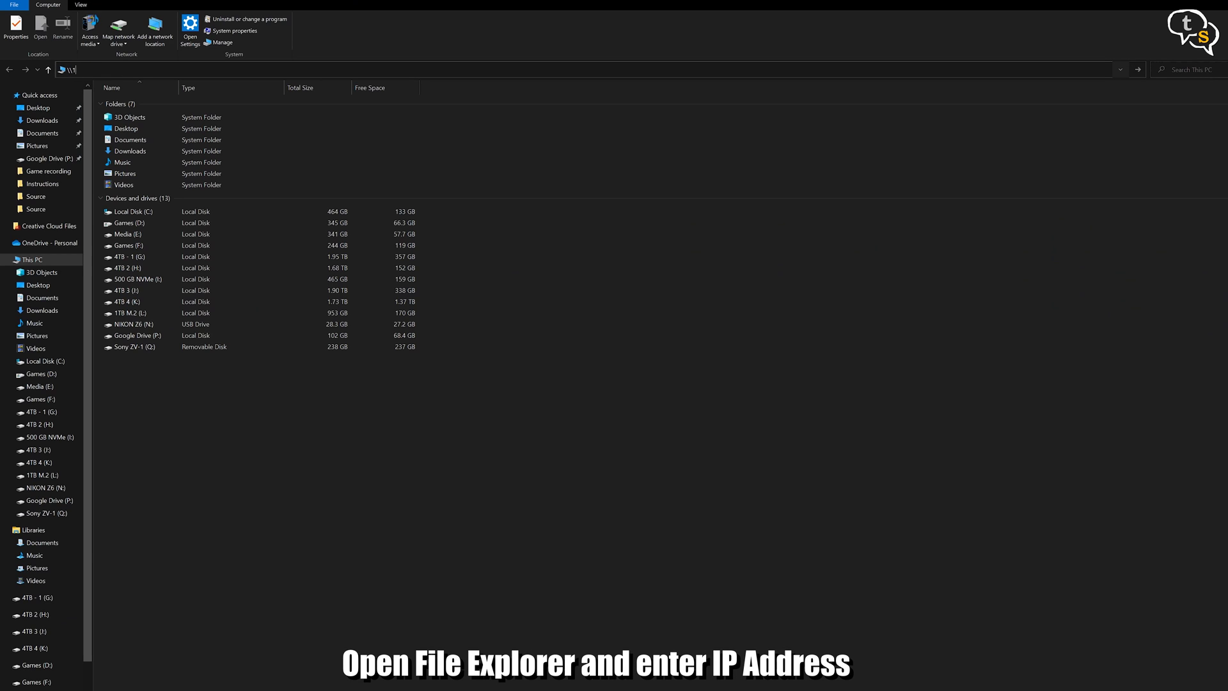
pyautogui.write('192.168.')
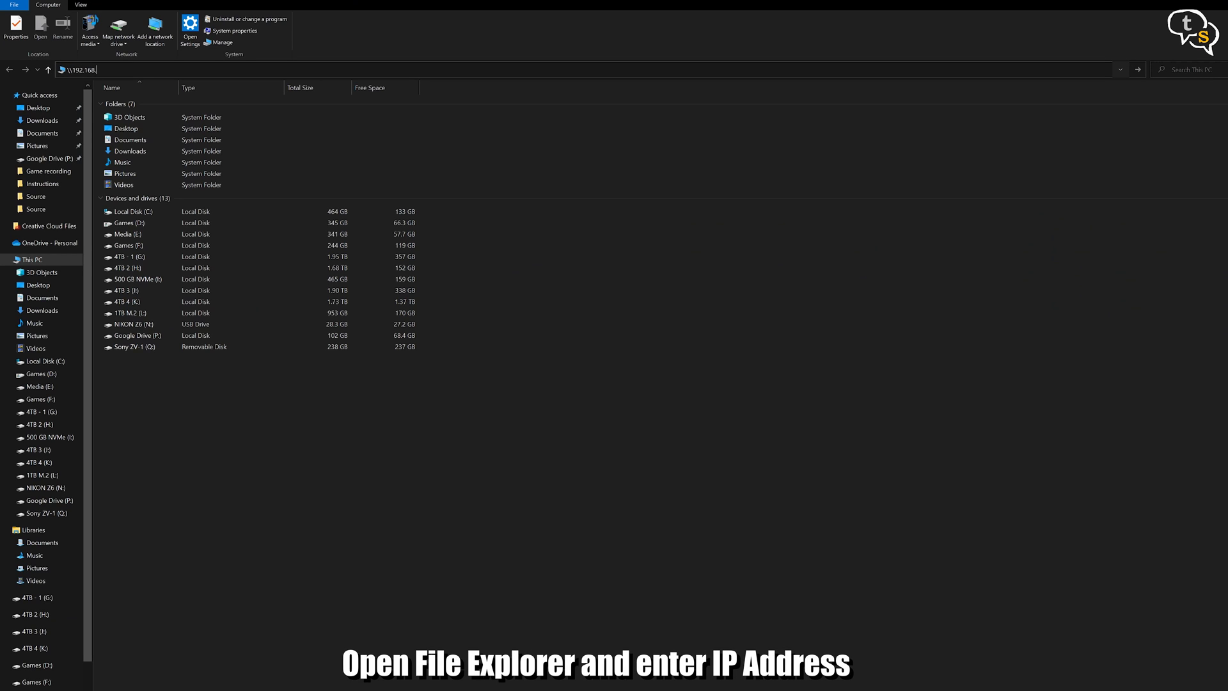
pyautogui.write('0.147')
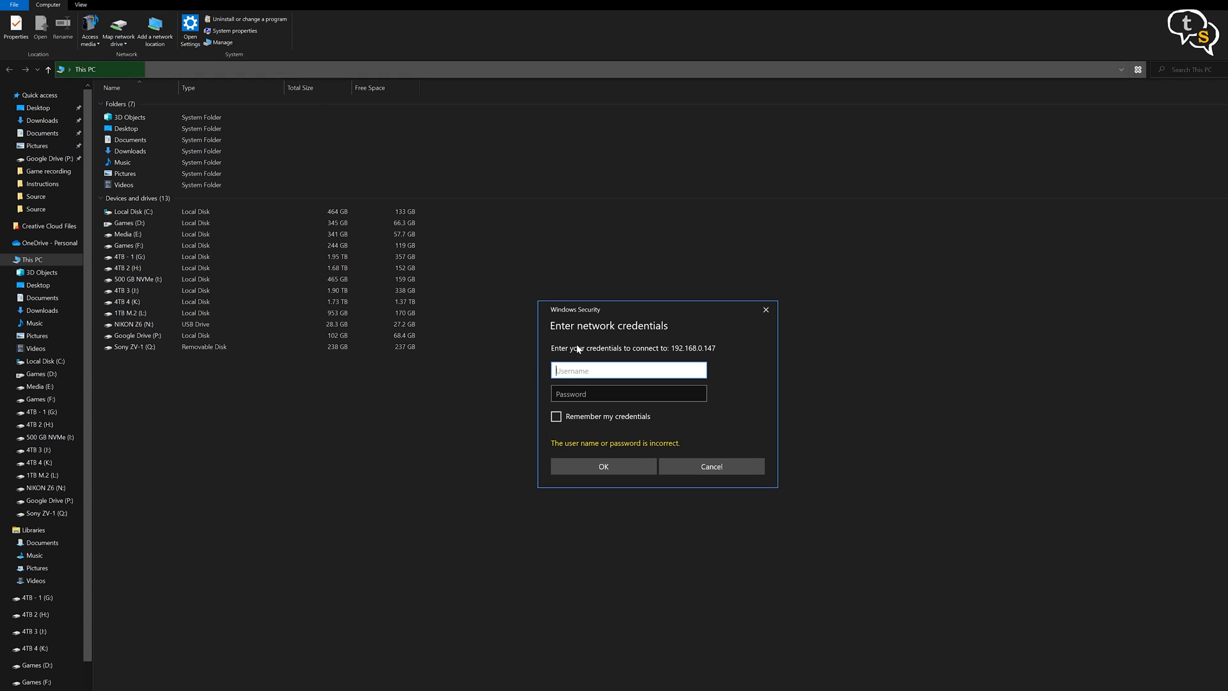
pyautogui.write('√')
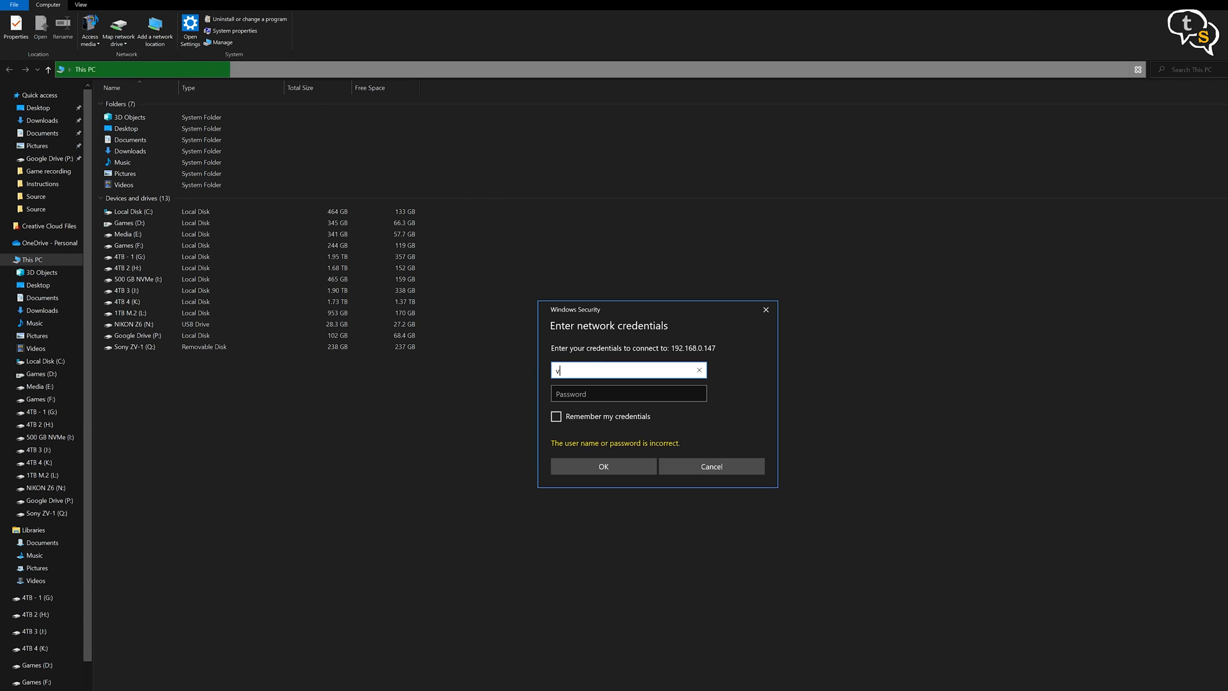
pyautogui.write('vnair')
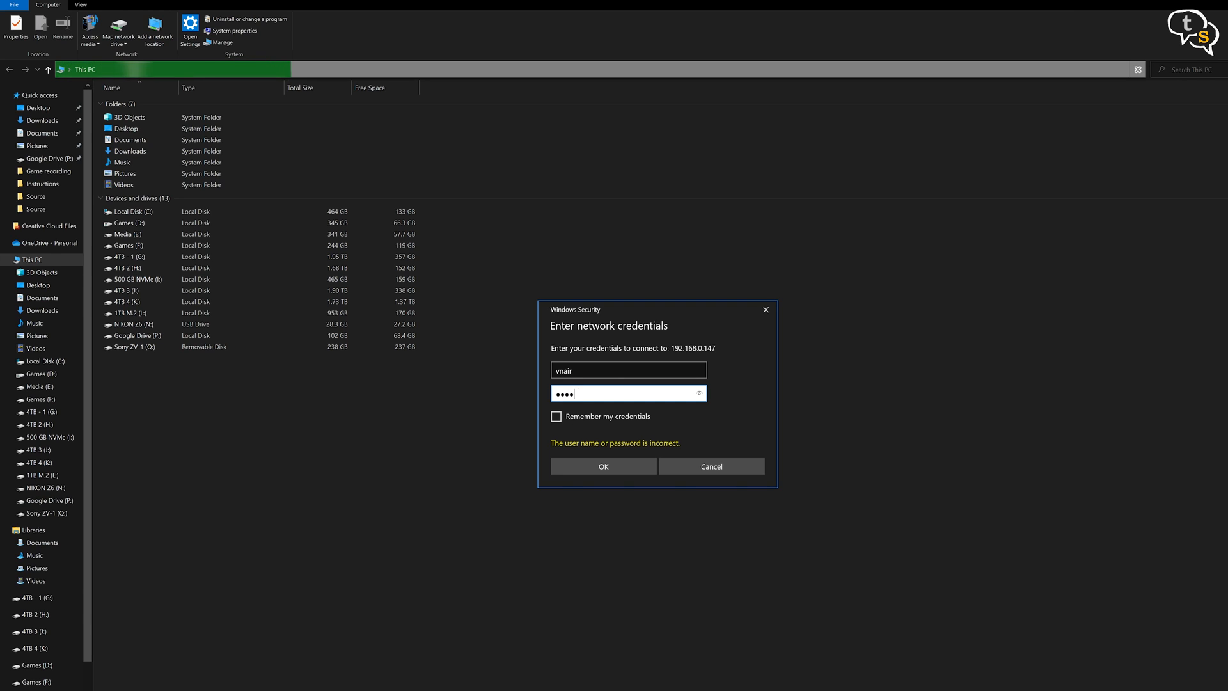
pyautogui.click(602, 466)
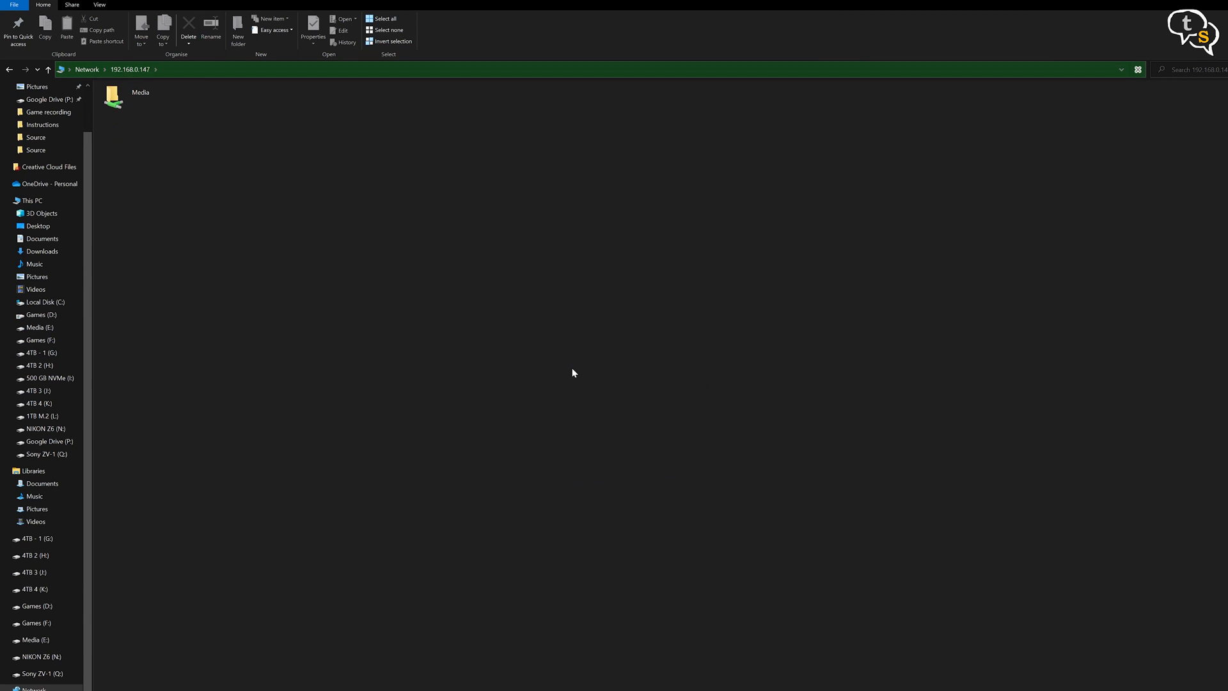
# Open the Media share showing Test Folder, then return to This PC
pyautogui.click(141, 97)
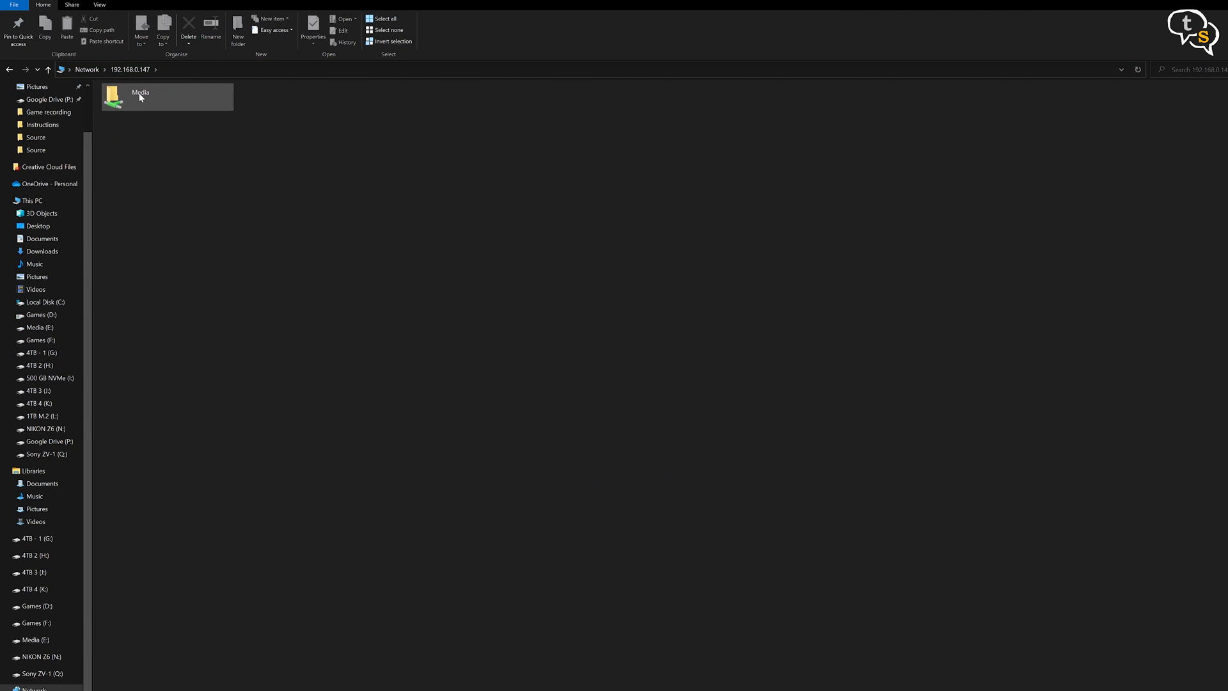
pyautogui.doubleClick(141, 96)
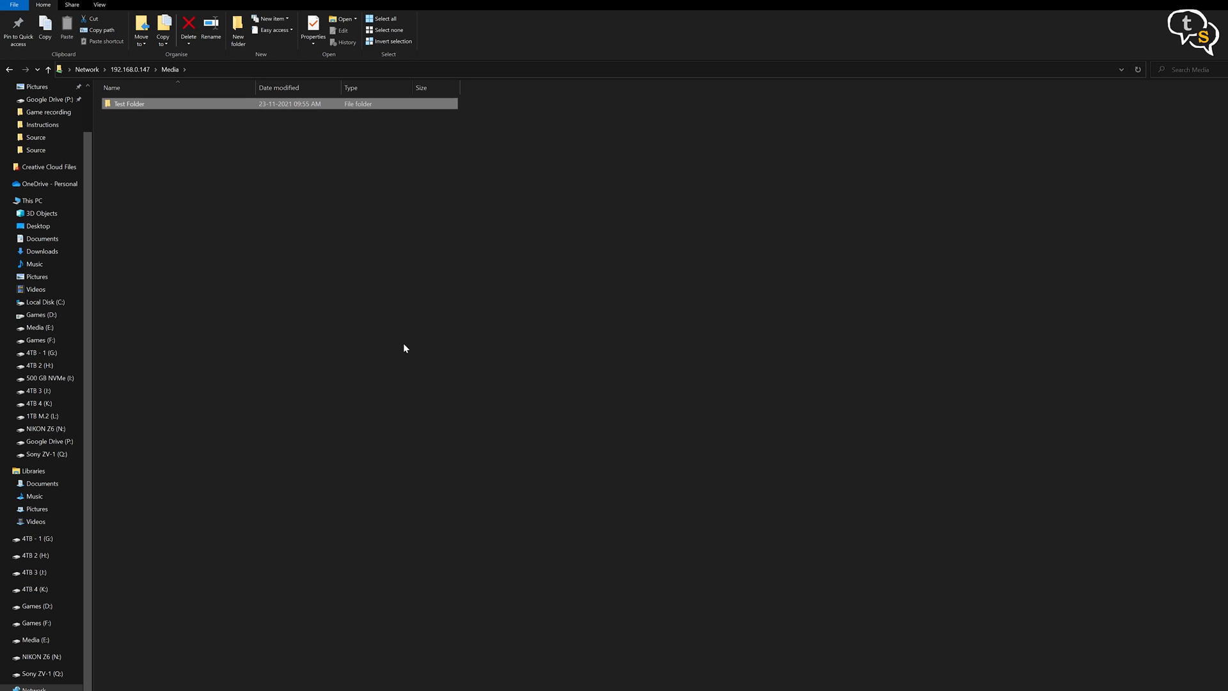
pyautogui.doubleClick(128, 104)
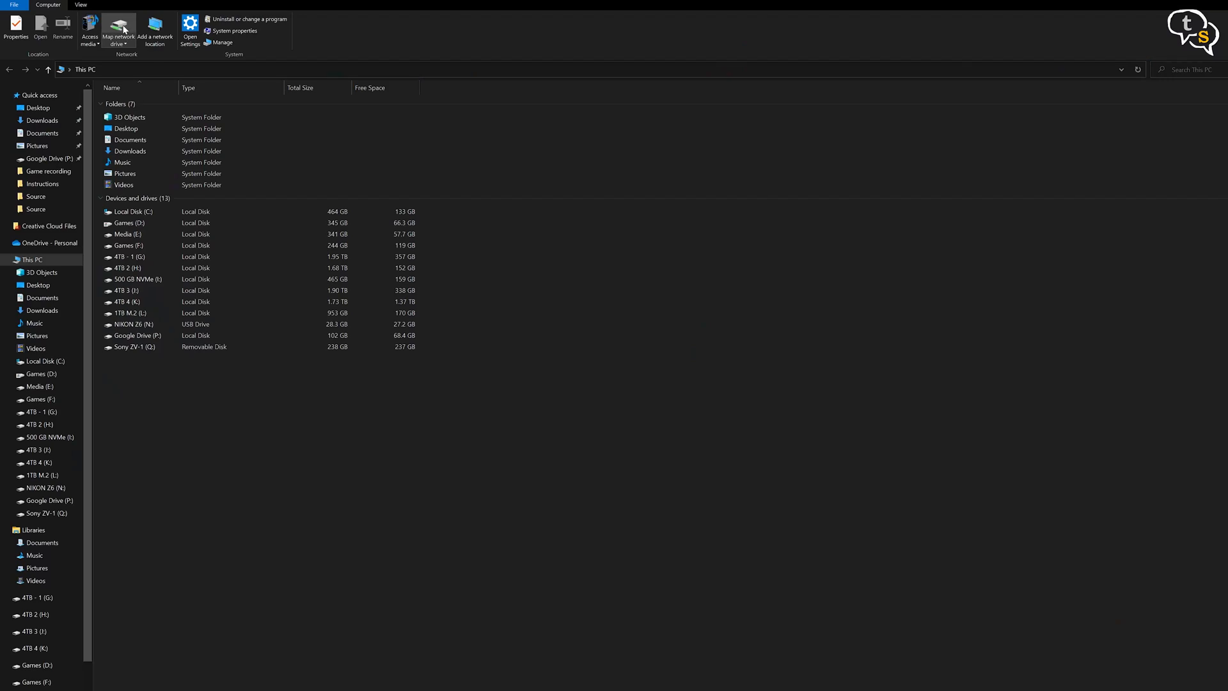
# Map \\192.168.0.147\Media as network drive Z: and view it under This PC
pyautogui.click(117, 31)
pyautogui.write('\\\\192.168.0.147\\Media')
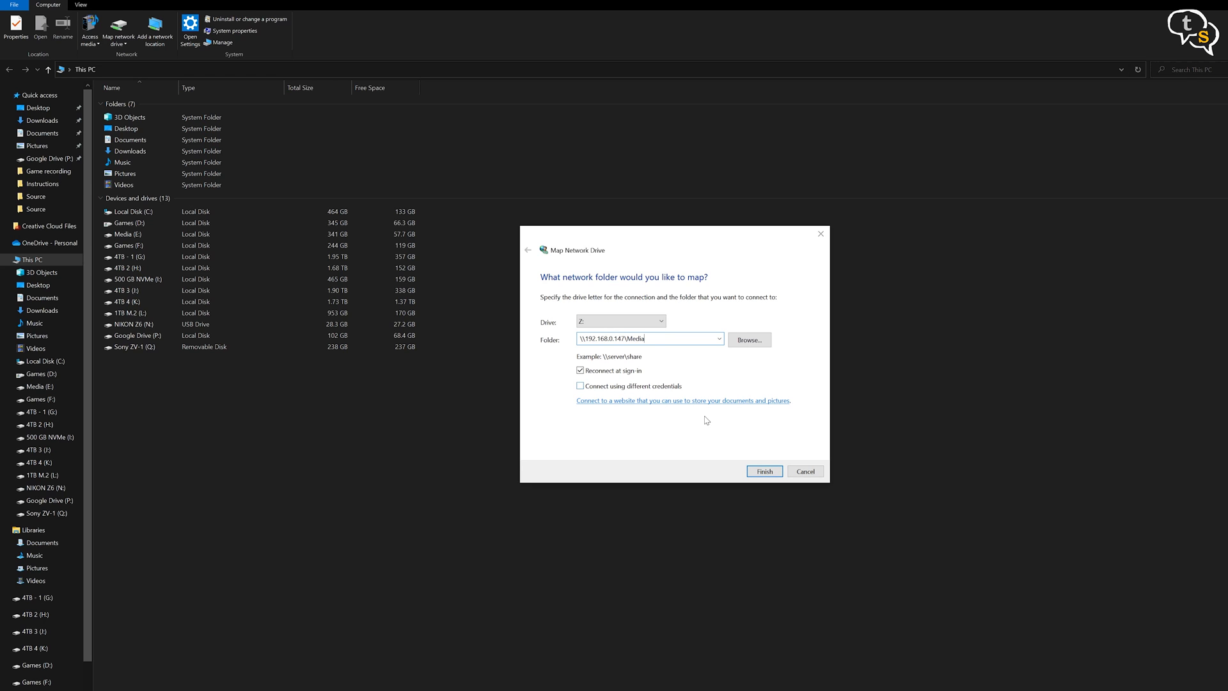
pyautogui.click(803, 470)
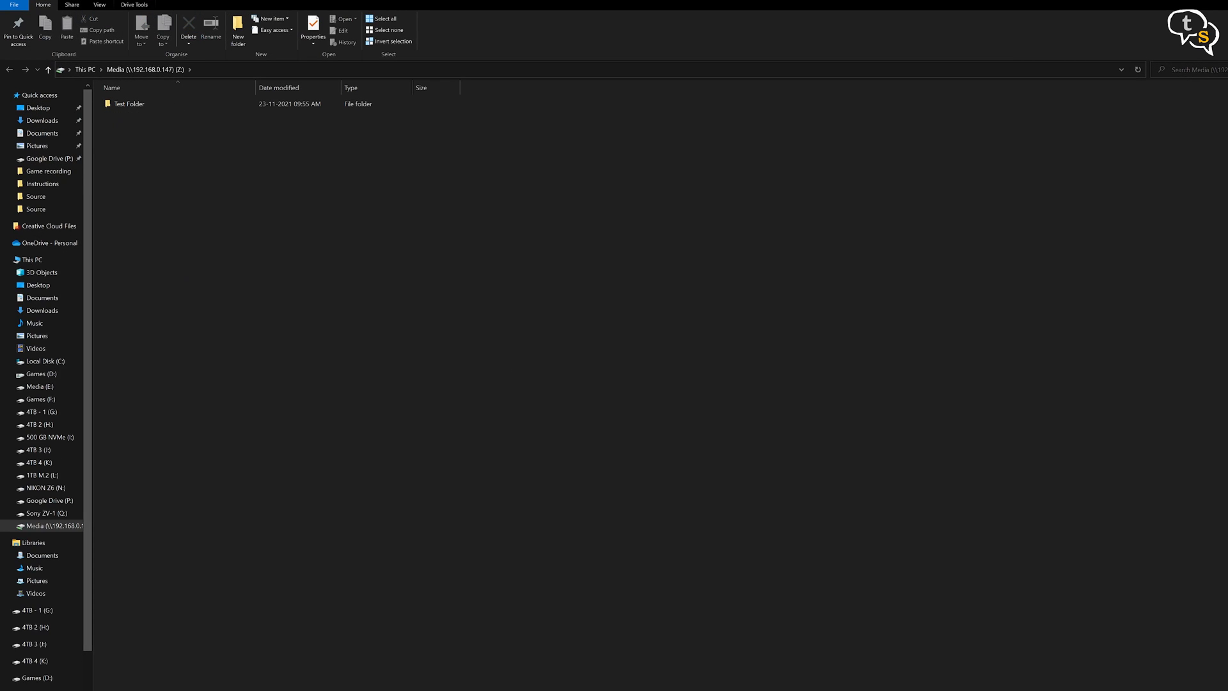
pyautogui.click(31, 260)
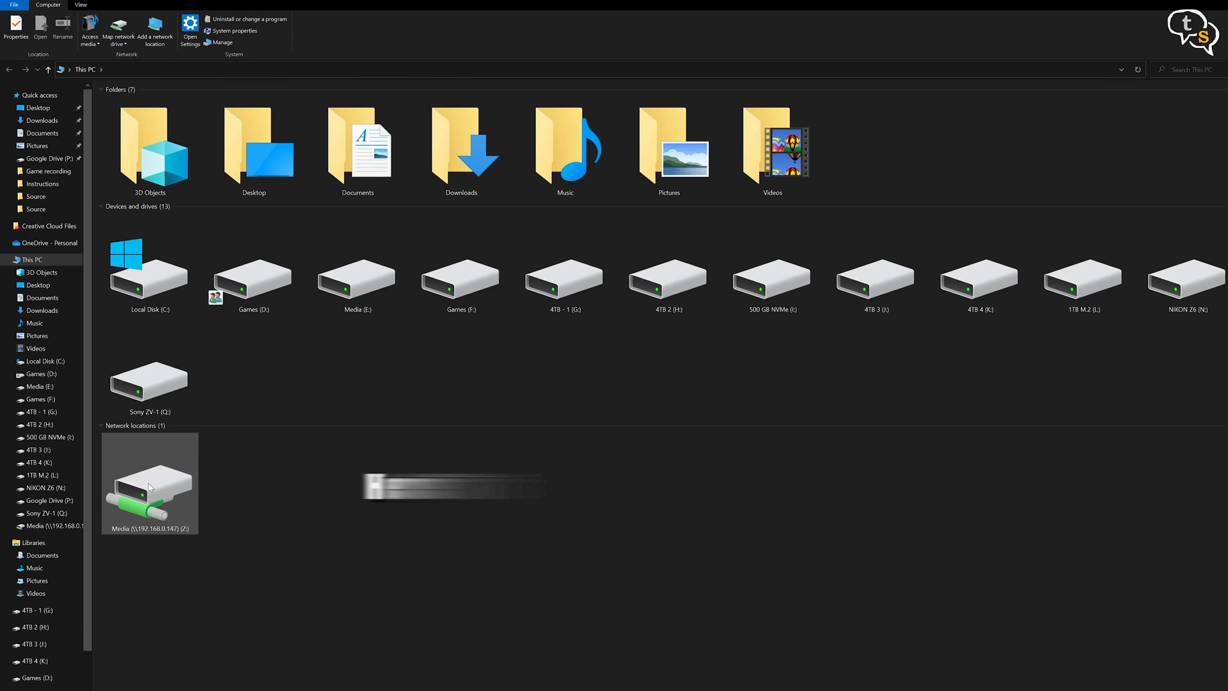
pyautogui.moveTo(170, 500)
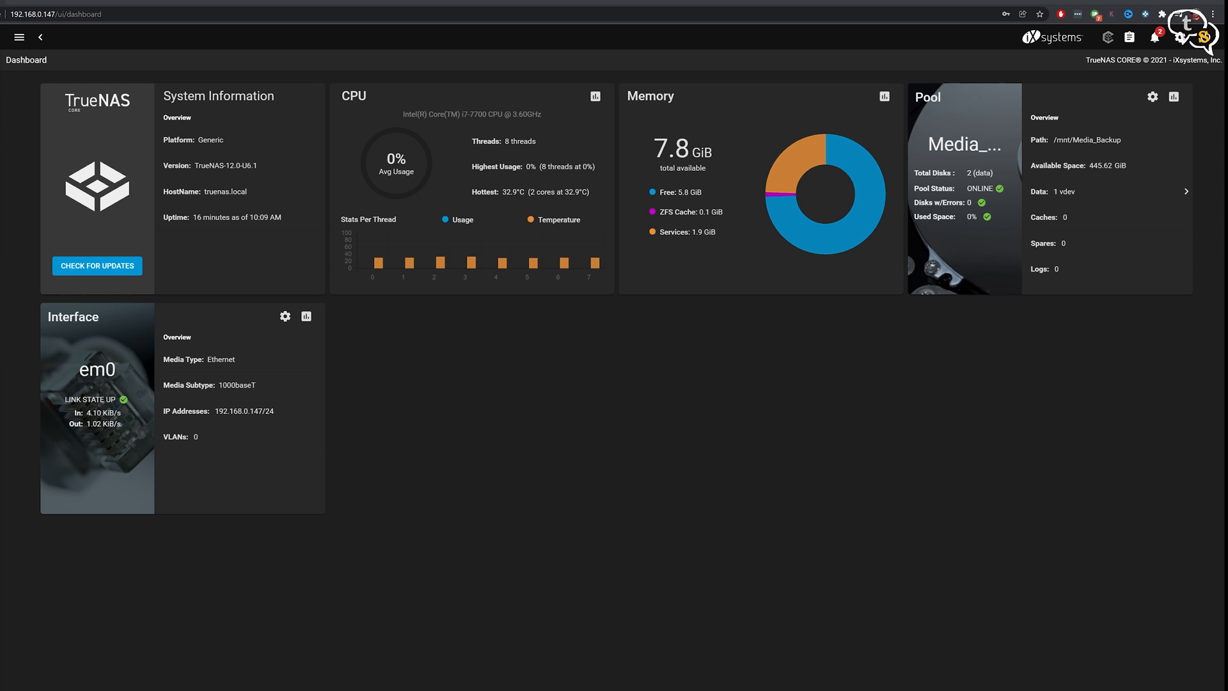
# Review the completed tasks, clear the pending alerts and go to the interface Preferences page
pyautogui.click(1178, 37)
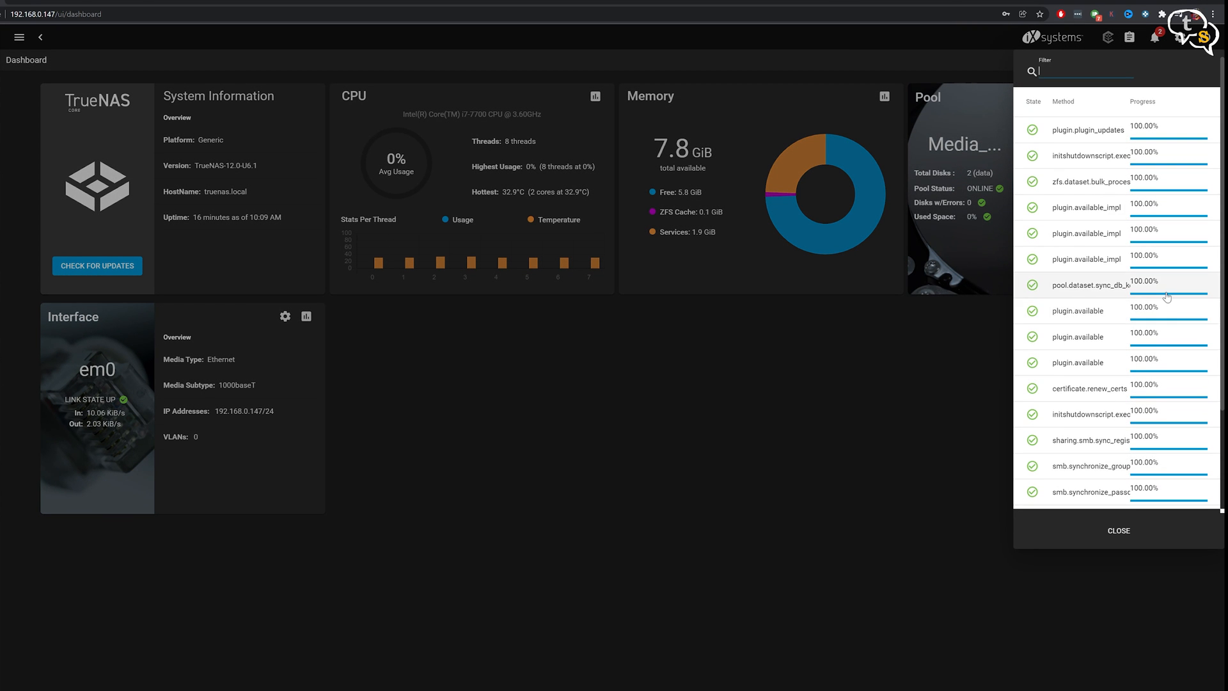
pyautogui.click(1118, 529)
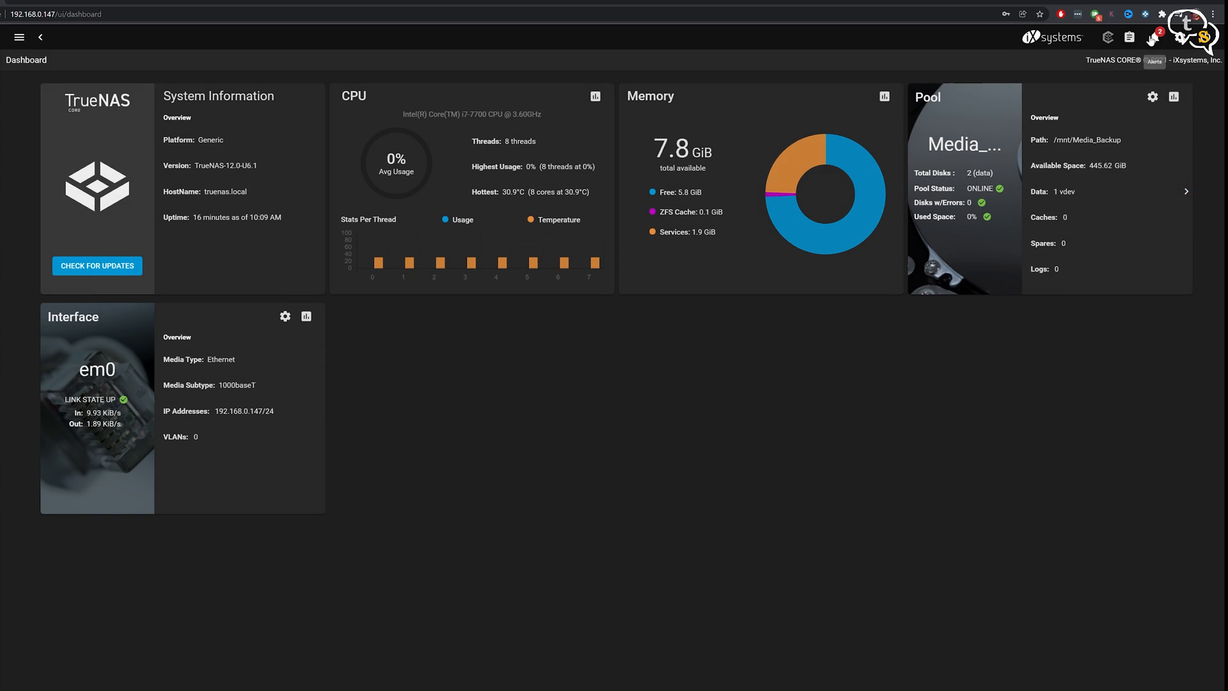
pyautogui.click(1153, 37)
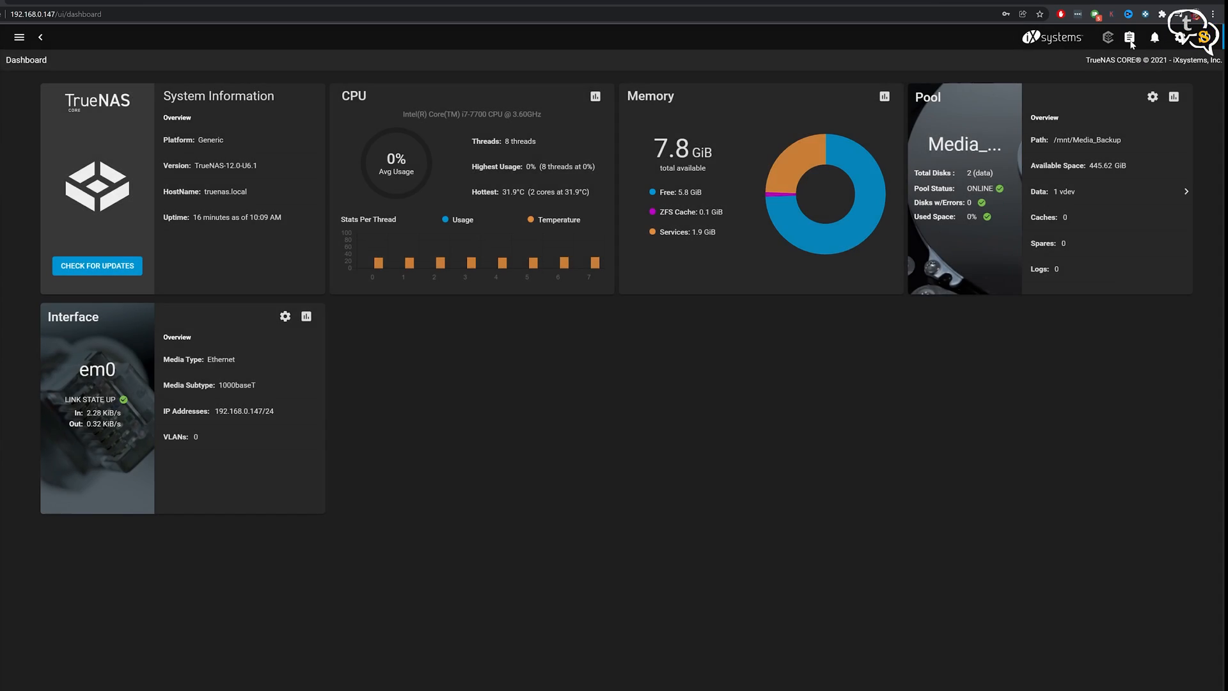
pyautogui.click(1184, 37)
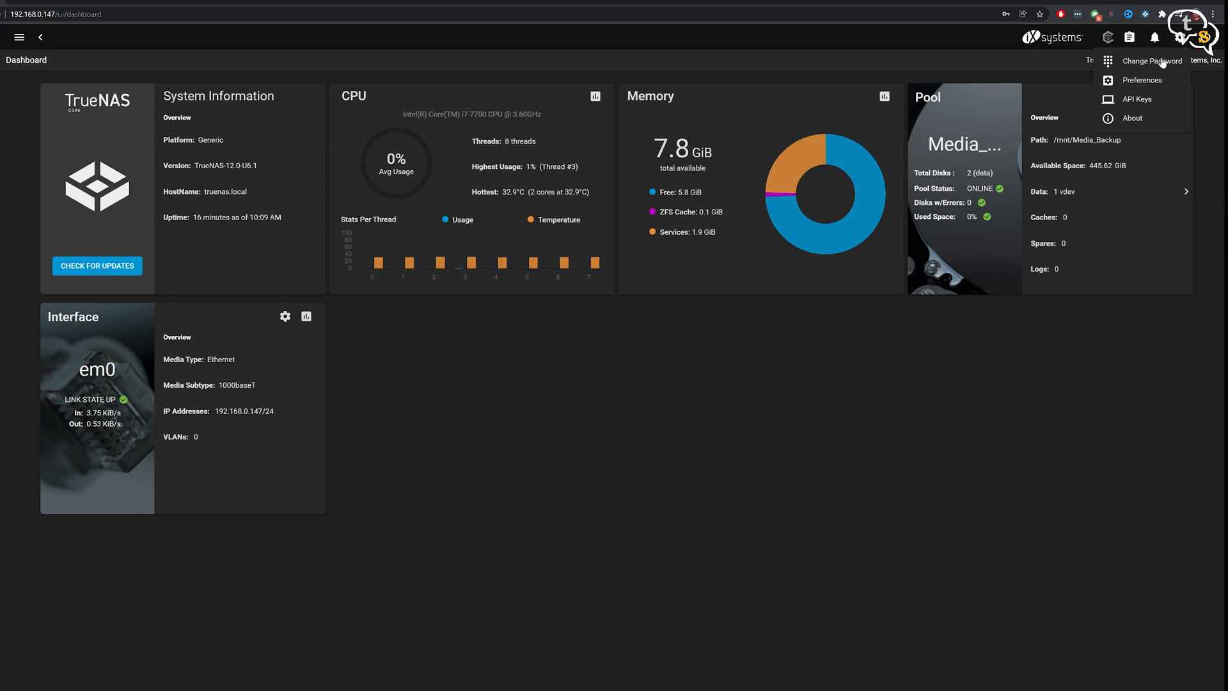
pyautogui.click(1140, 80)
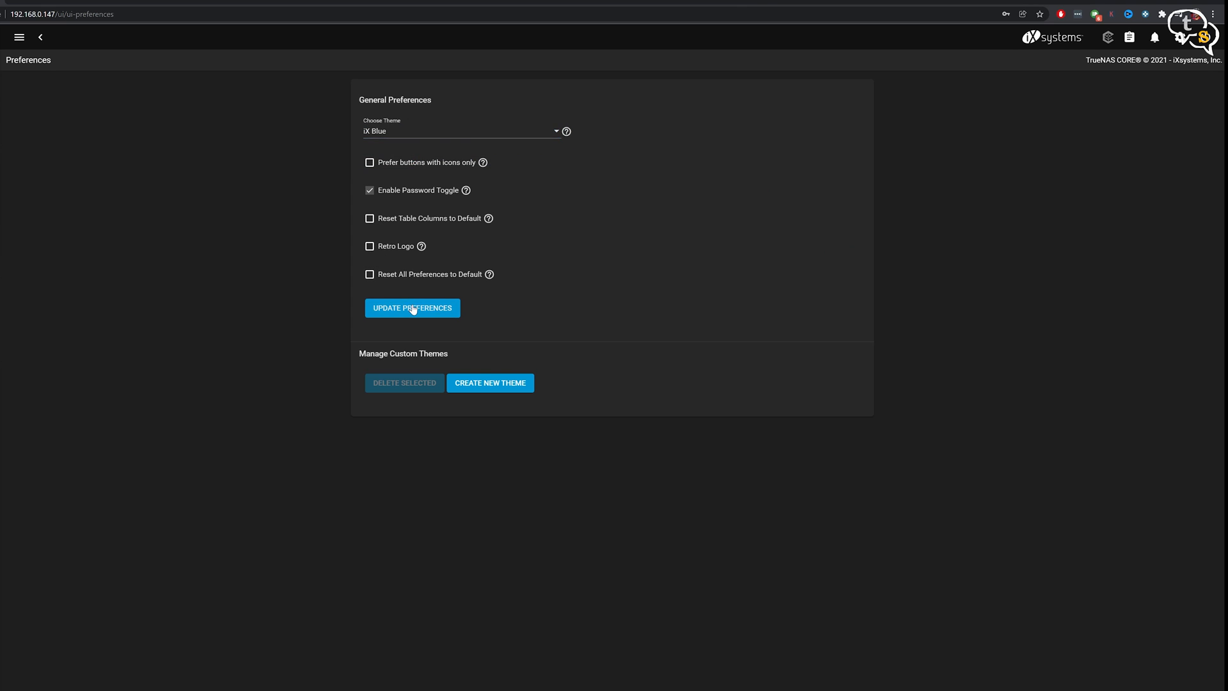
# Choose the iX Dark interface theme and update preferences, then reach the power options menu
pyautogui.click(412, 307)
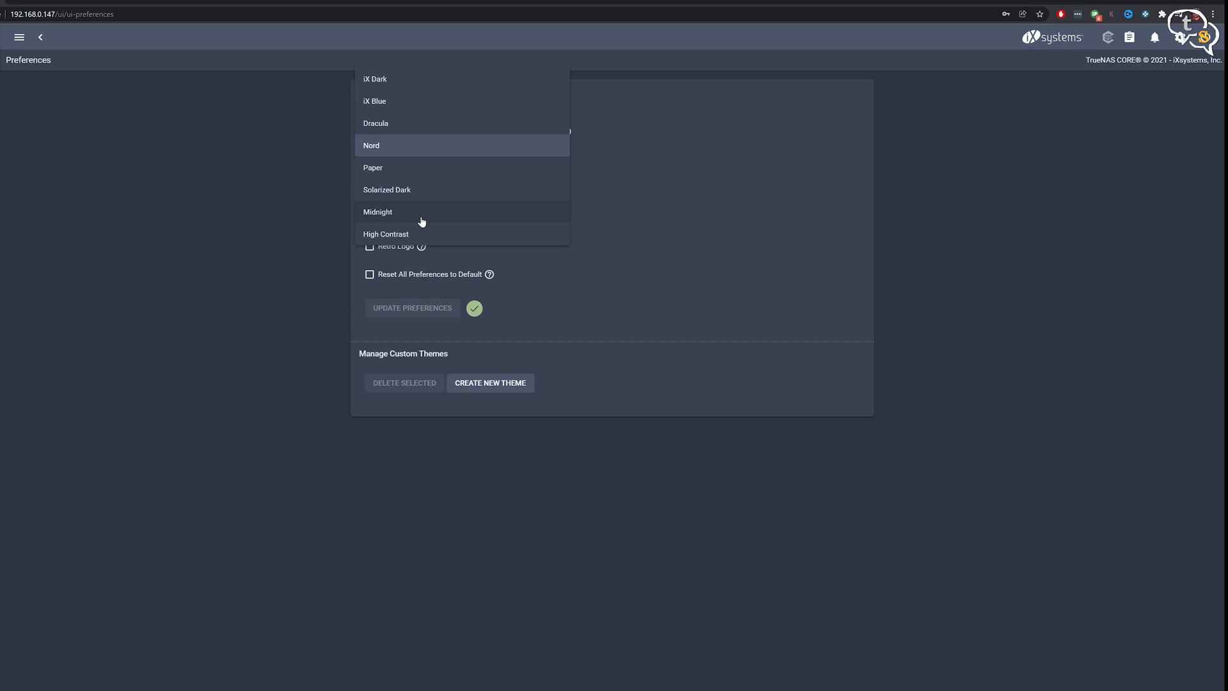
pyautogui.click(377, 211)
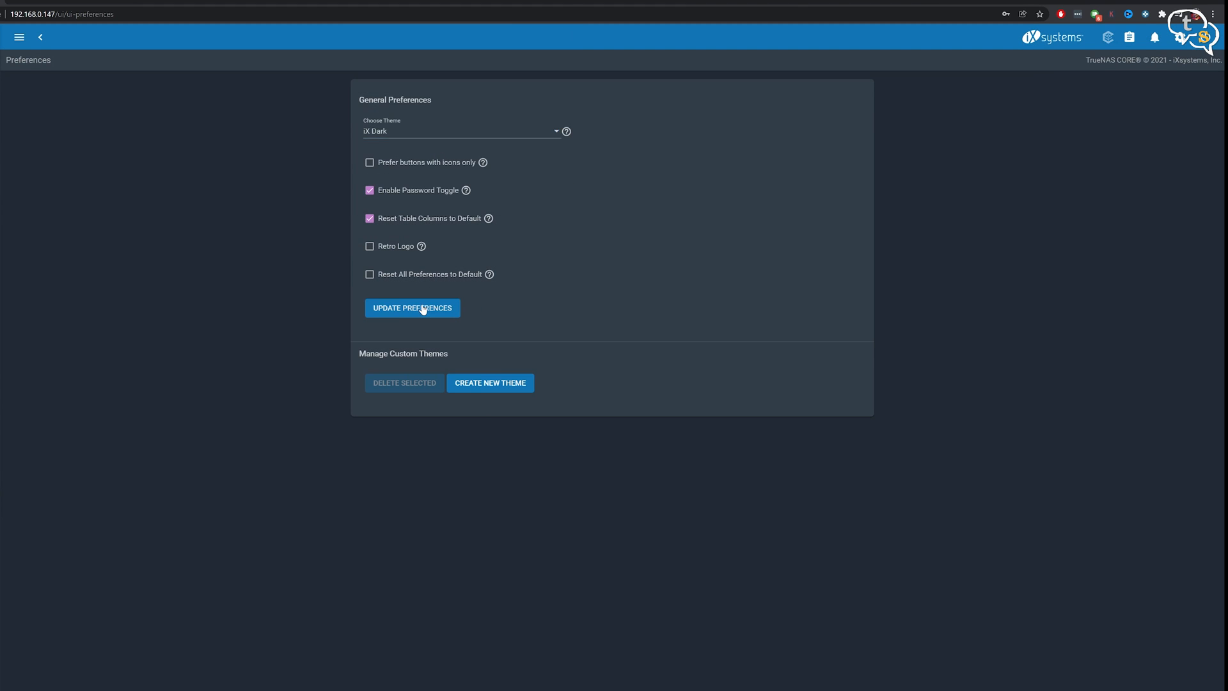
pyautogui.click(412, 309)
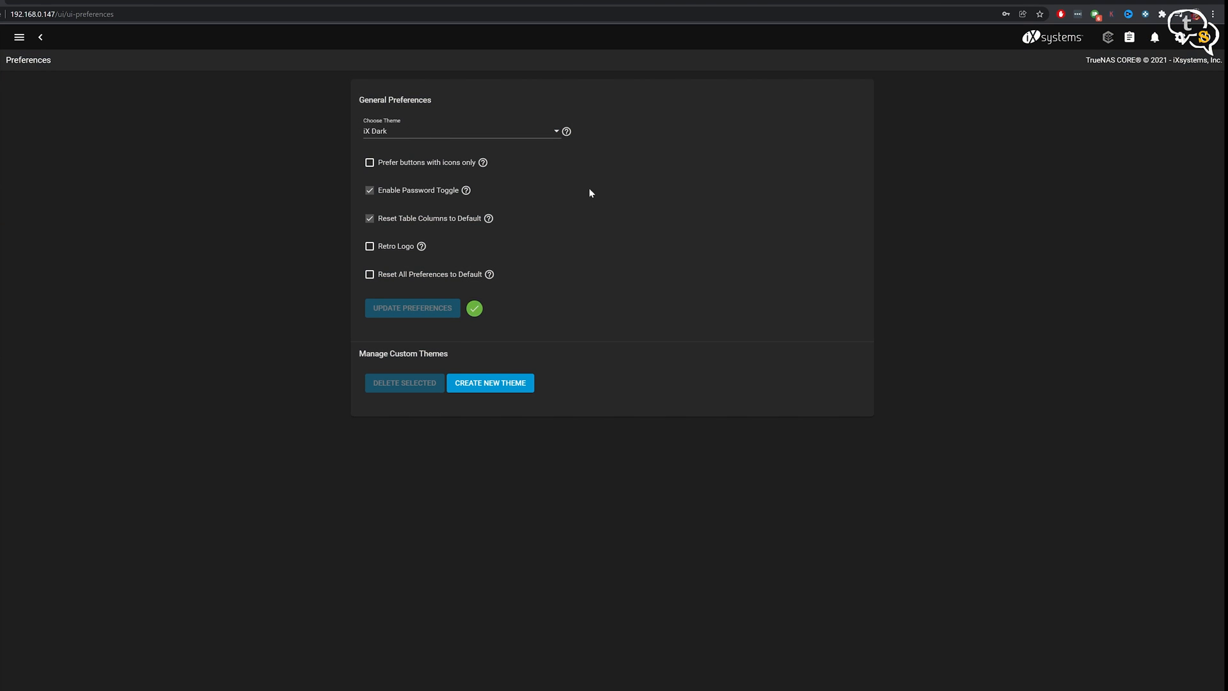
pyautogui.click(1187, 37)
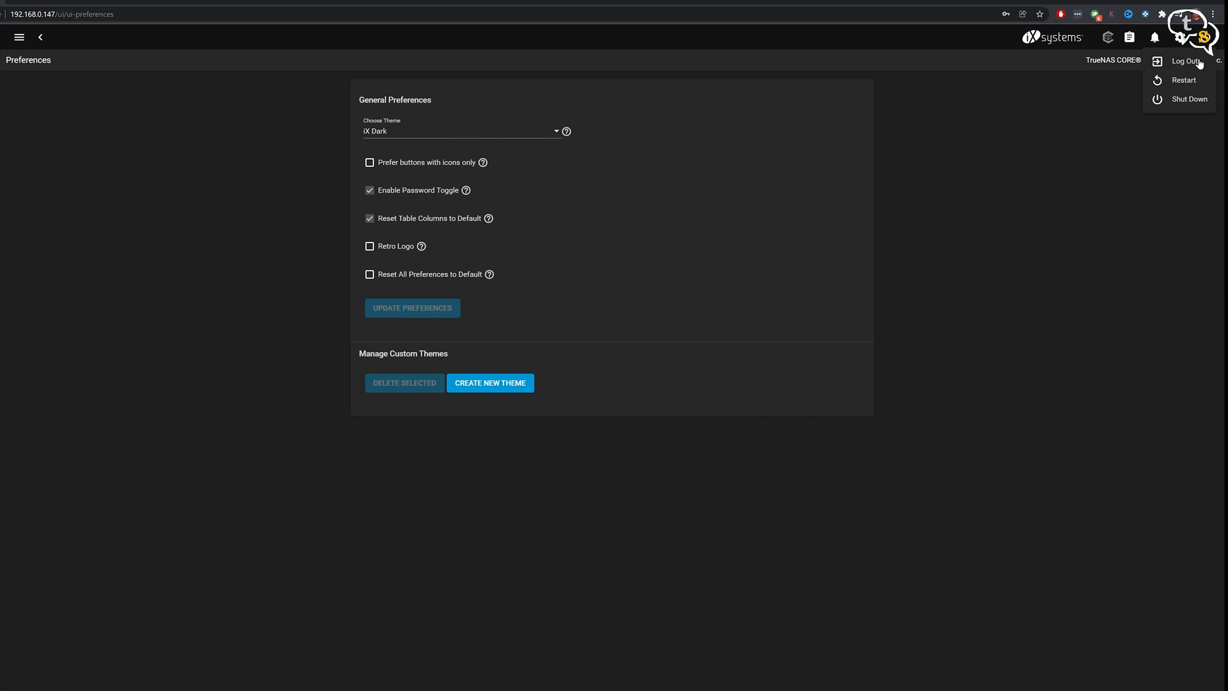
pyautogui.moveTo(1204, 61)
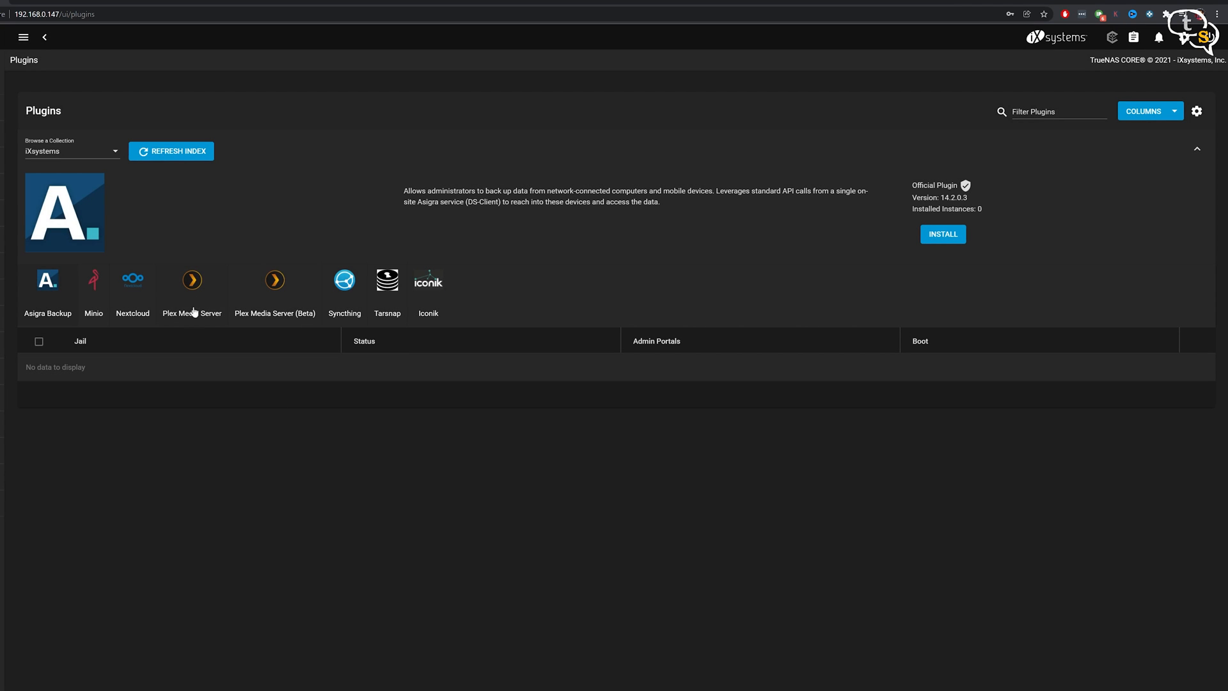
pyautogui.moveTo(131, 312)
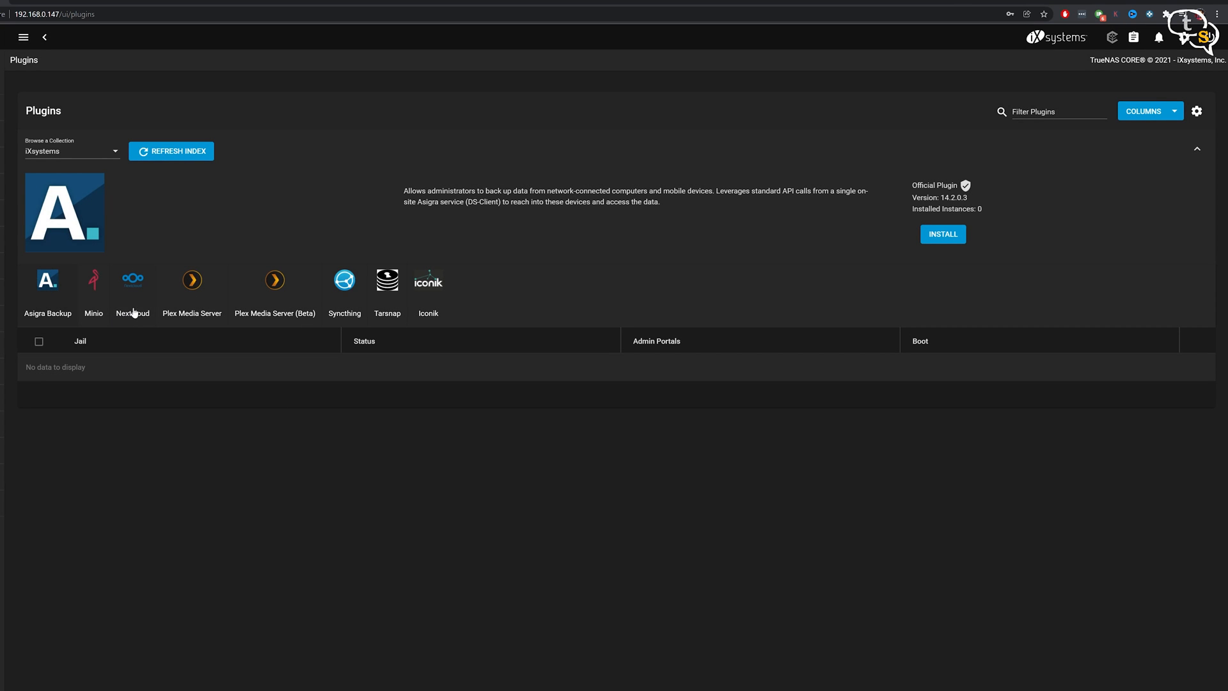
pyautogui.moveTo(221, 304)
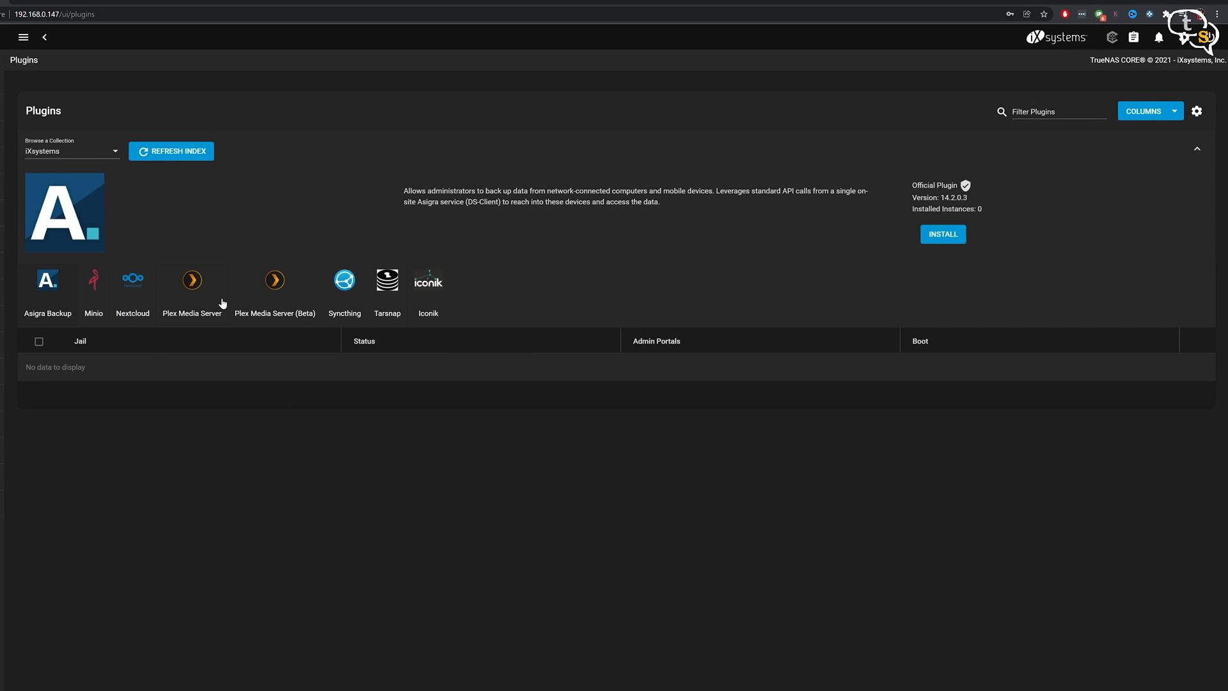
# Show the Plex Media Server plugin's description, version and install option
pyautogui.click(190, 281)
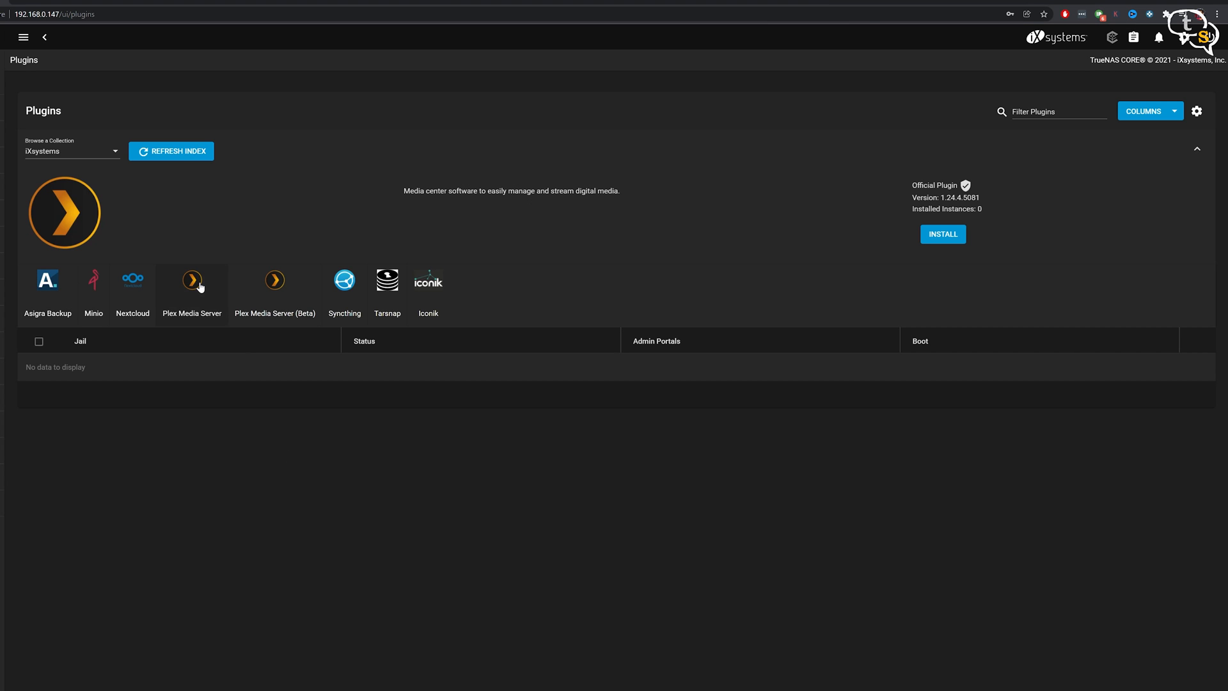
pyautogui.moveTo(553, 364)
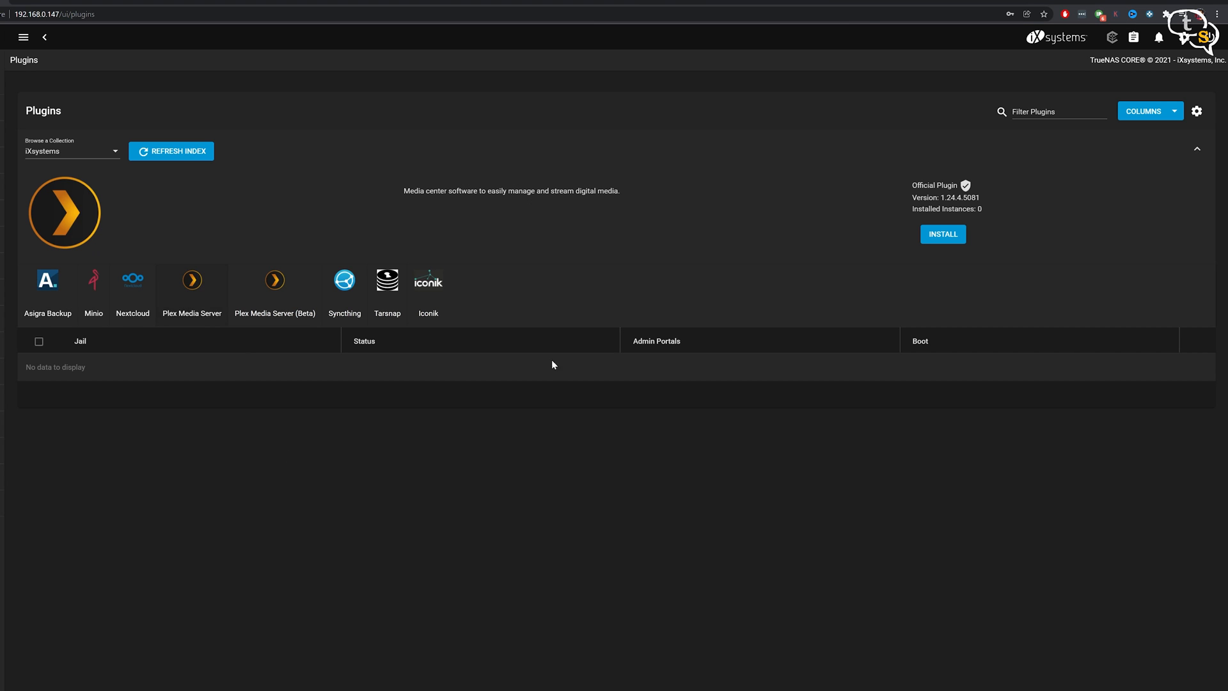